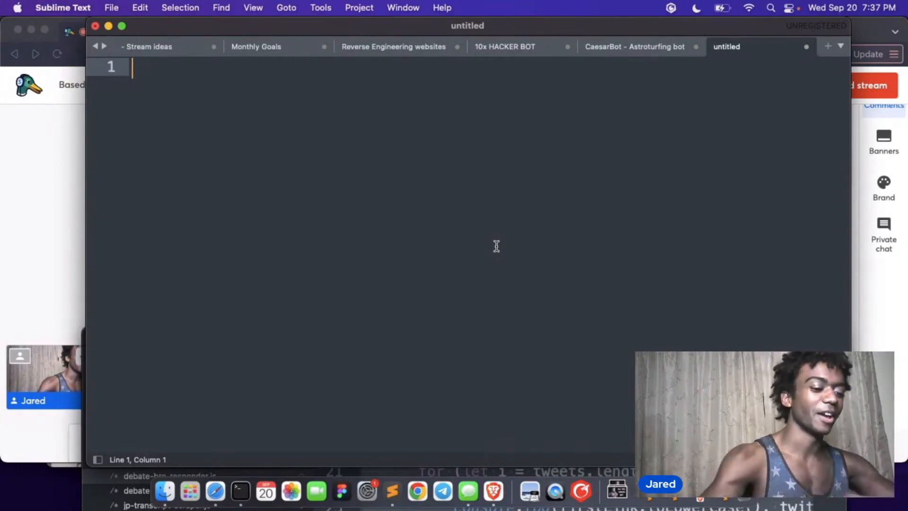
# - Write the BasedGPT title and a Comedians list starting with Patrice O'neal
pyautogui.write('Based')
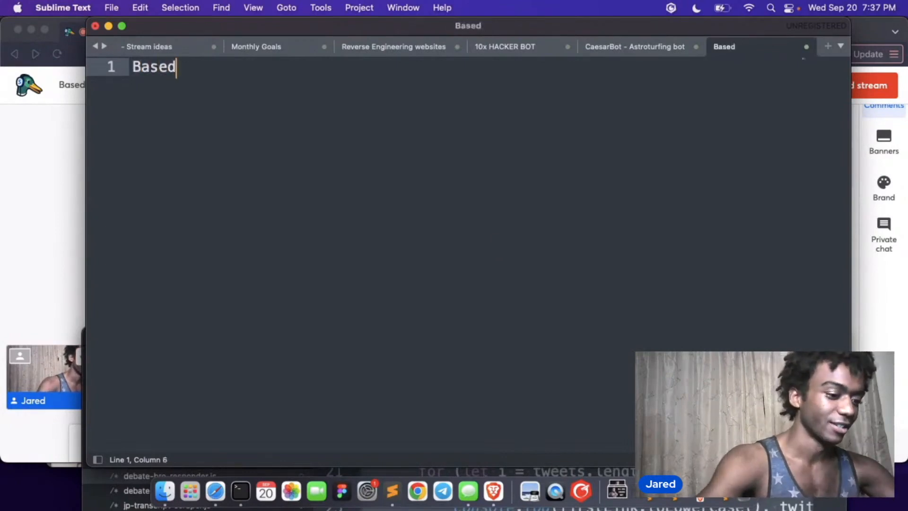
pyautogui.write('GPT')
pyautogui.write('-')
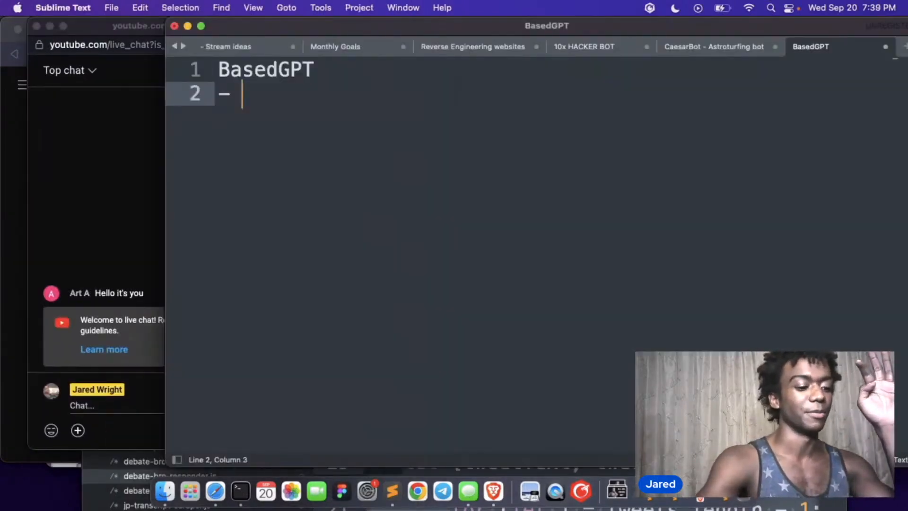
pyautogui.write('Patrice')
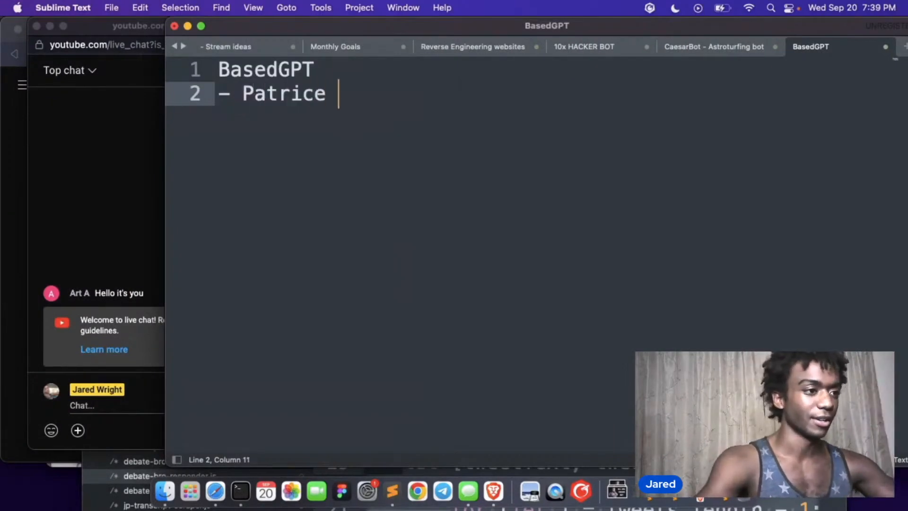
pyautogui.write("O'neal")
pyautogui.write('-')
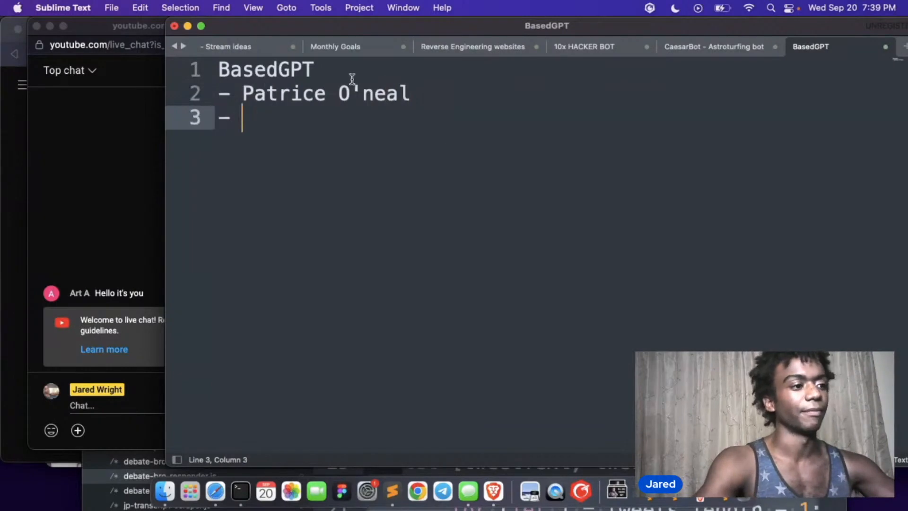
pyautogui.write('Comedians')
pyautogui.write(' Dave Chappelle')
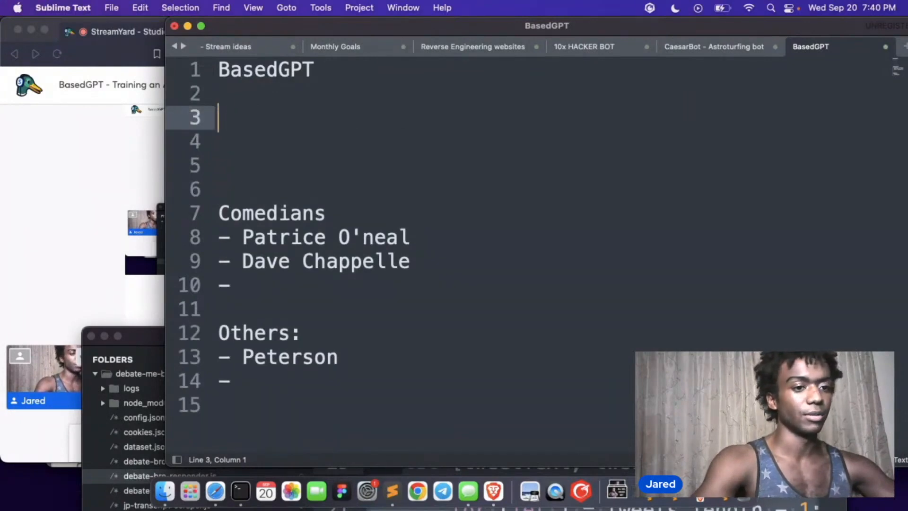
# - Add a 'How we're gonna do this' section about scraping a ton of podcasts
pyautogui.write("How we'")
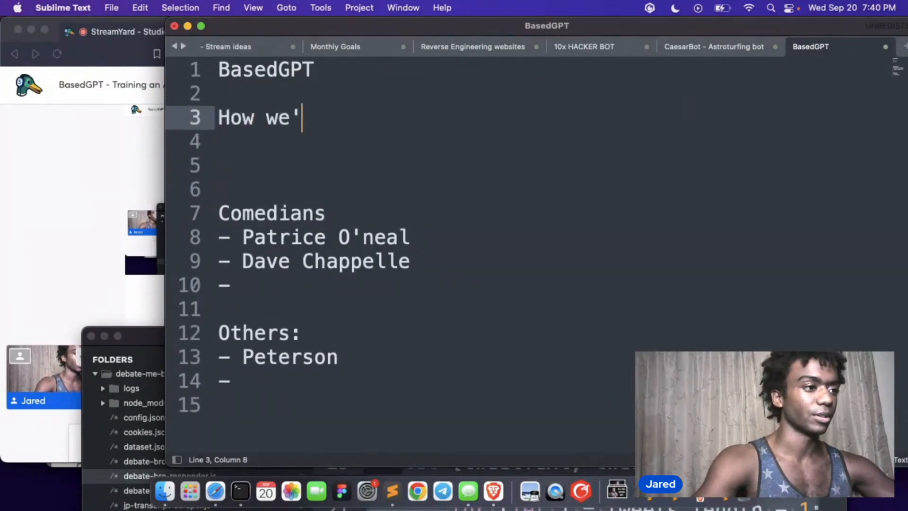
pyautogui.write('re gonna do this')
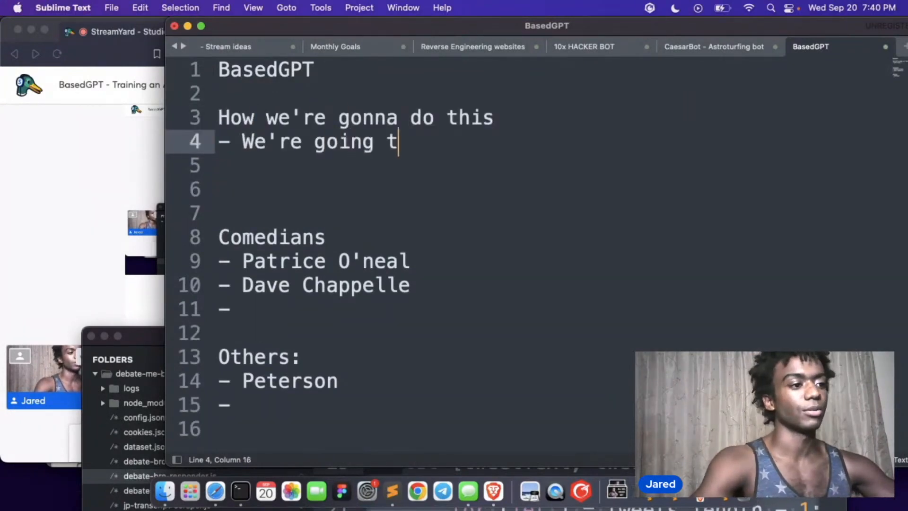
pyautogui.write('o be')
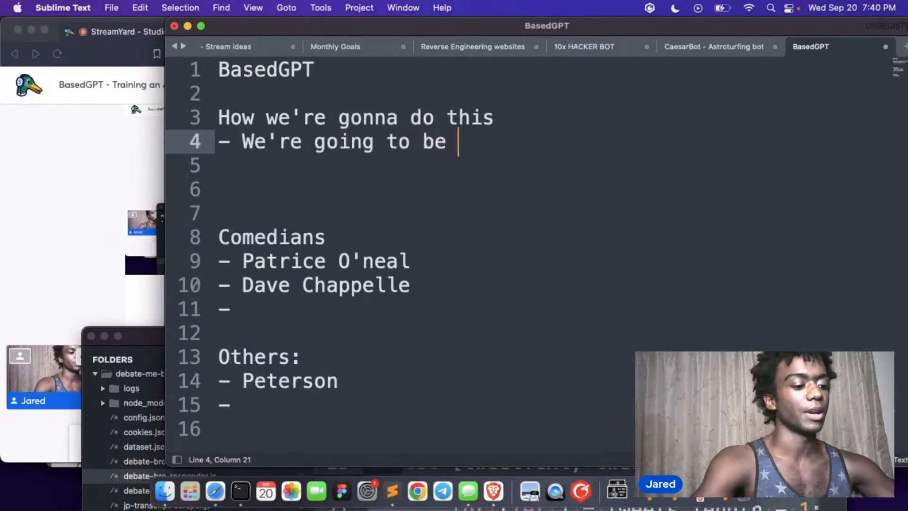
pyautogui.write('scraping a ton of')
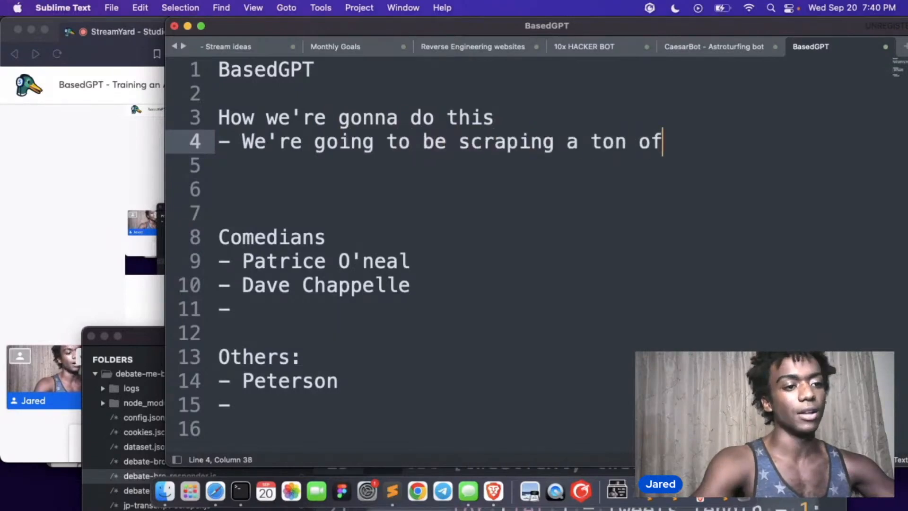
pyautogui.write('Podcasts')
pyautogui.click(440, 167)
pyautogui.write('-')
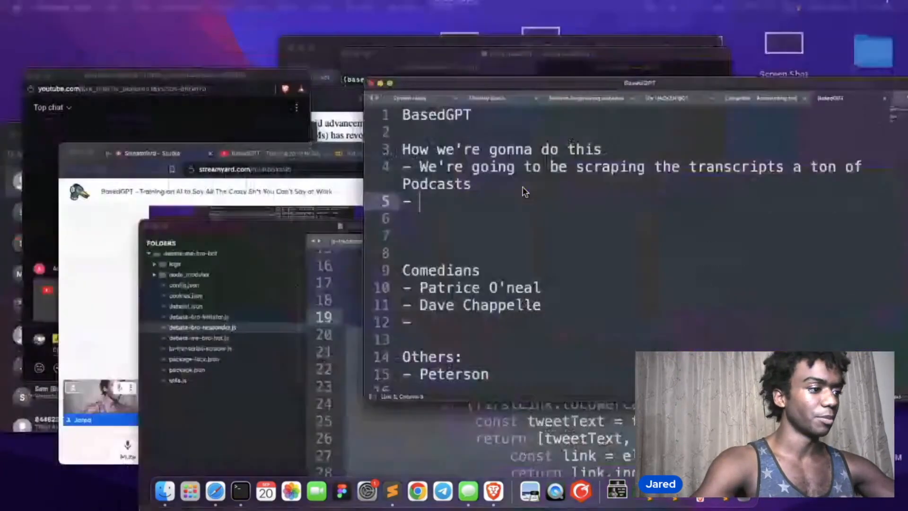
# - Note downloading the audio files and using OpenAI whisper to convert them to text
pyautogui.write('D')
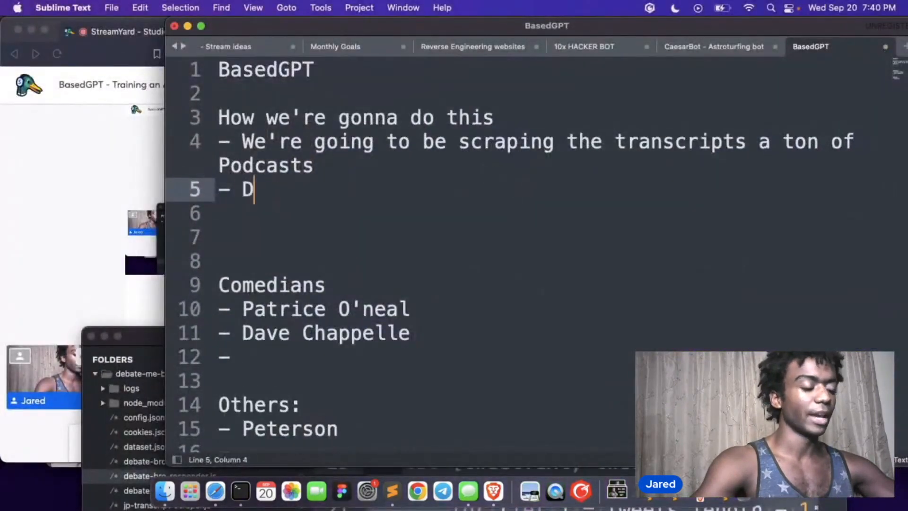
pyautogui.write('ownloading')
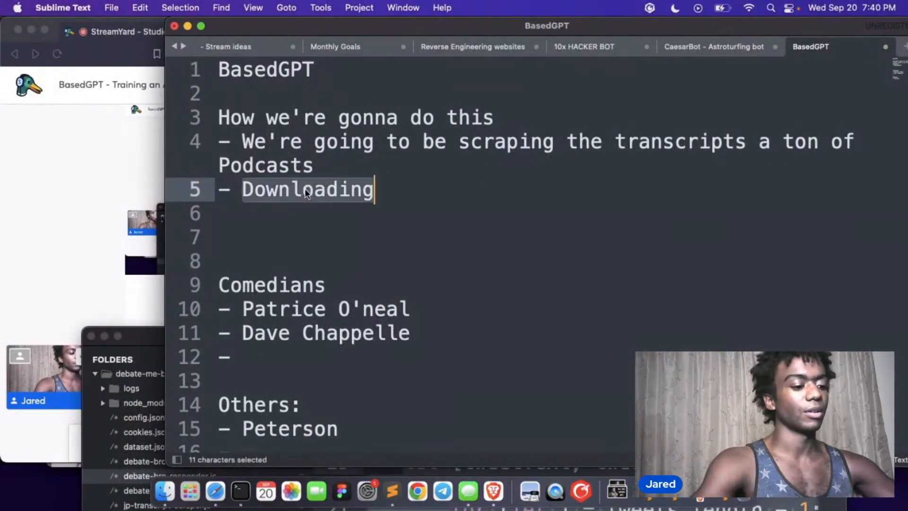
pyautogui.write('the audi')
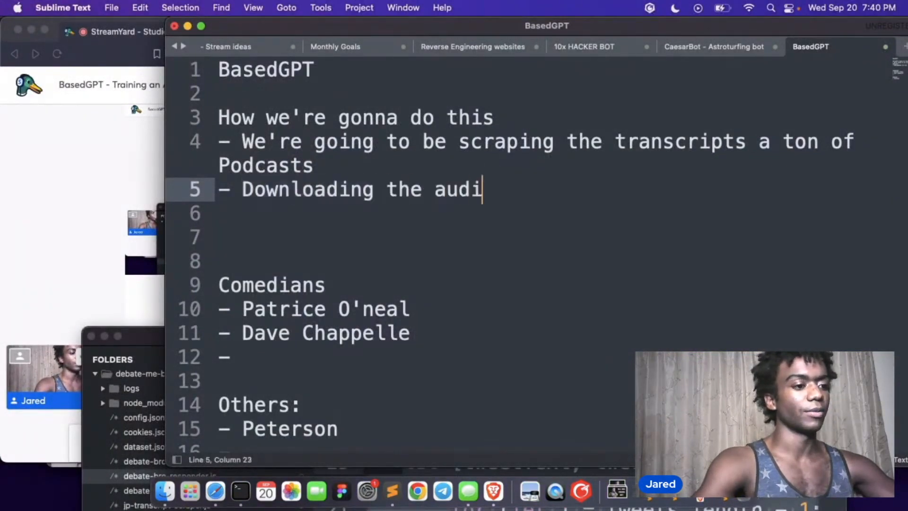
pyautogui.write('o files and')
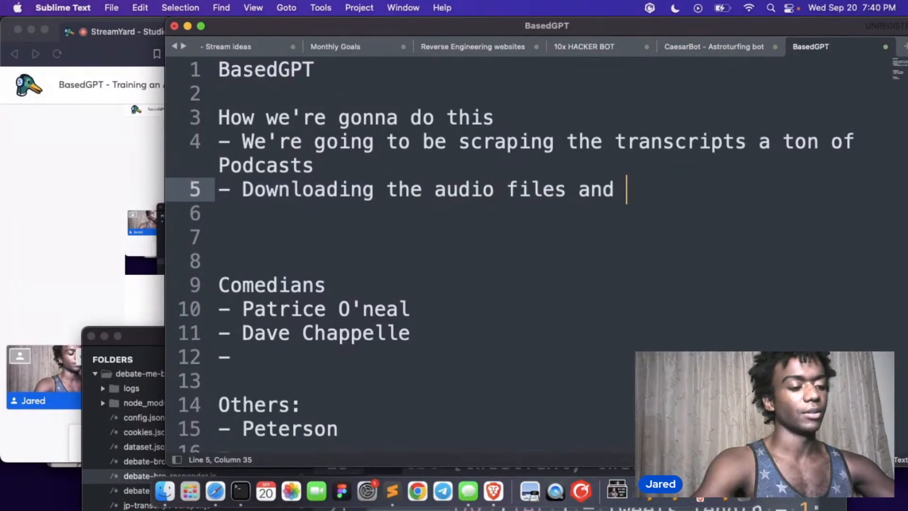
pyautogui.write('using whis')
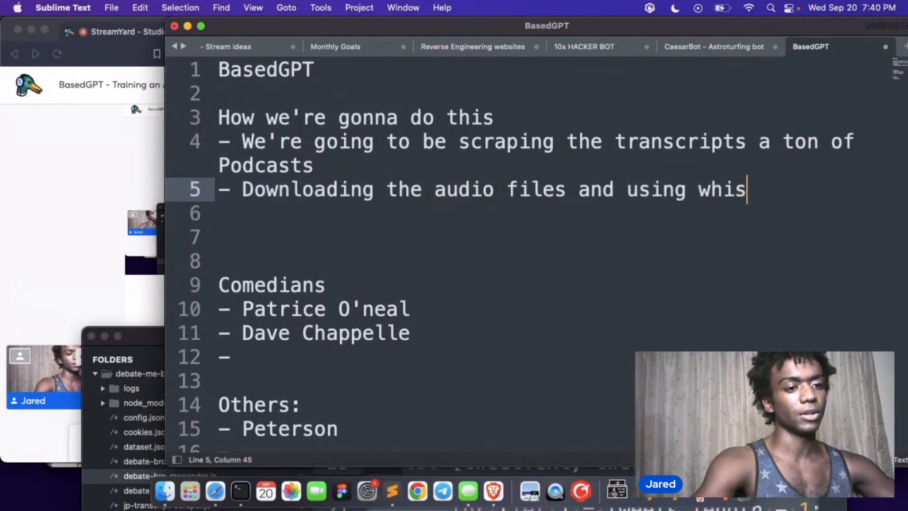
pyautogui.write('per to convert h')
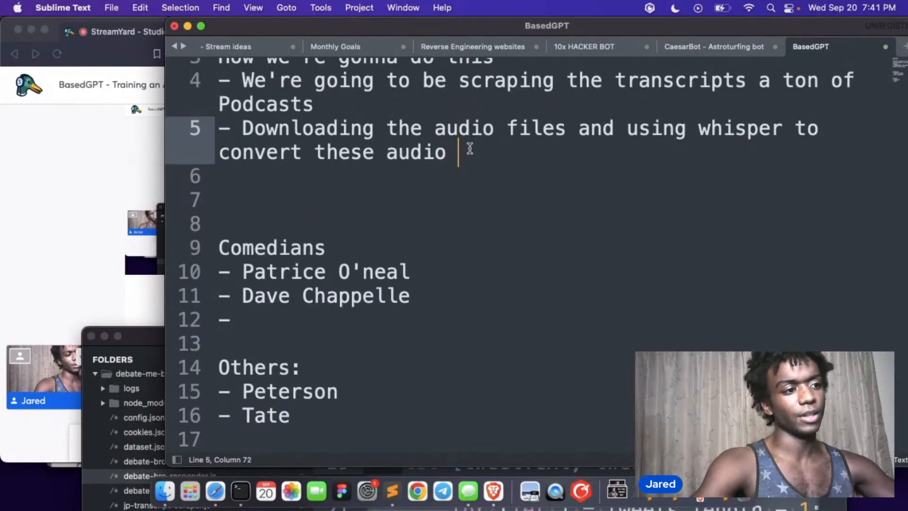
pyautogui.write('fi')
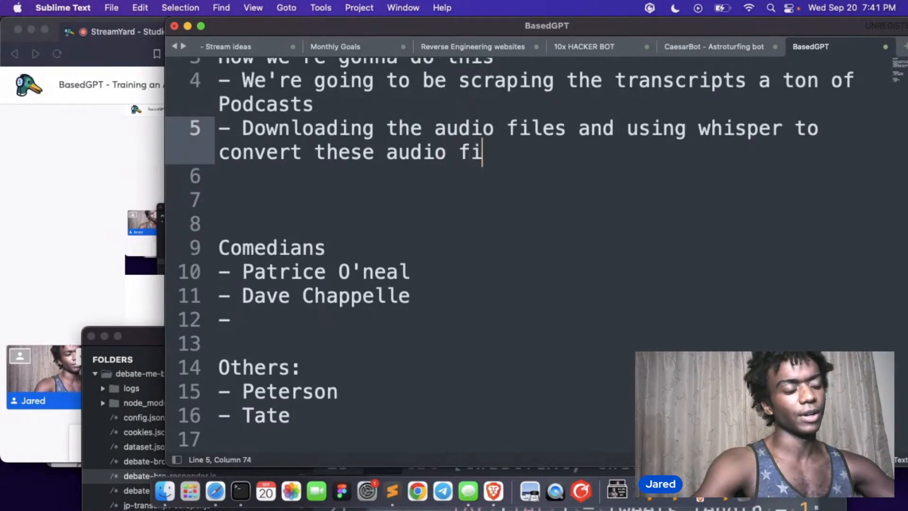
pyautogui.write('les to t')
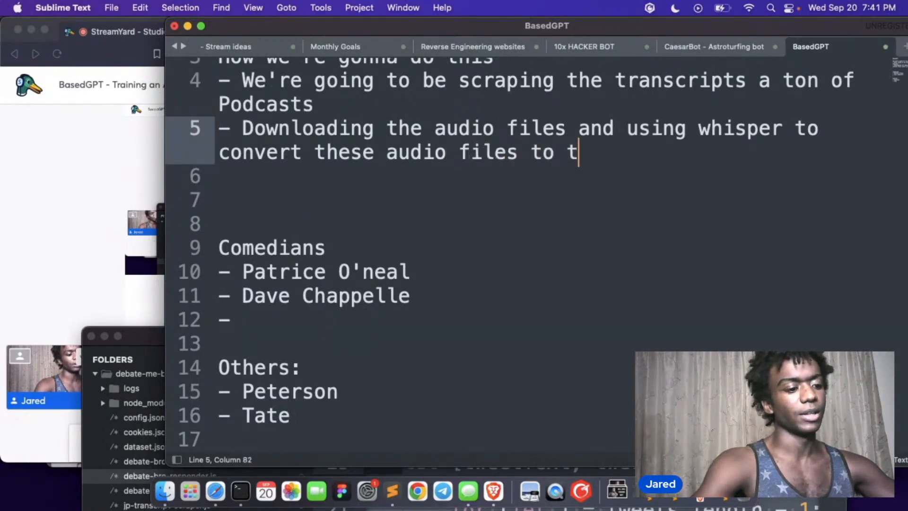
pyautogui.write('ext')
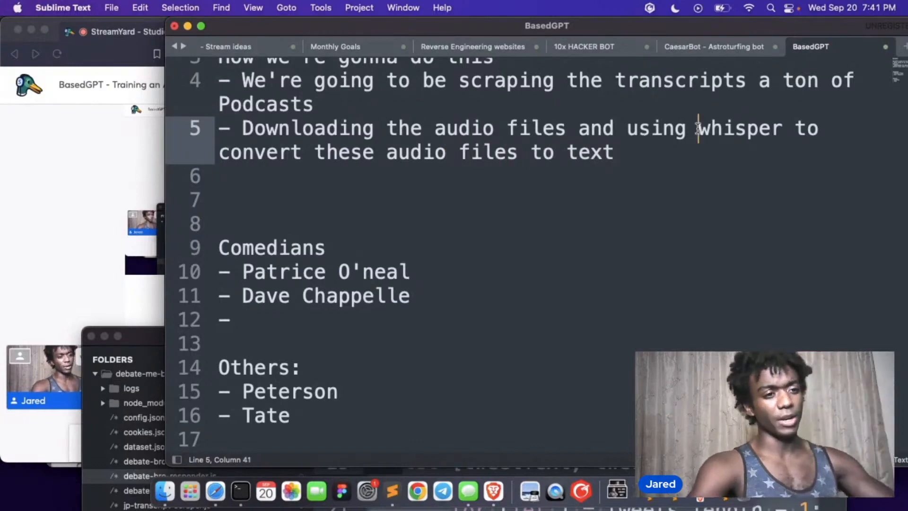
pyautogui.write('OpenAI')
pyautogui.write('- B')
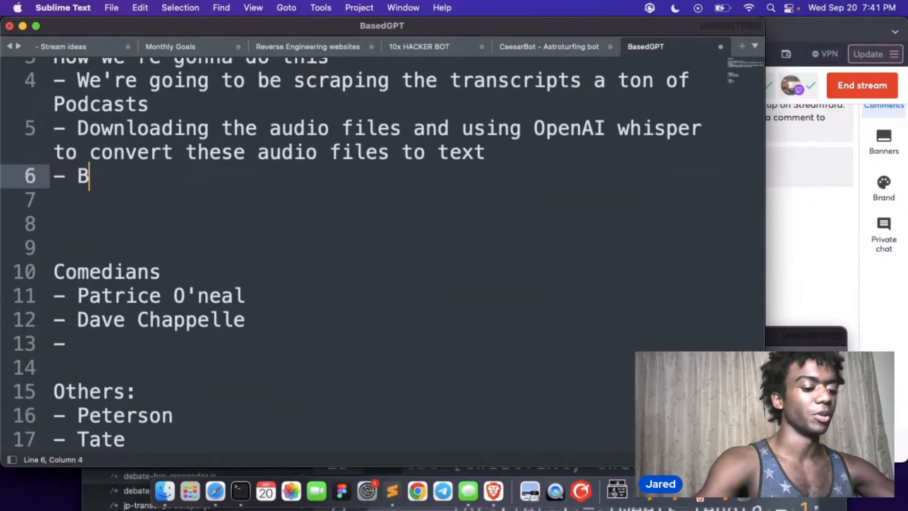
# - Note building a question/answer dataset by converting raw podcast transcripts to Q&A pairs
pyautogui.write('uilding up a data')
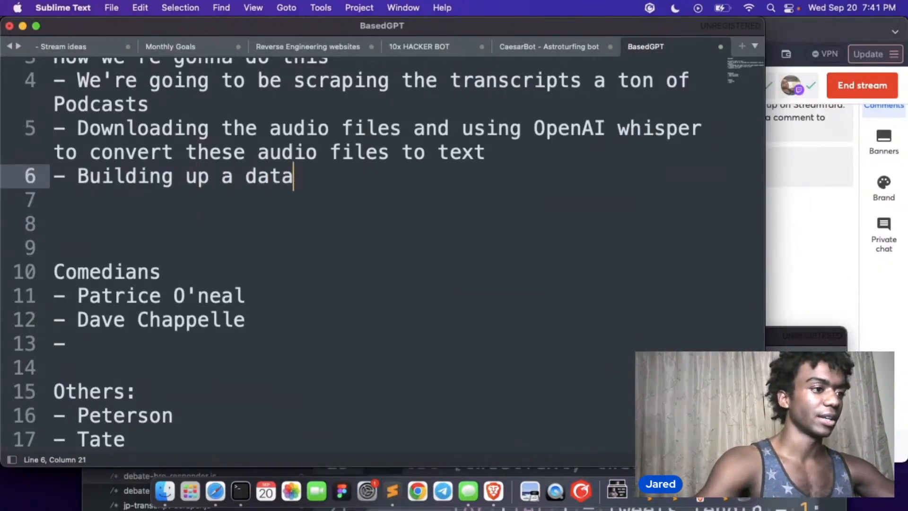
pyautogui.write("set that's q")
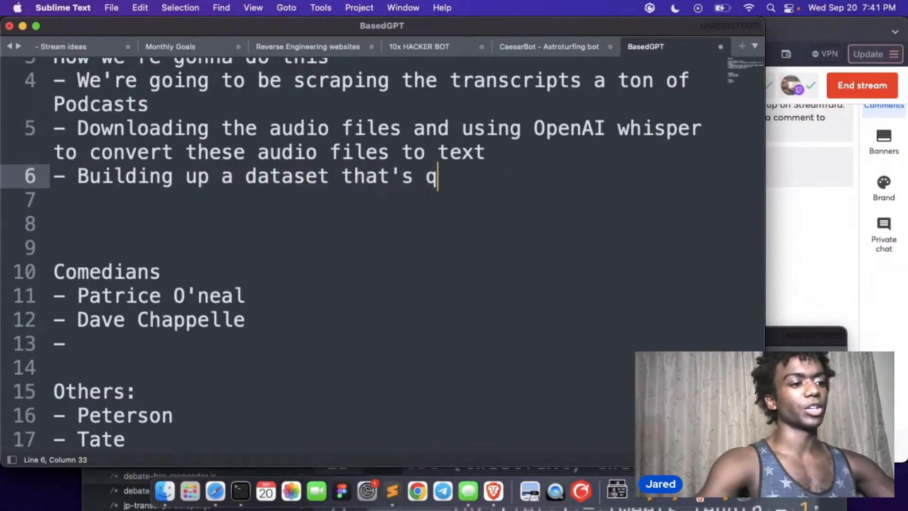
pyautogui.write('uestion and answer based')
pyautogui.write('-')
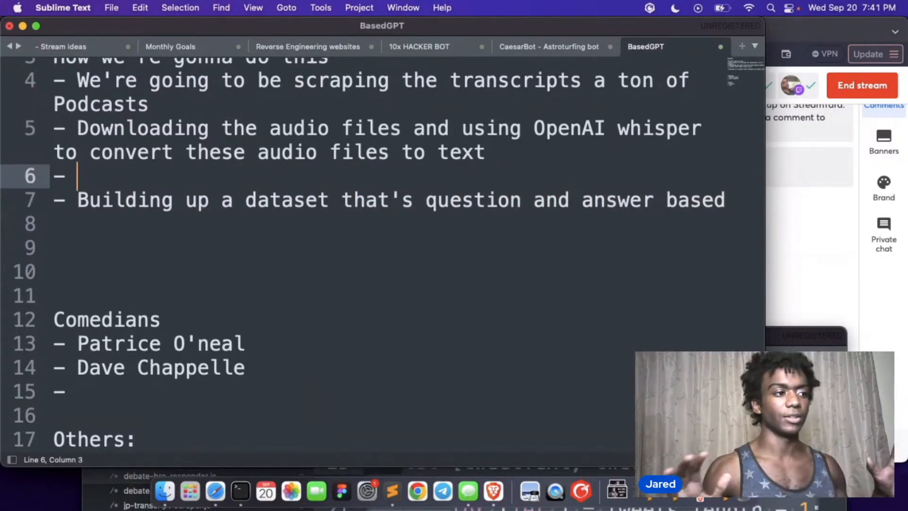
pyautogui.write('COnv')
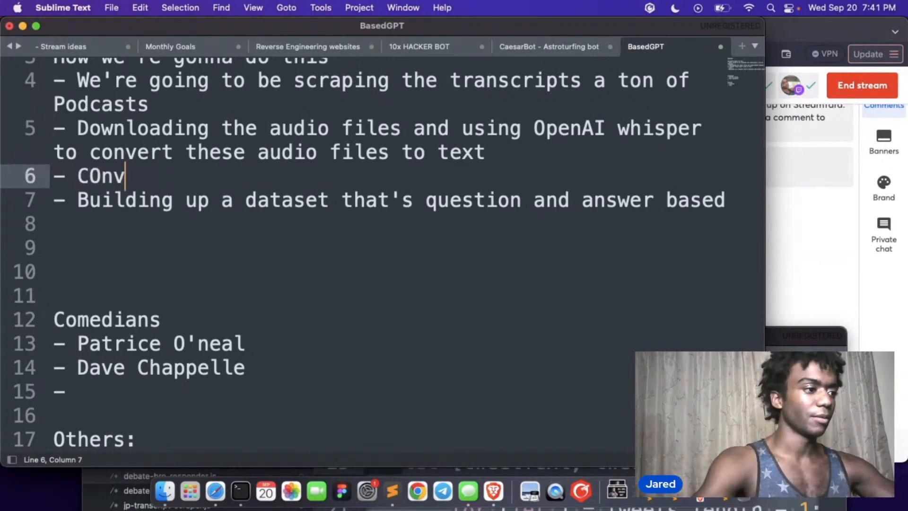
pyautogui.write('Convert Podcast audio to')
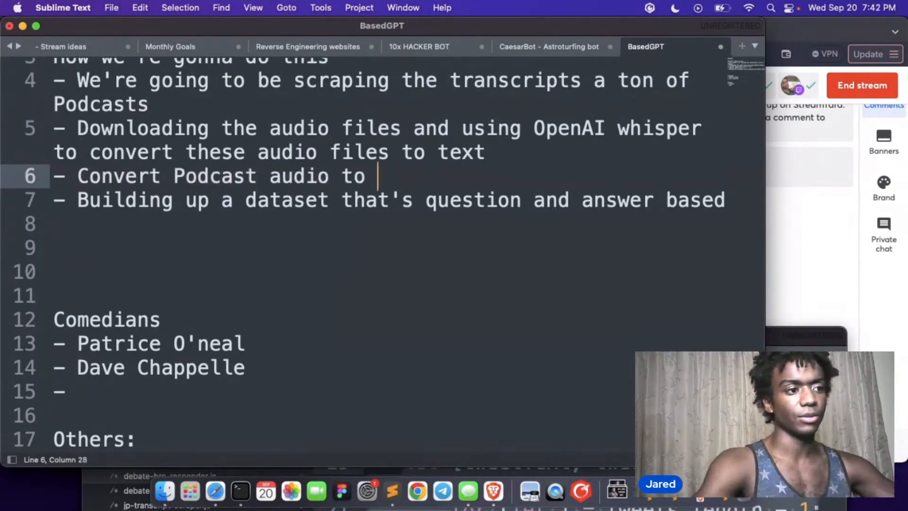
pyautogui.write('raw Podcast transcripts to question')
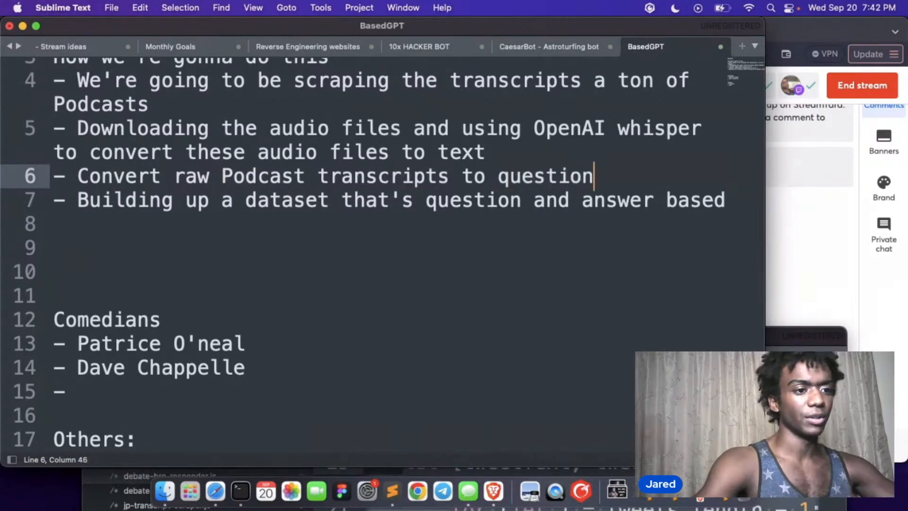
pyautogui.write('/answers pa')
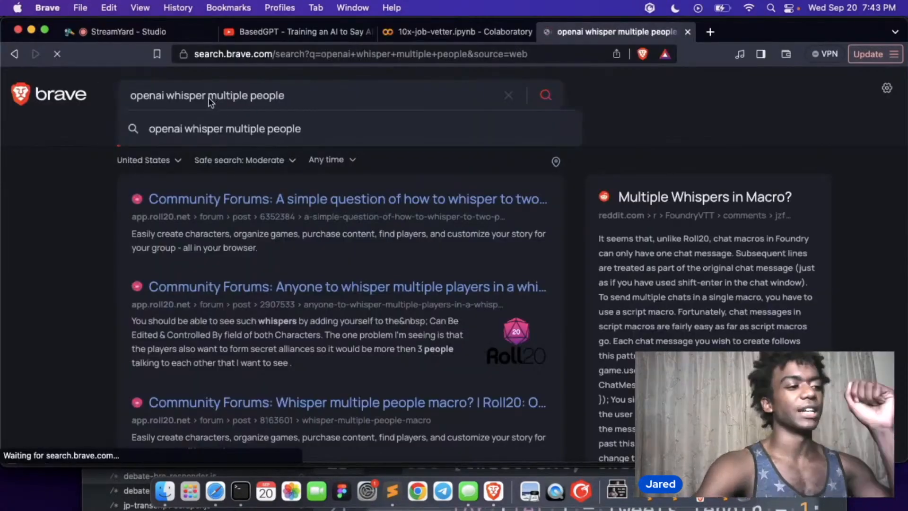
# - Scroll the 'openai whisper multiple people' results and open the lablab.ai speaker identification tutorial
pyautogui.scroll(-3)
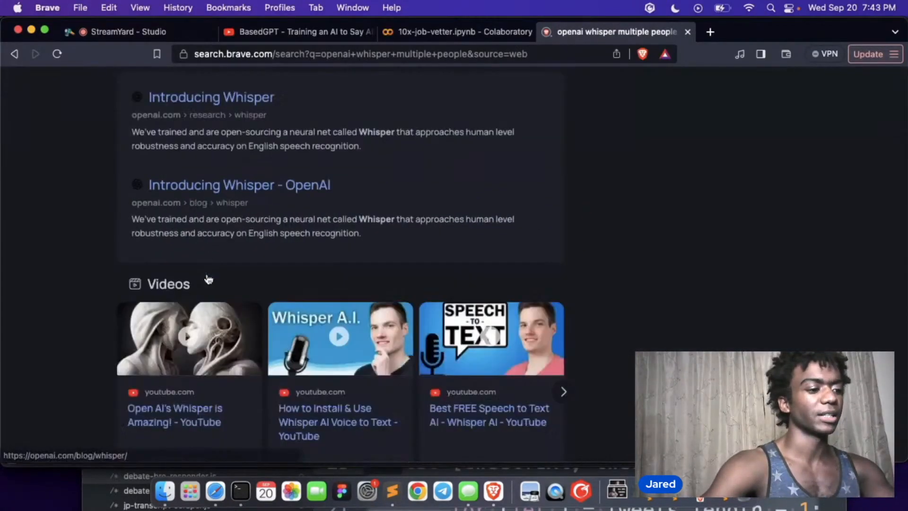
pyautogui.scroll(-3)
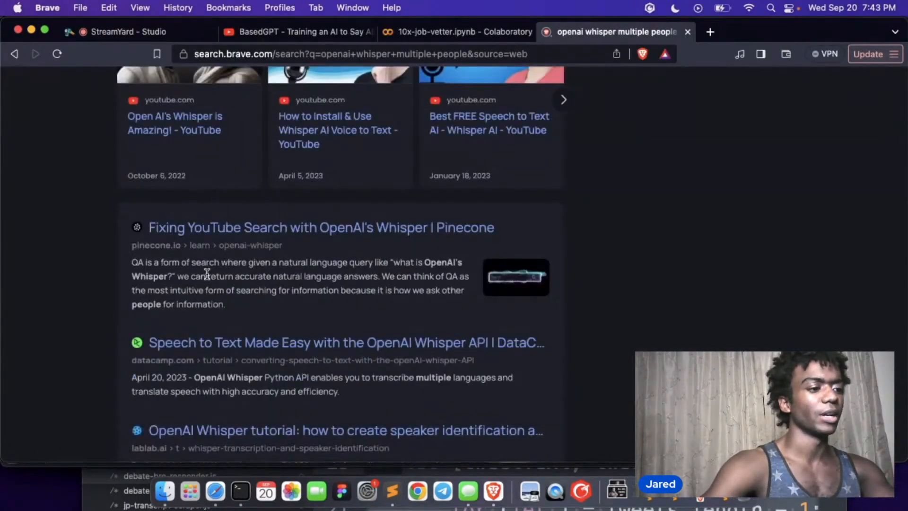
pyautogui.scroll(-3)
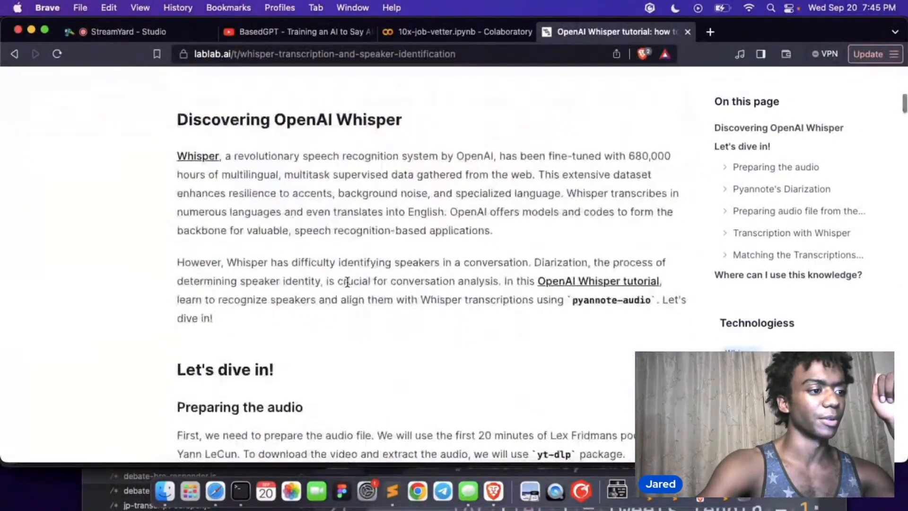
pyautogui.click(452, 32)
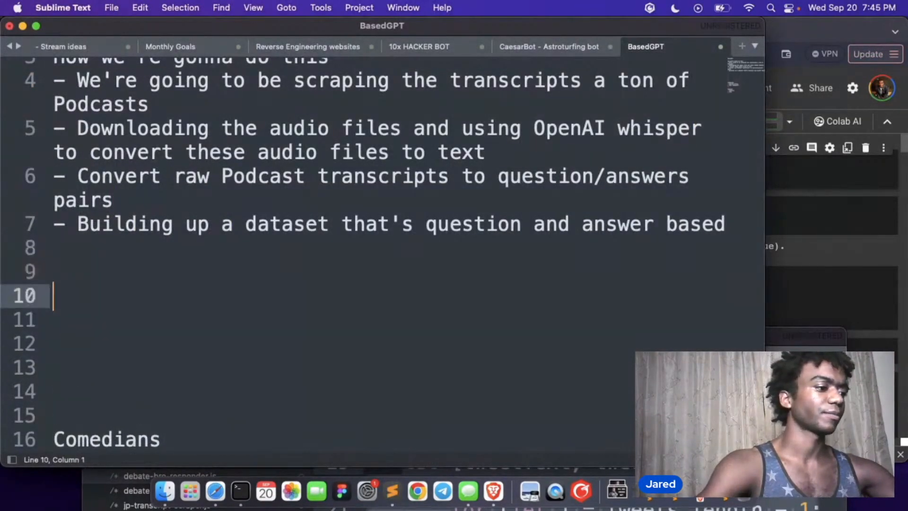
# - Write the pipeline: audio to raw transcripts (somehow) to question/answer conversion
pyautogui.write('Our')
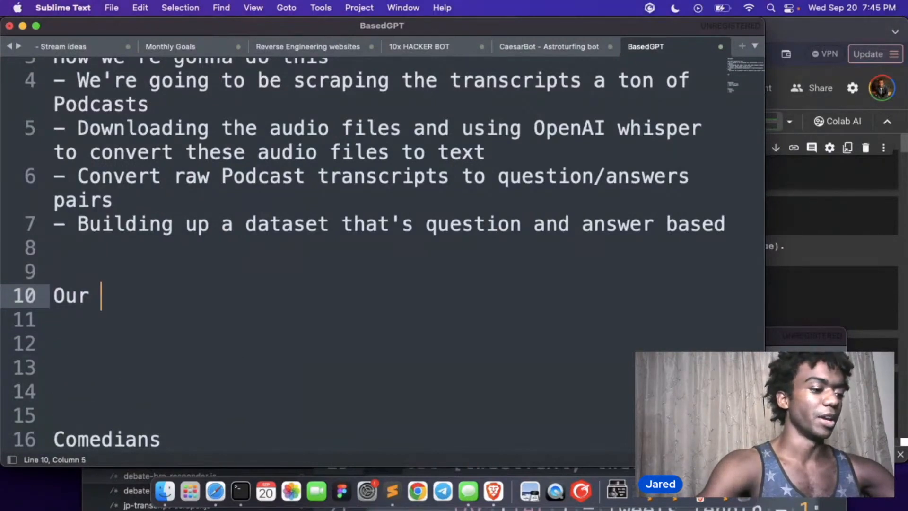
pyautogui.write('BASED')
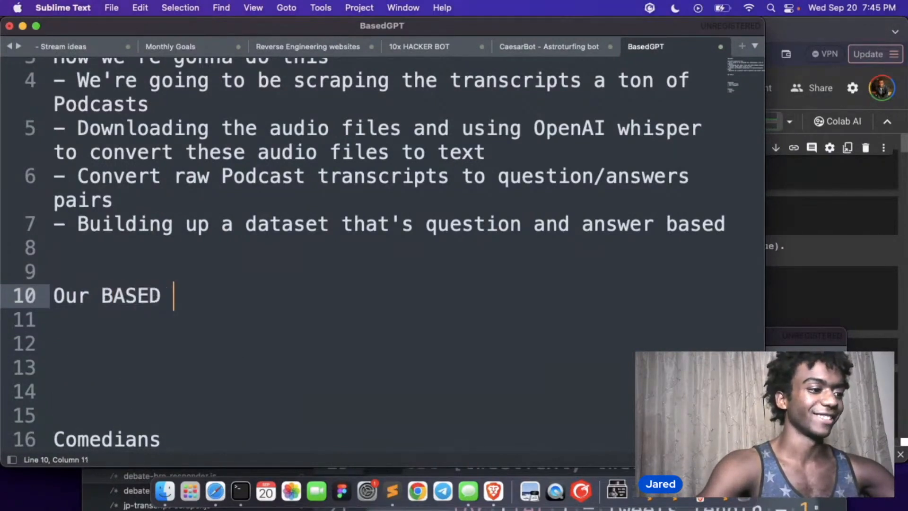
pyautogui.write('audio -> conver')
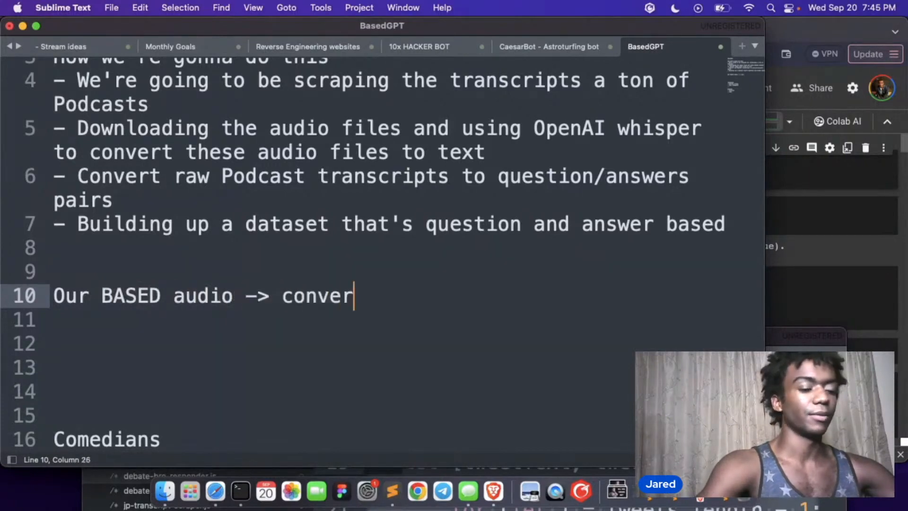
pyautogui.write('it to transcript')
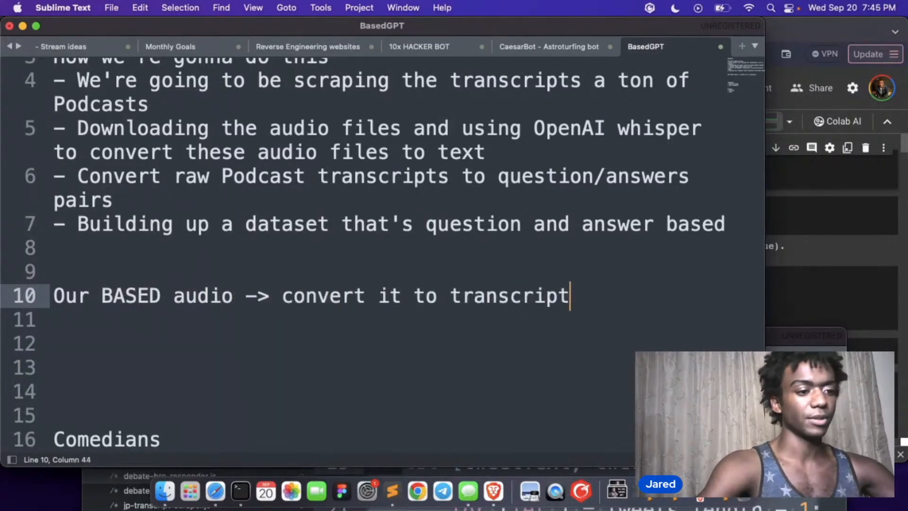
pyautogui.write('raw transcripts (somehow) -> Convert this to a qu')
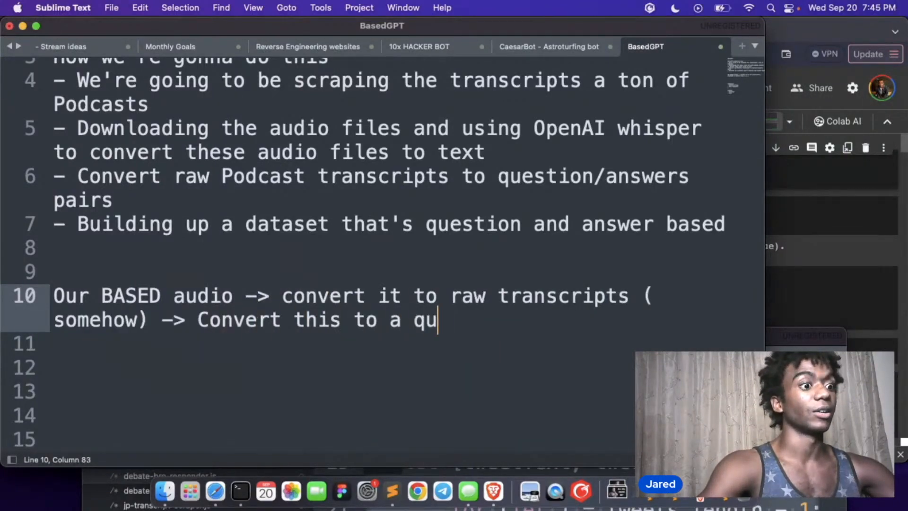
pyautogui.write('estion/answer')
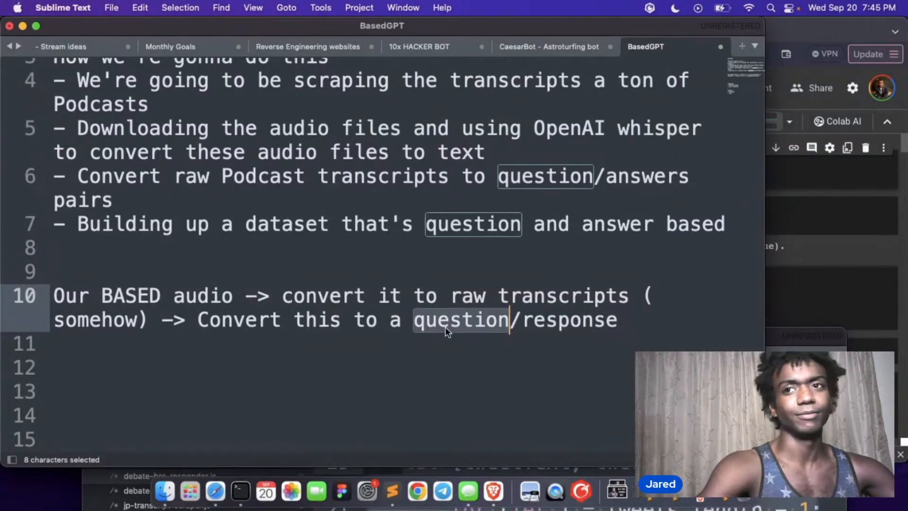
# - Finish the note with fine-tuning non chat llama 2 on the question/answer dataset, then select Tate
pyautogui.write('initia')
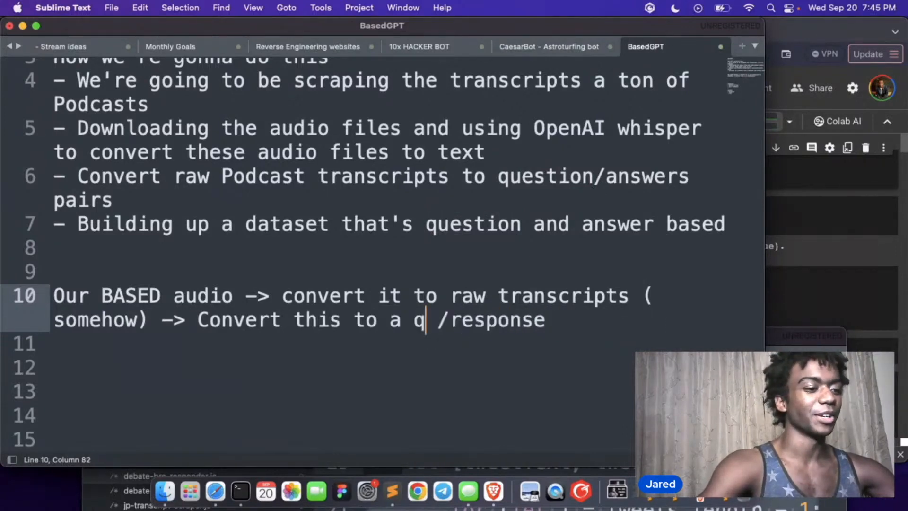
pyautogui.write('uestion')
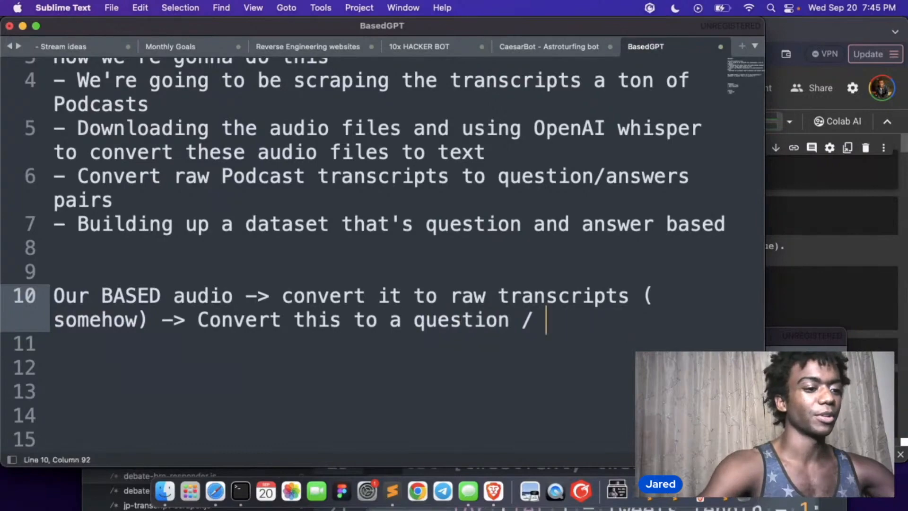
pyautogui.write('answer dataset')
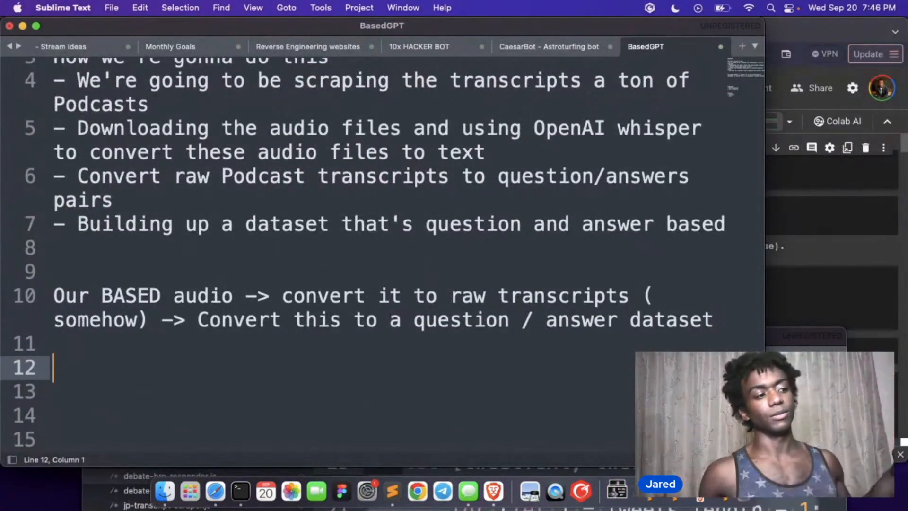
pyautogui.write('-> fine tune llama')
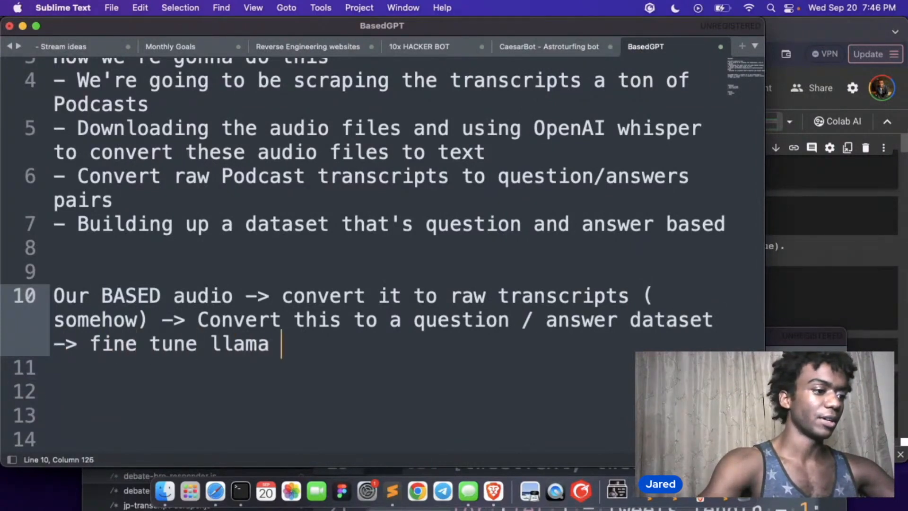
pyautogui.write('2')
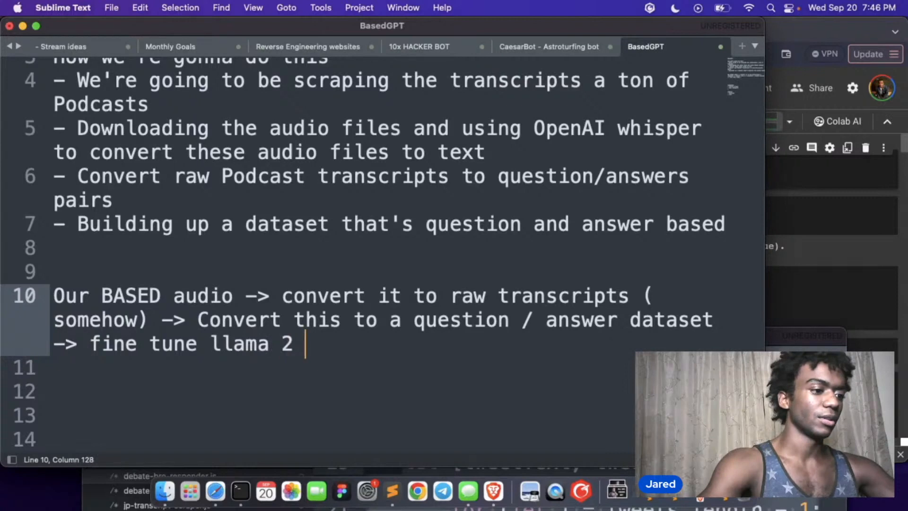
pyautogui.click(208, 343)
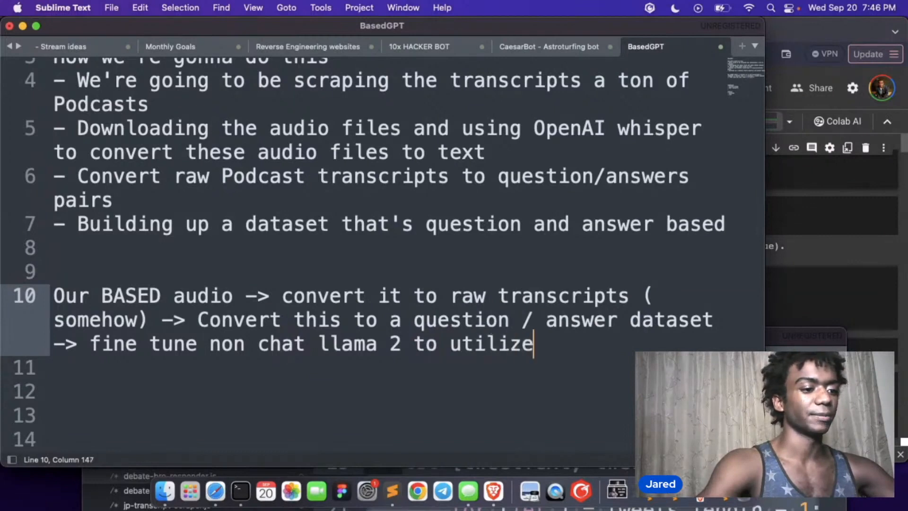
pyautogui.write('this')
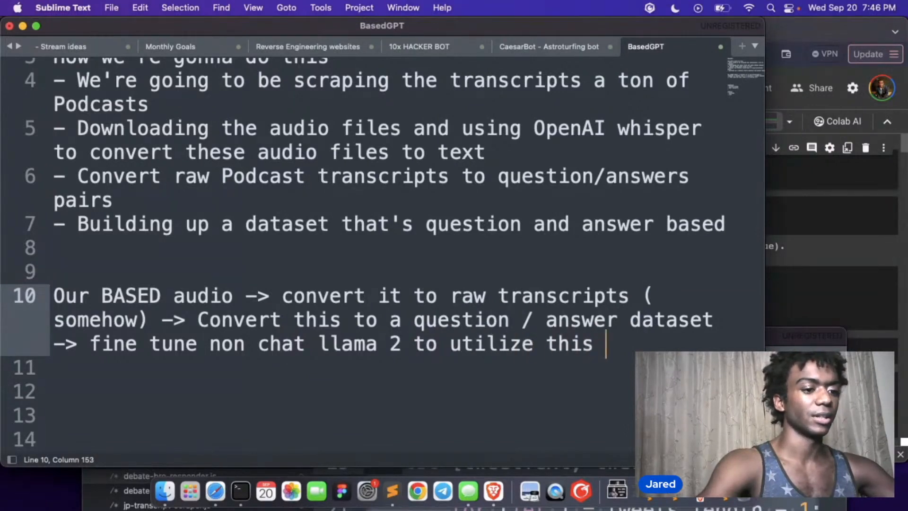
pyautogui.doubleClick(124, 394)
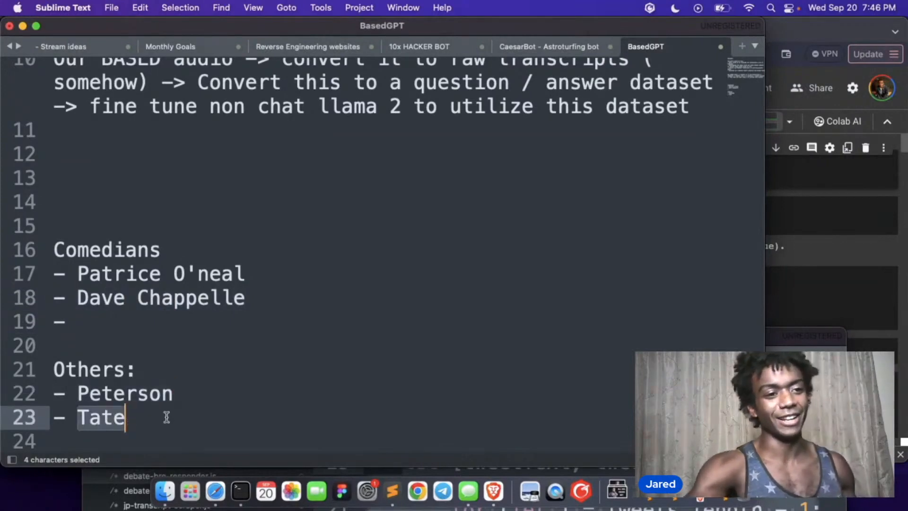
pyautogui.click(363, 348)
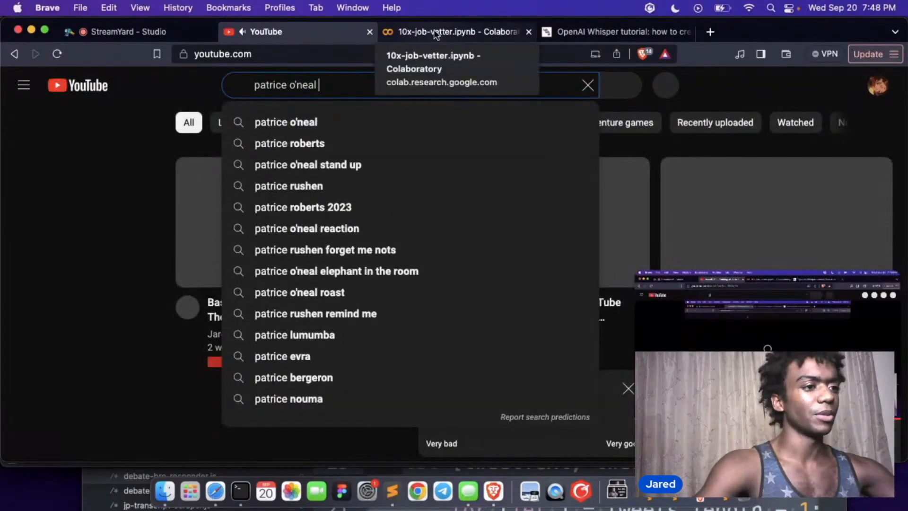
# - Save a Drive copy of the 10x-job-vetter notebook from its File menu
pyautogui.click(458, 32)
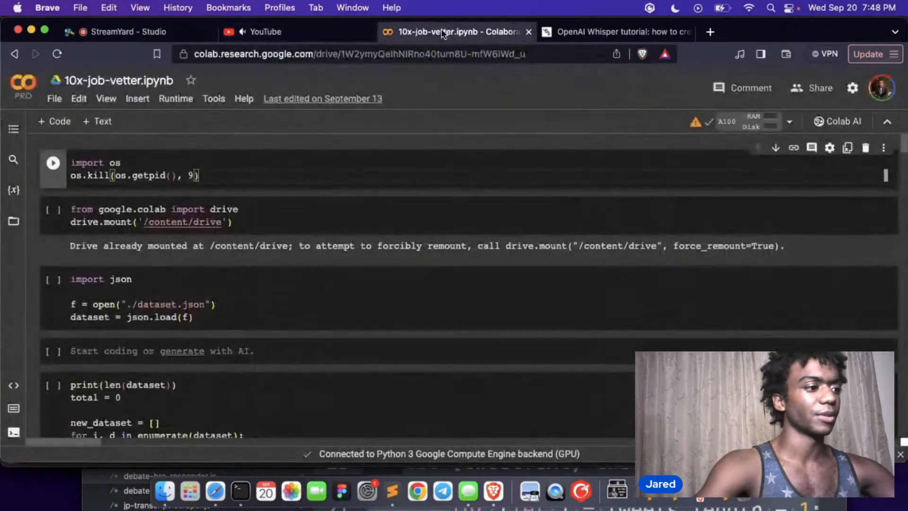
pyautogui.click(53, 98)
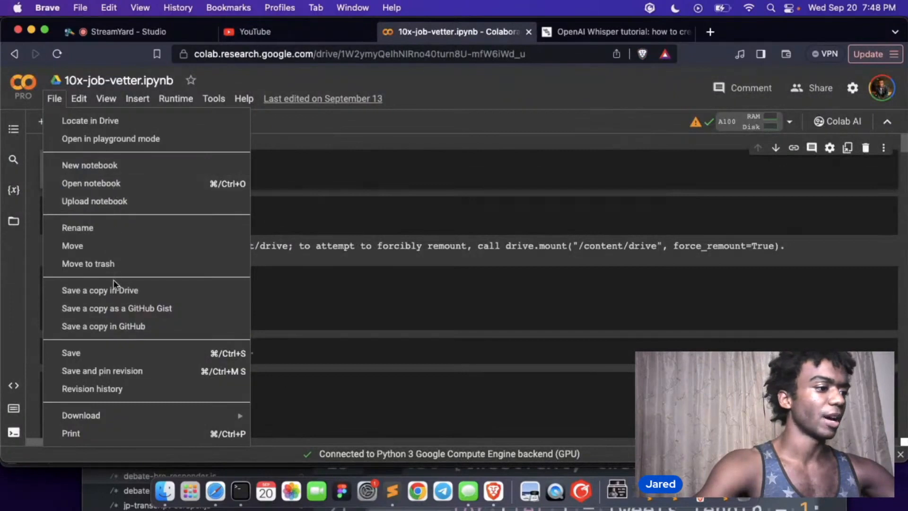
pyautogui.moveTo(100, 290)
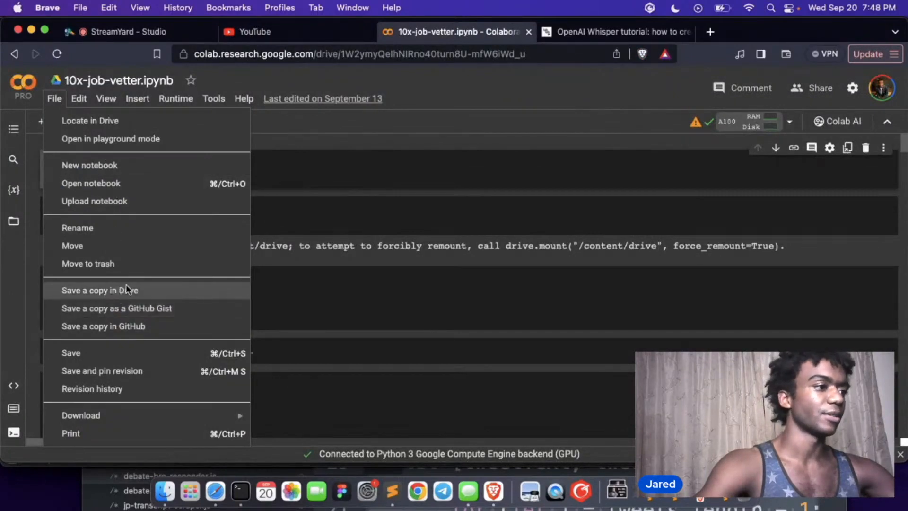
pyautogui.moveTo(130, 298)
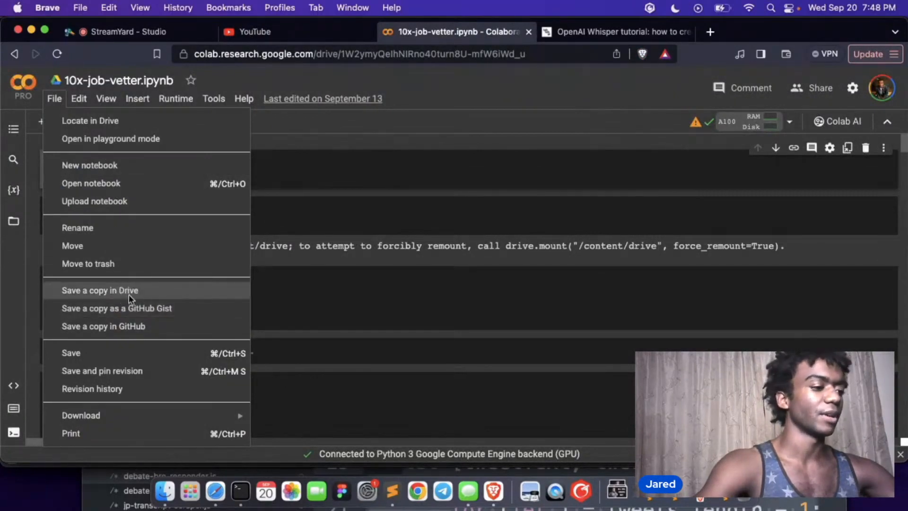
pyautogui.click(99, 290)
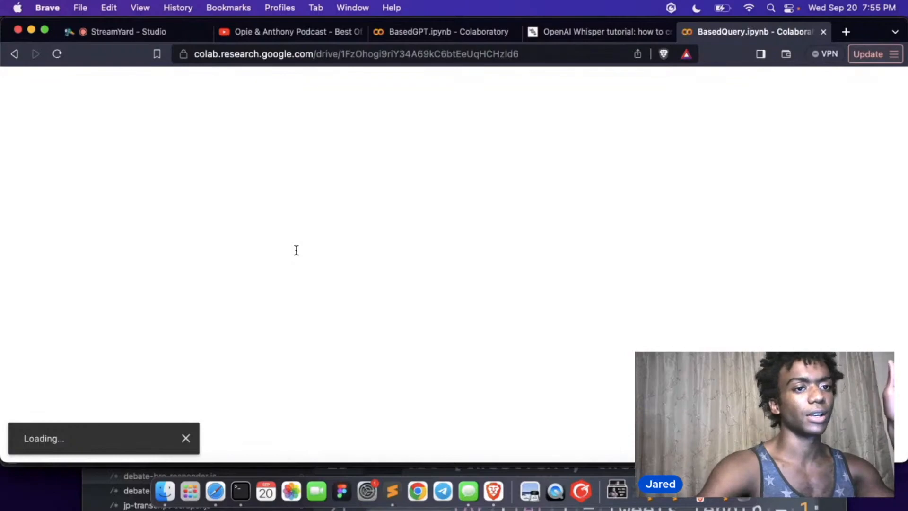
# - Check BasedQuery's install cell, then add '!python3 -m pip install -U yt-dlp' to BasedGPT
pyautogui.click(440, 31)
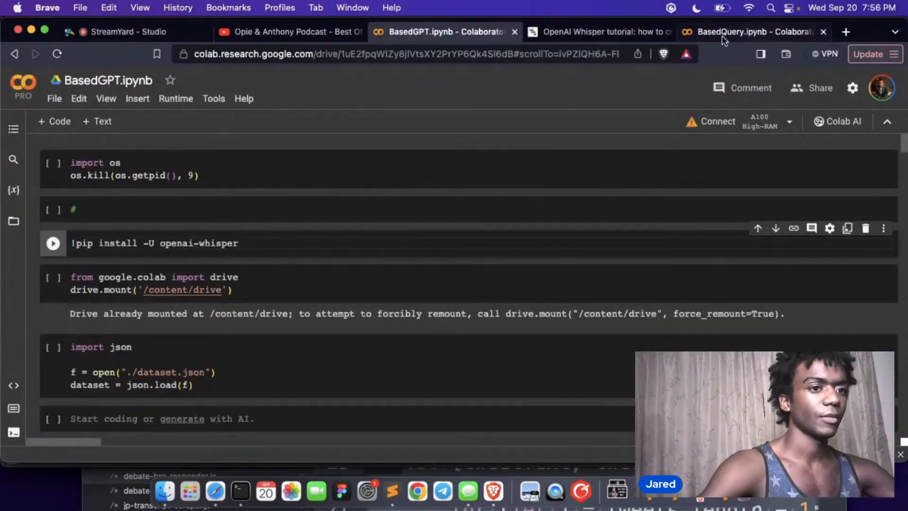
pyautogui.click(753, 33)
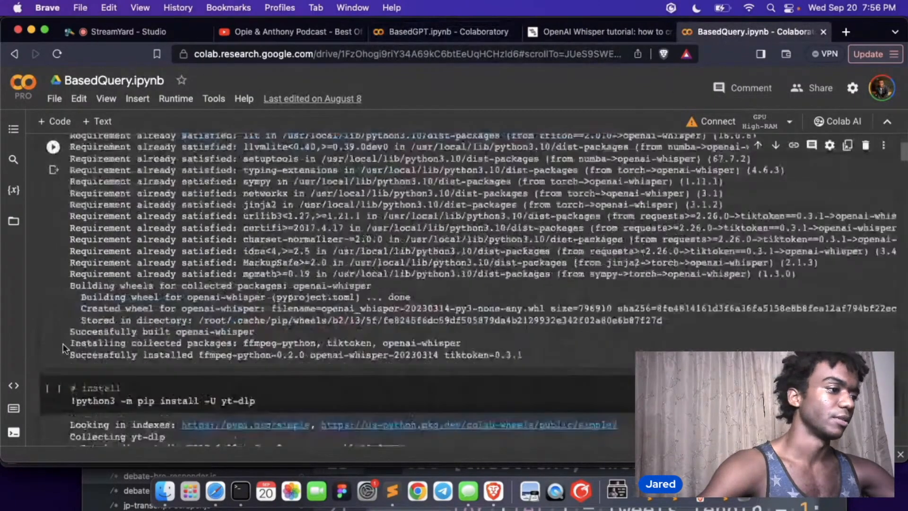
pyautogui.scroll(-3)
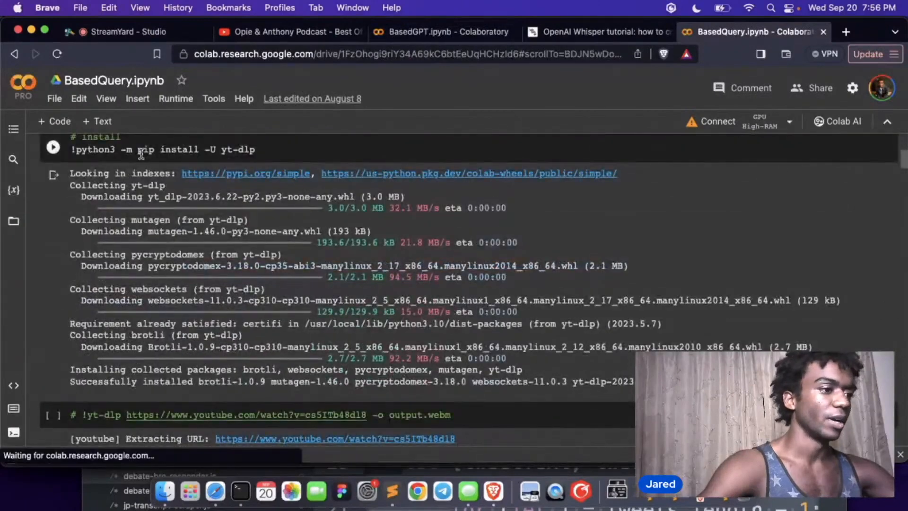
pyautogui.click(442, 32)
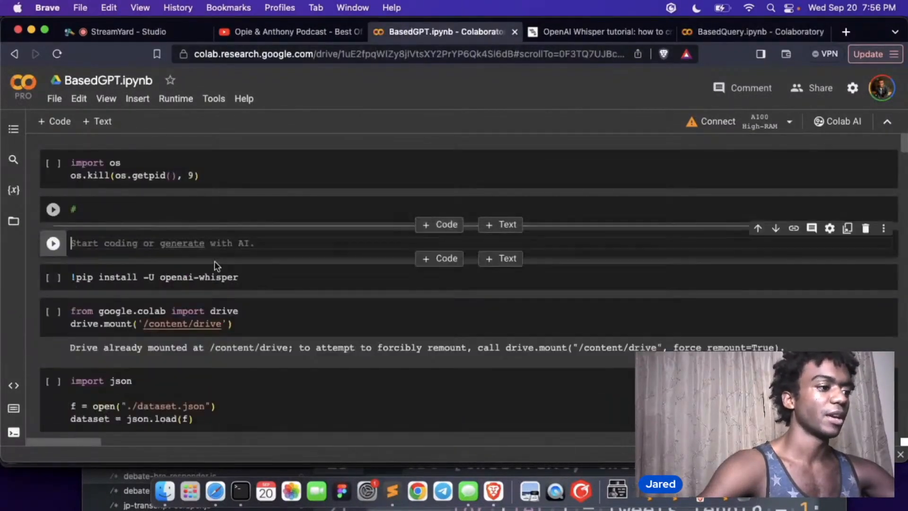
pyautogui.write('!python3 -m pip install -U yt-dlp')
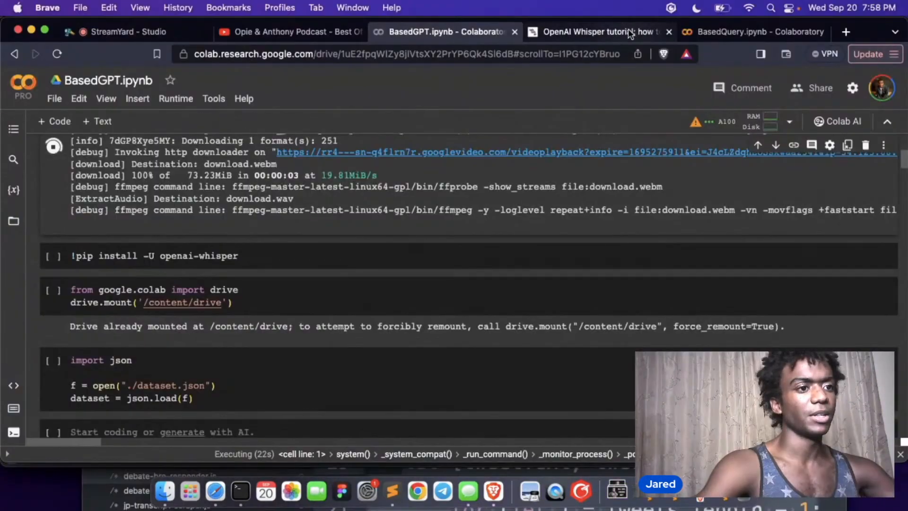
# - Scroll the Whisper tutorial past the pydub and pyannote sections to the printed speaker output
pyautogui.click(597, 32)
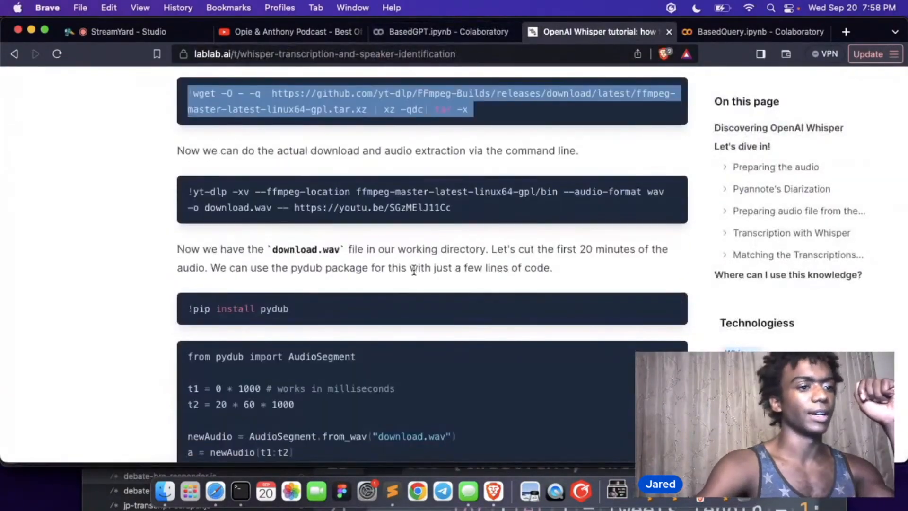
pyautogui.scroll(-3)
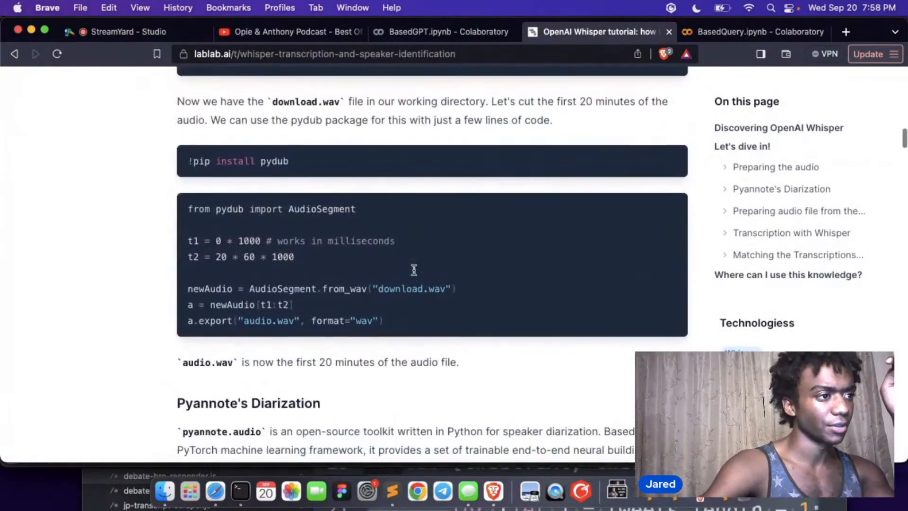
pyautogui.scroll(-3)
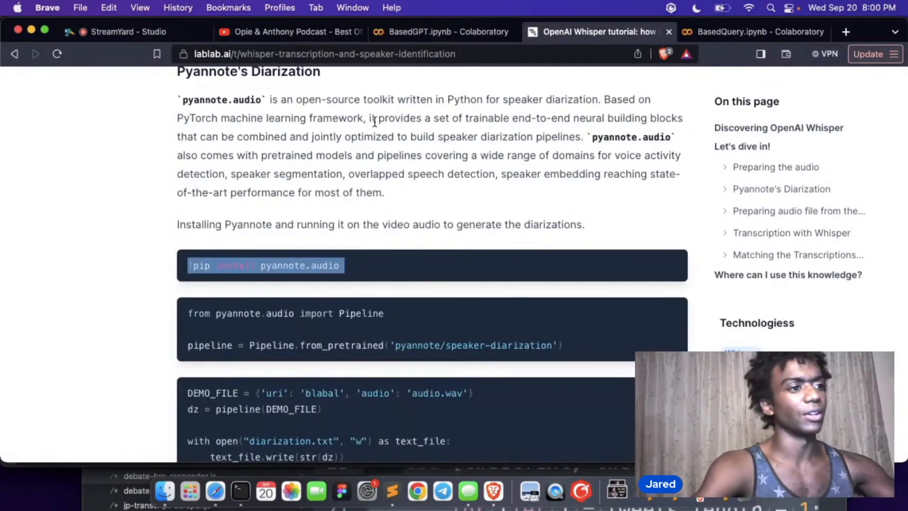
pyautogui.scroll(-3)
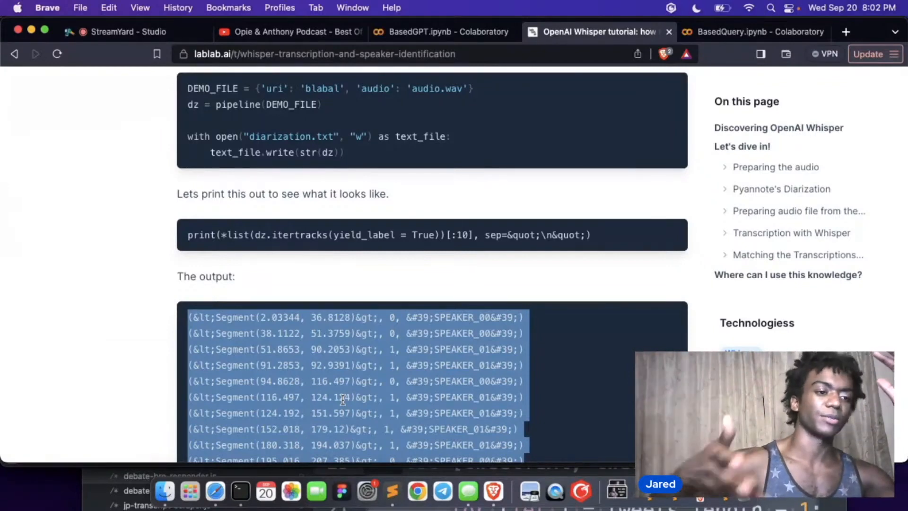
pyautogui.scroll(-3)
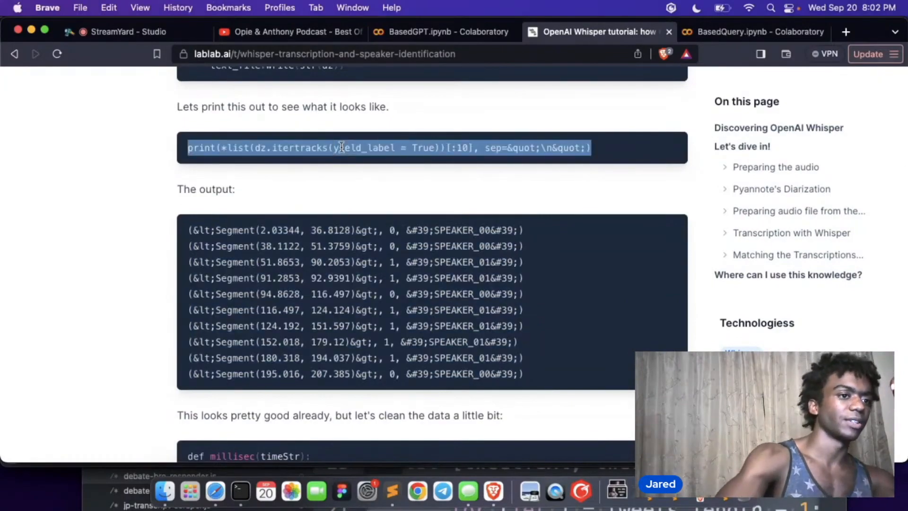
# - Run the pyannote Pipeline import cell in BasedGPT, which raises an OSError
pyautogui.click(443, 32)
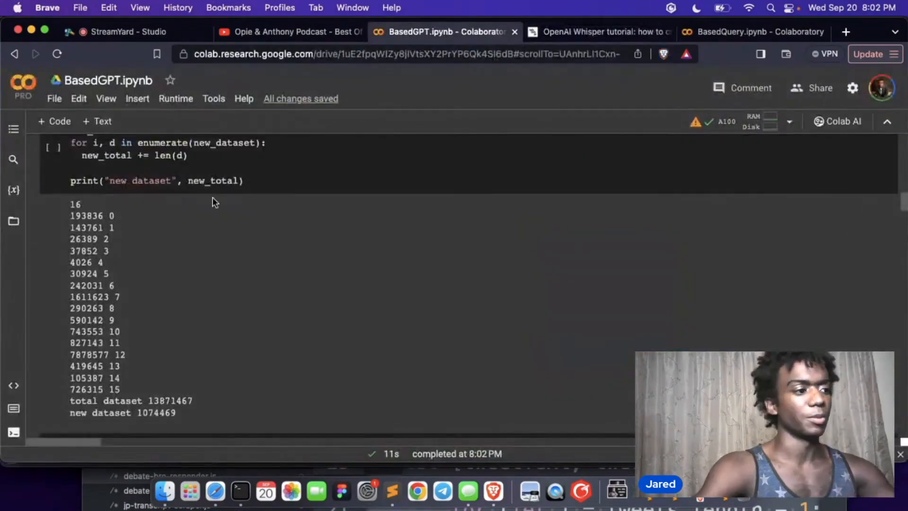
pyautogui.click(507, 32)
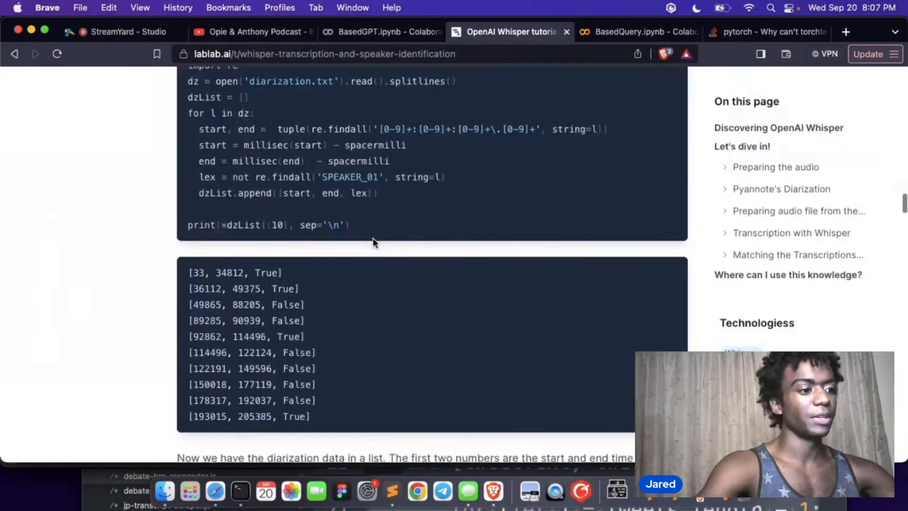
pyautogui.click(374, 33)
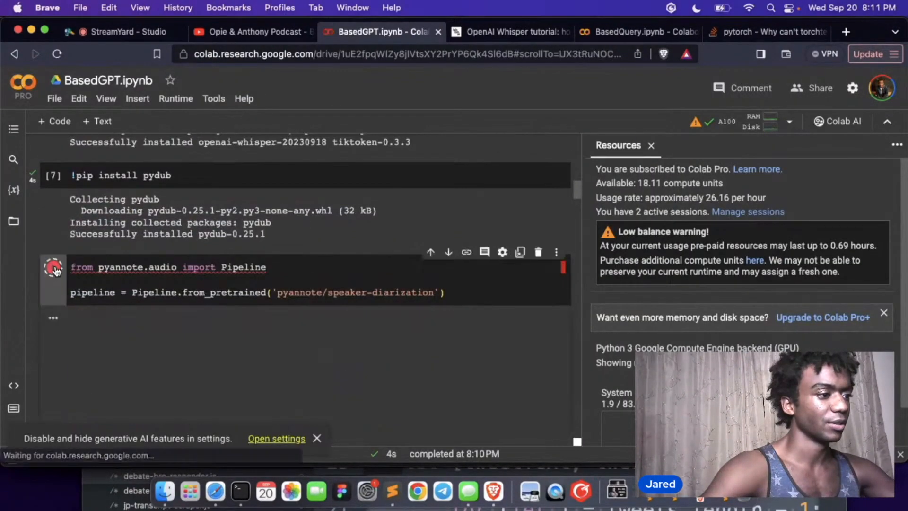
pyautogui.click(53, 267)
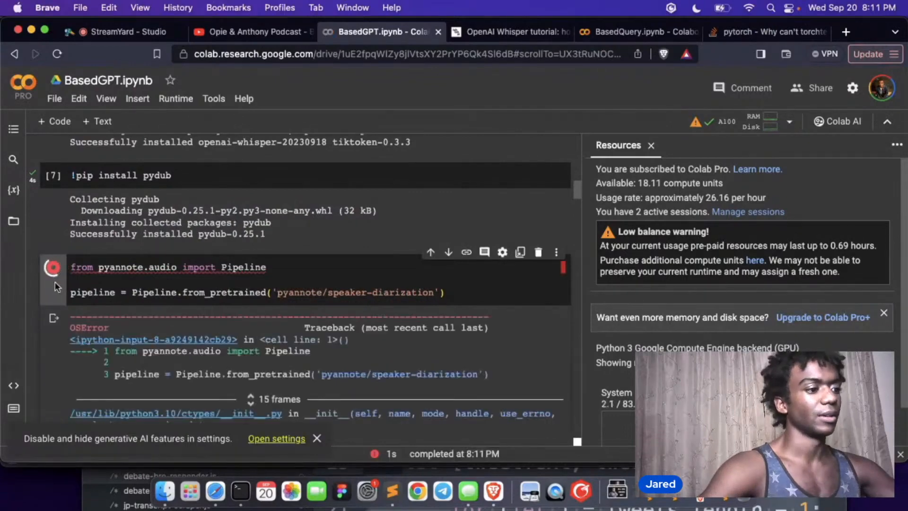
pyautogui.click(764, 33)
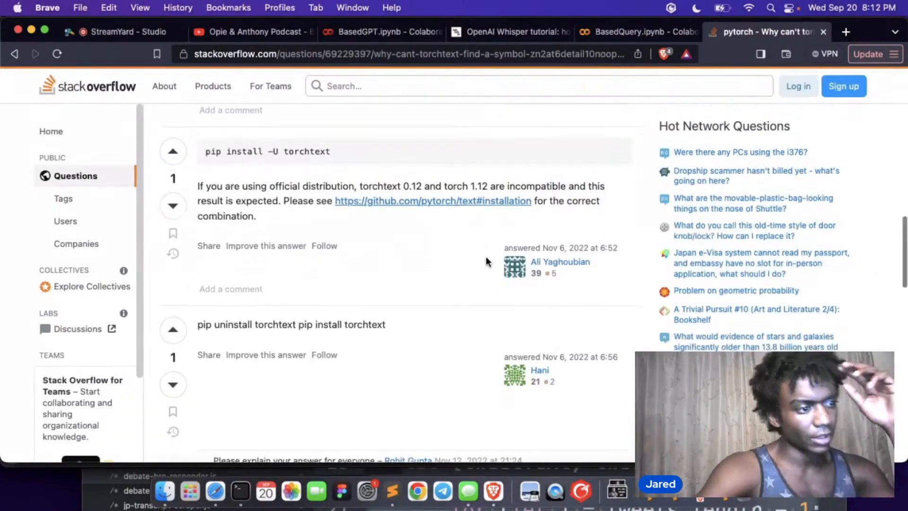
pyautogui.scroll(-3)
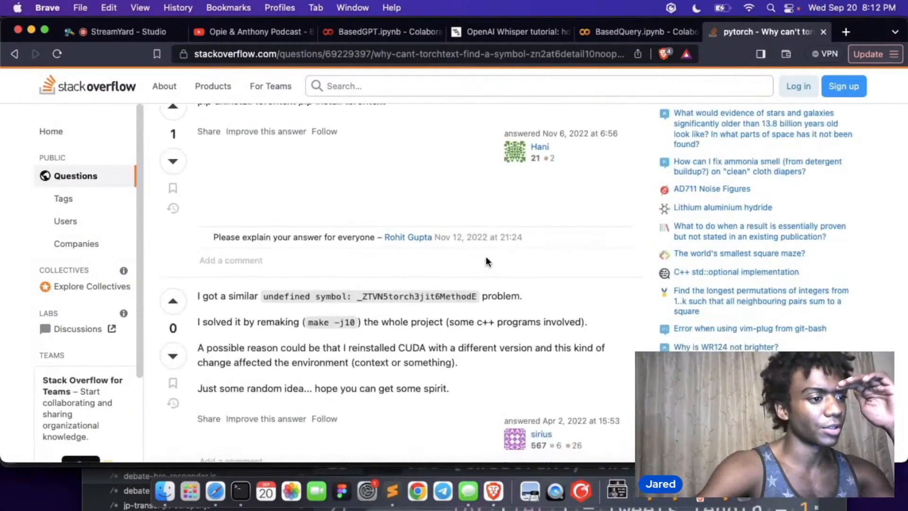
pyautogui.scroll(-3)
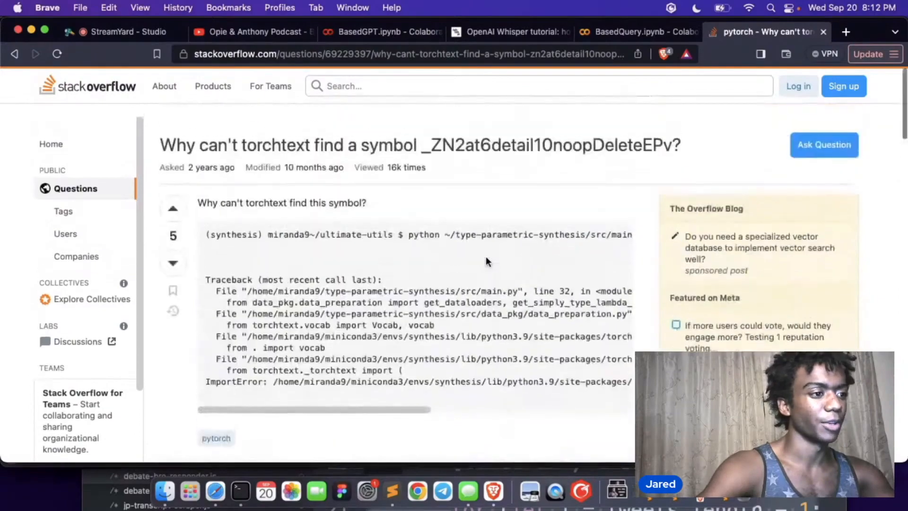
# - Run the cell printing the diarized speaker segments and review its output
pyautogui.click(202, 32)
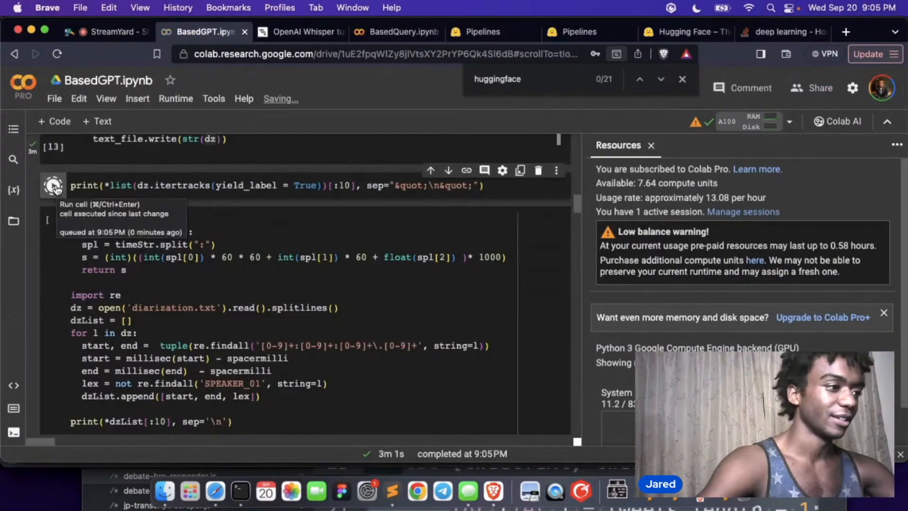
pyautogui.click(53, 186)
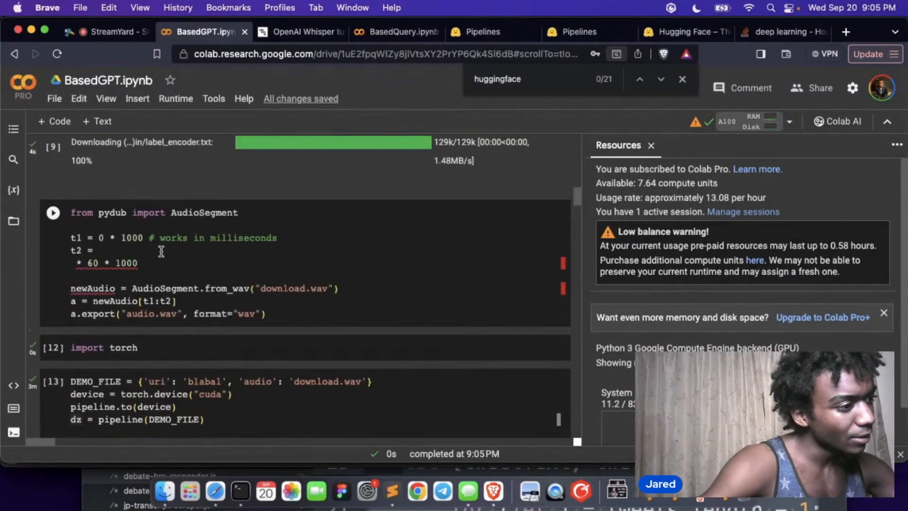
pyautogui.scroll(-3)
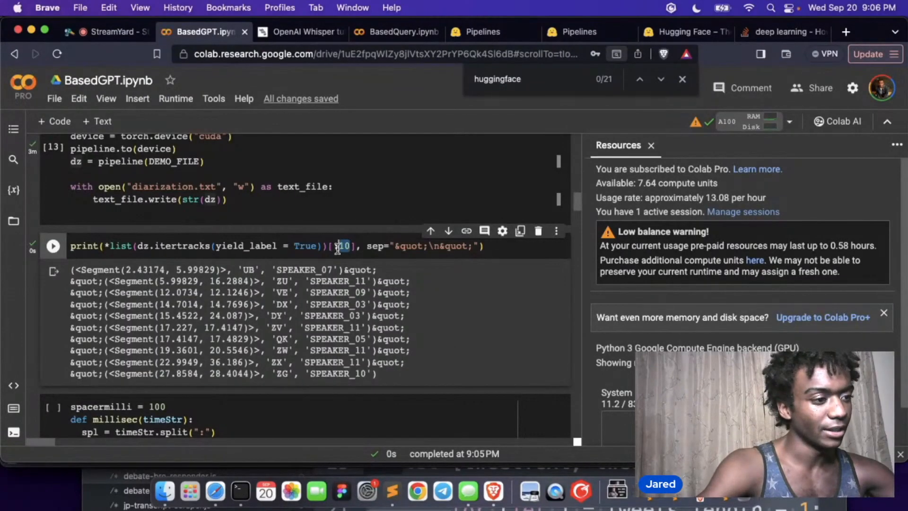
pyautogui.scroll(-3)
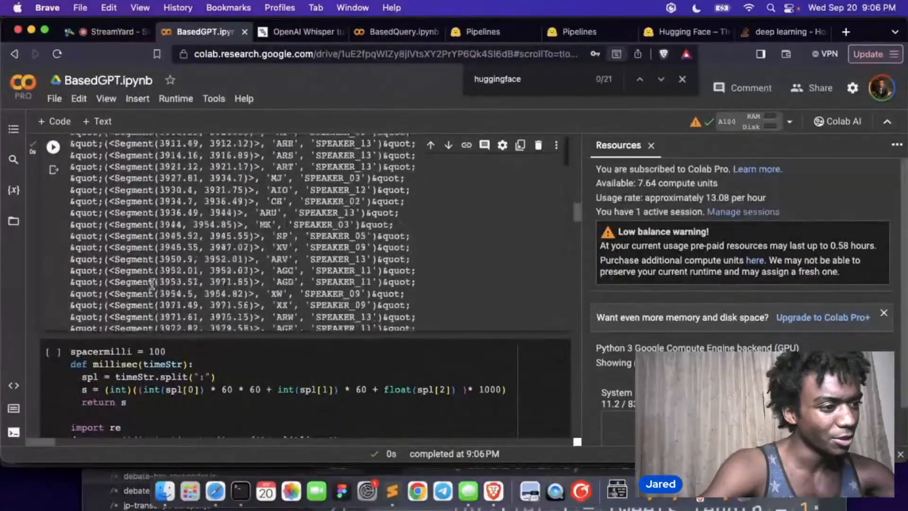
# - Glance at the podcast video, the notebook output, then move to the YouTube interview search
pyautogui.click(491, 31)
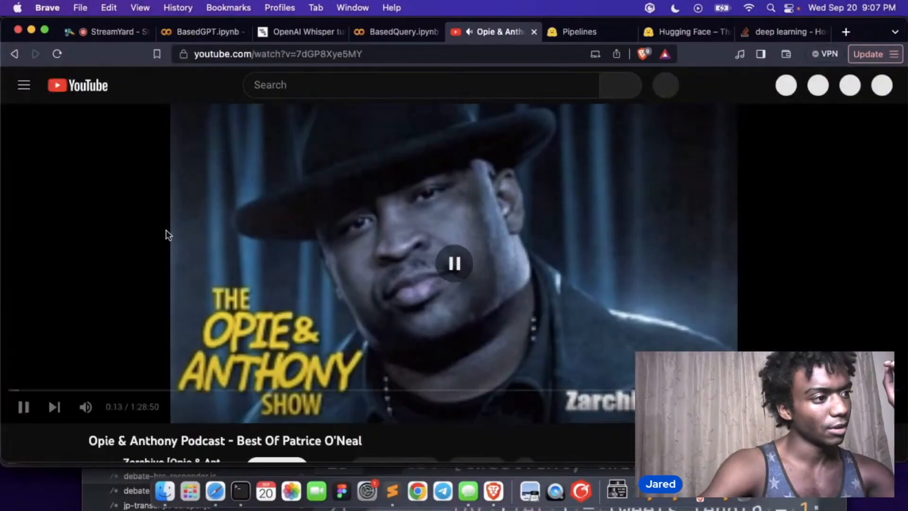
pyautogui.click(202, 32)
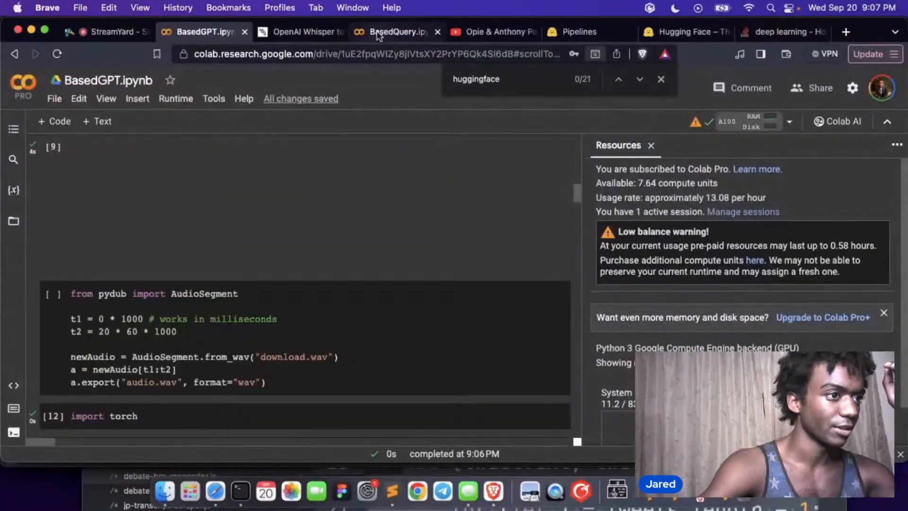
pyautogui.click(396, 31)
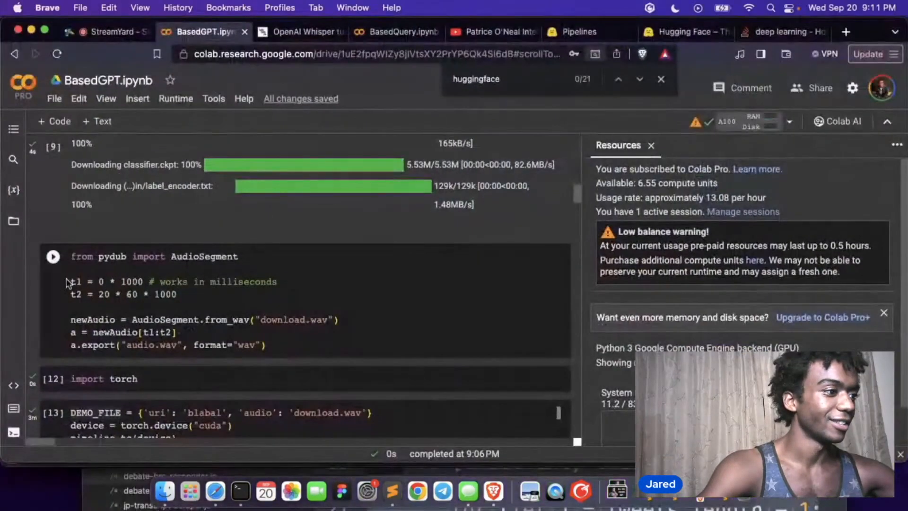
pyautogui.scroll(-3)
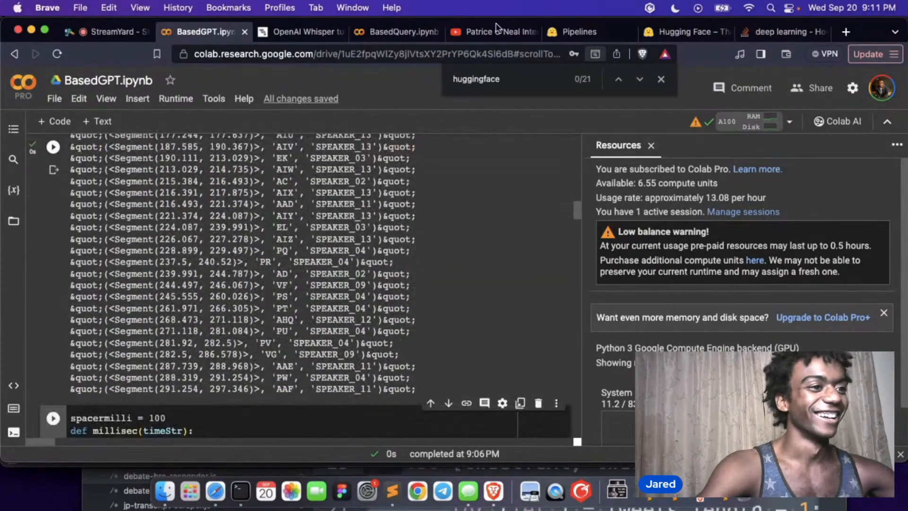
pyautogui.click(478, 33)
pyautogui.write('andrew tate interview')
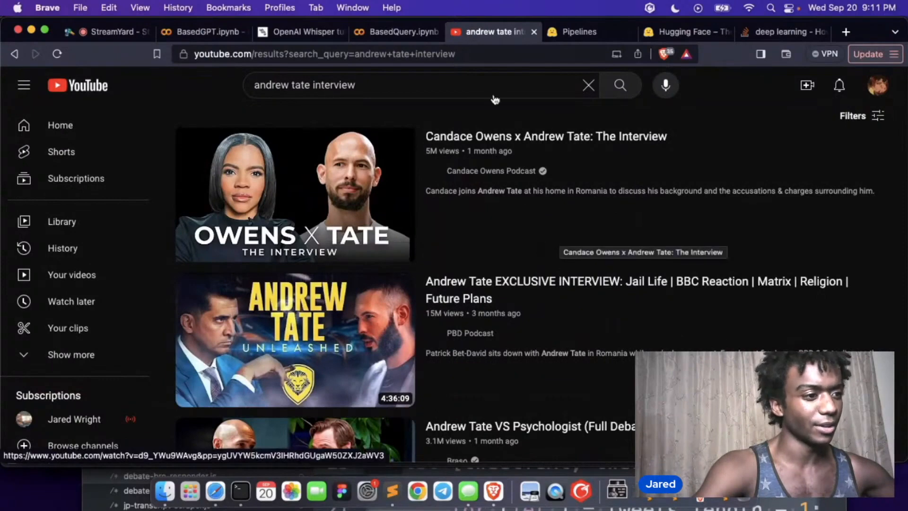
pyautogui.moveTo(350, 156)
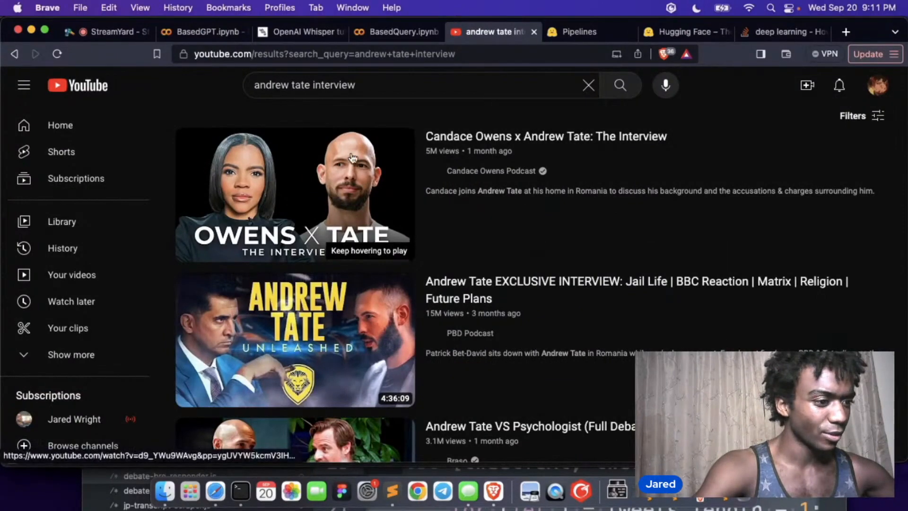
# - Scroll the Andrew Tate interview results and open the PBD Podcast exclusive interview
pyautogui.scroll(-3)
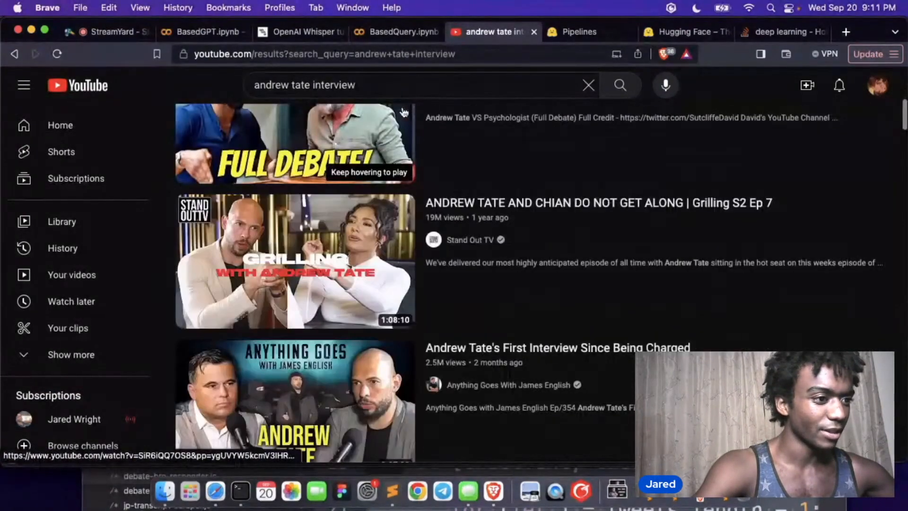
pyautogui.scroll(-3)
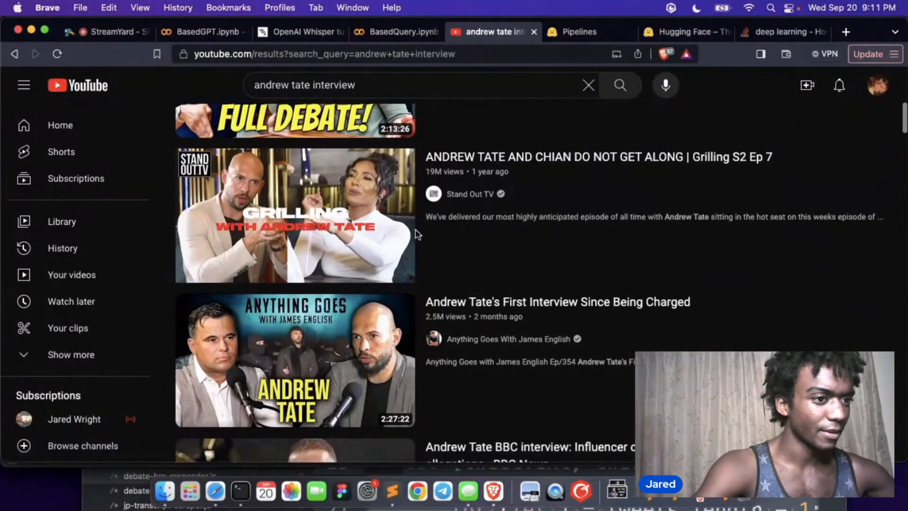
pyautogui.scroll(-3)
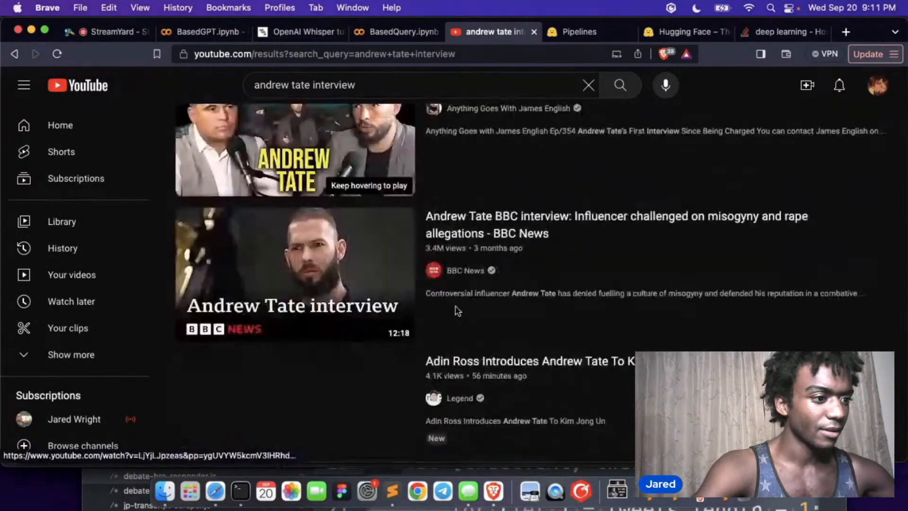
pyautogui.scroll(-3)
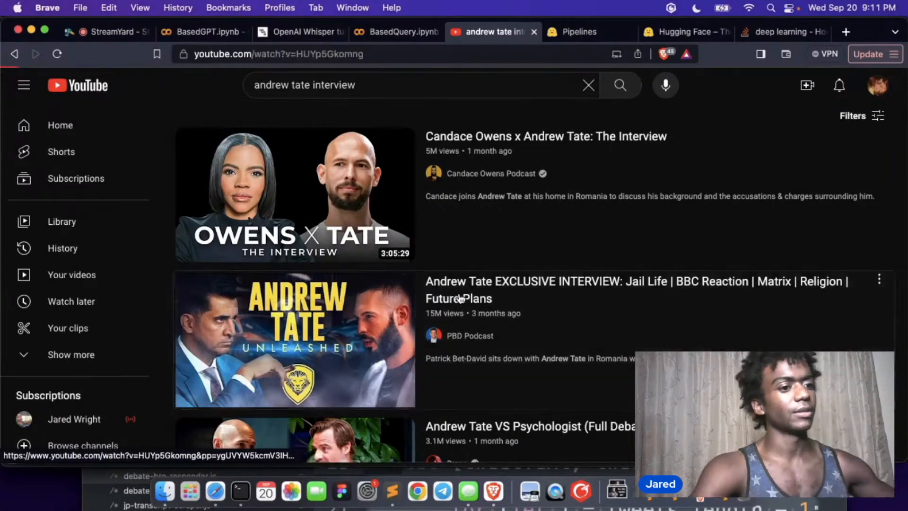
pyautogui.click(294, 195)
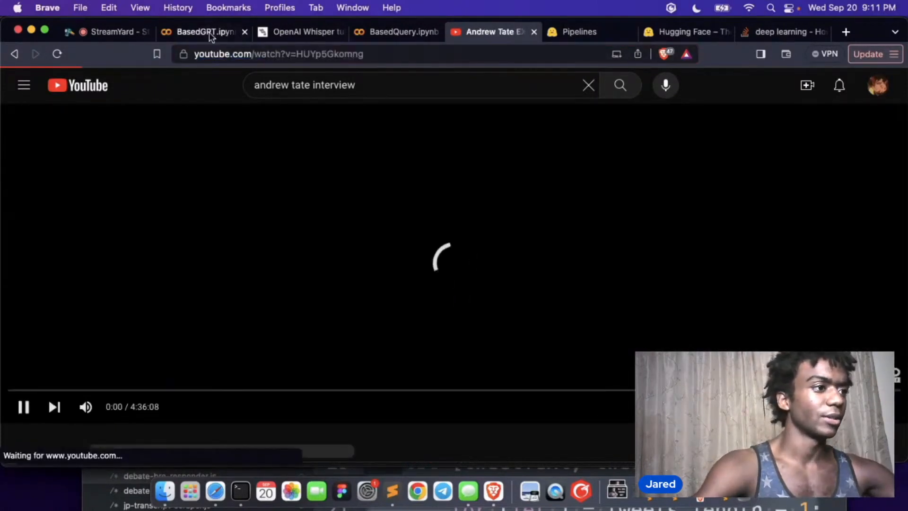
# - Run the file_names loop that diarizes tate.wav and writes tate_diarization.txt
pyautogui.click(203, 32)
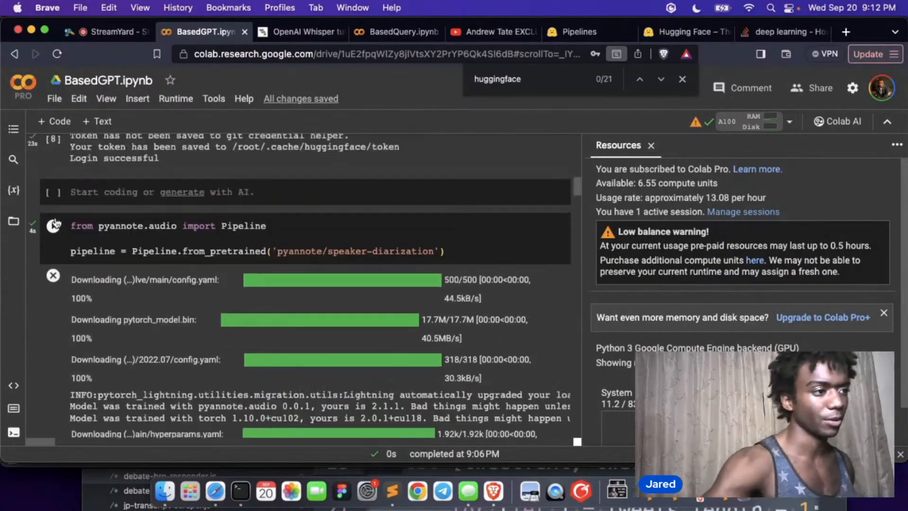
pyautogui.scroll(-3)
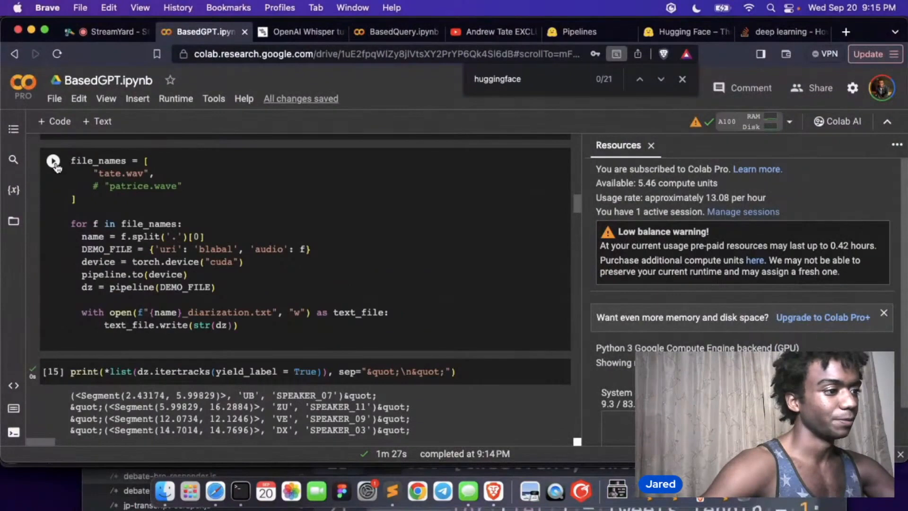
pyautogui.click(53, 161)
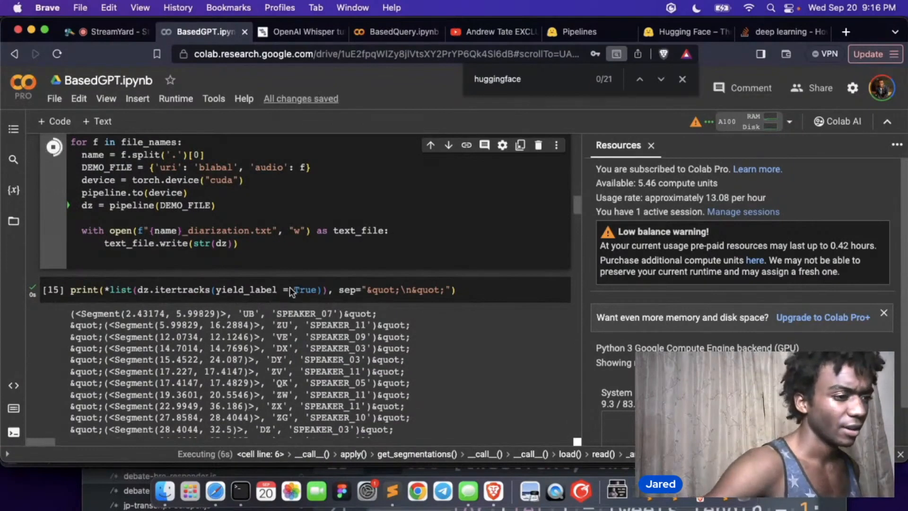
pyautogui.scroll(-3)
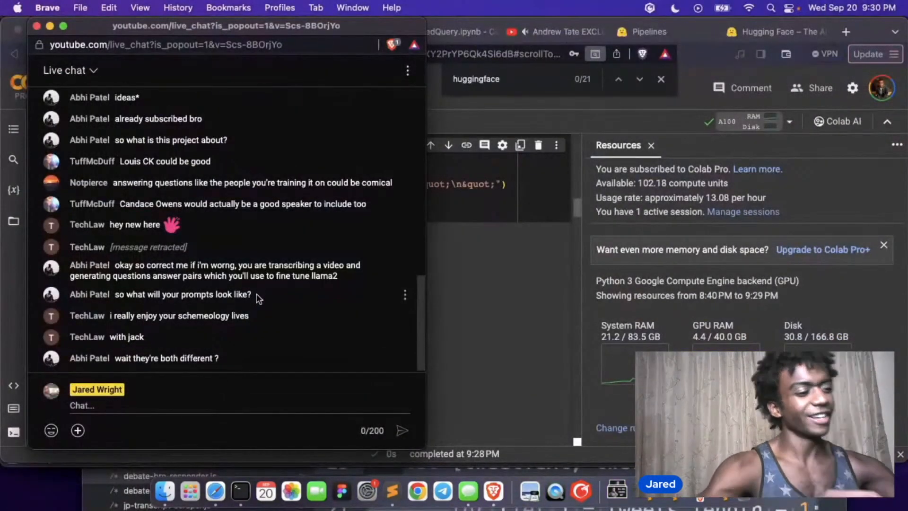
# - Switch back to the YouTube tab with the PBD Podcast Andrew Tate interview
pyautogui.click(554, 32)
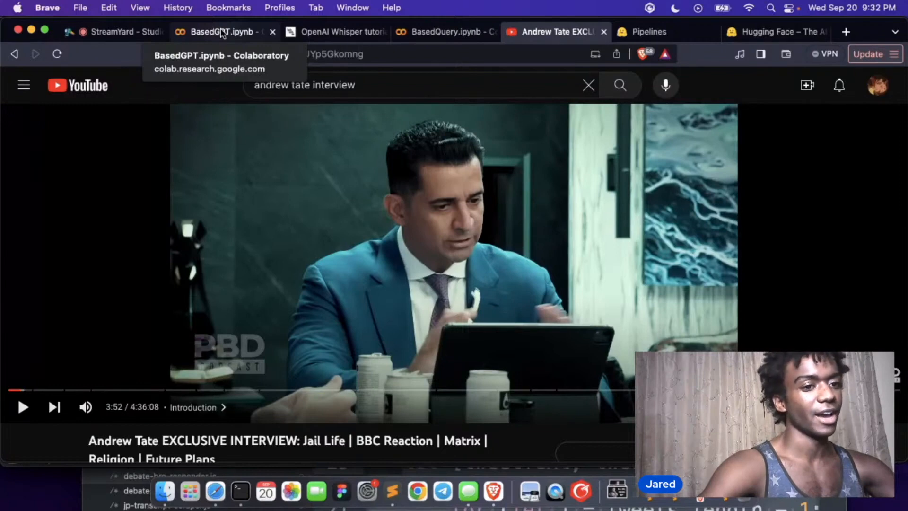
# - Begin a for loop in the notebook, then bring up the jiaaro/pydub GitHub quickstart
pyautogui.click(220, 32)
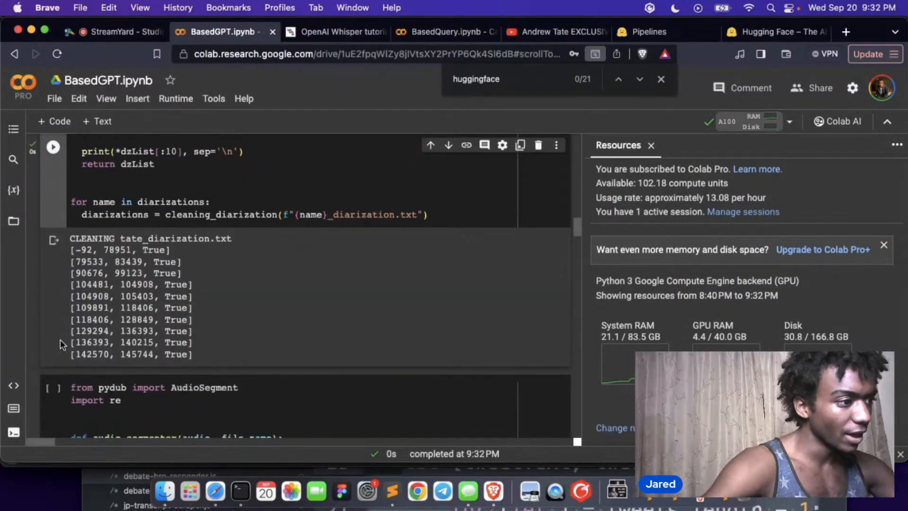
pyautogui.scroll(-3)
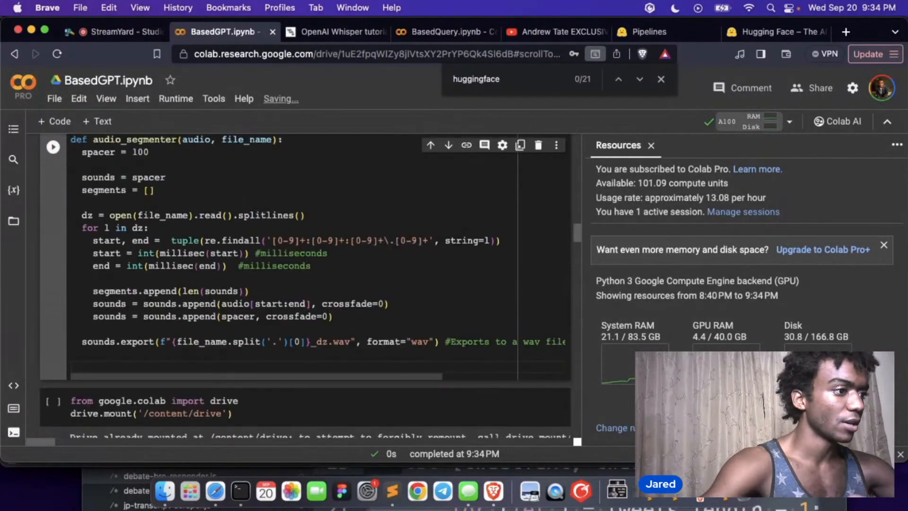
pyautogui.write('for ()')
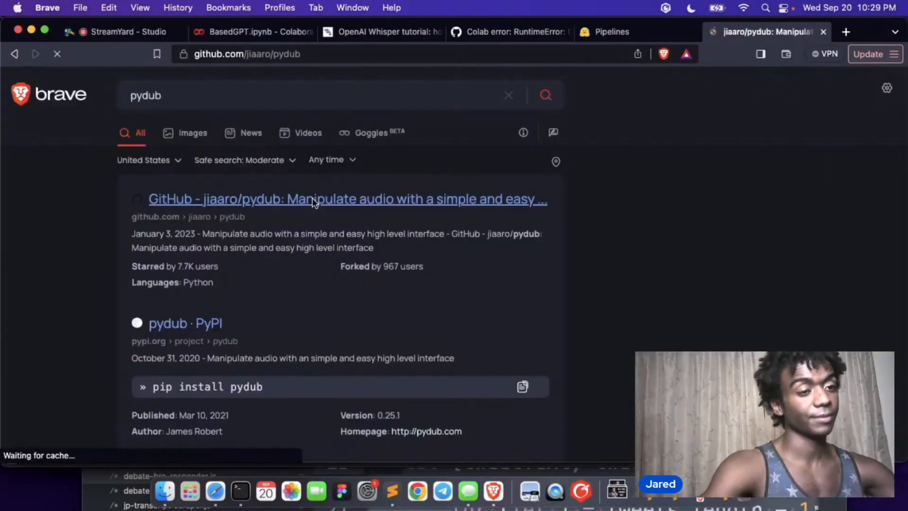
pyautogui.click(348, 199)
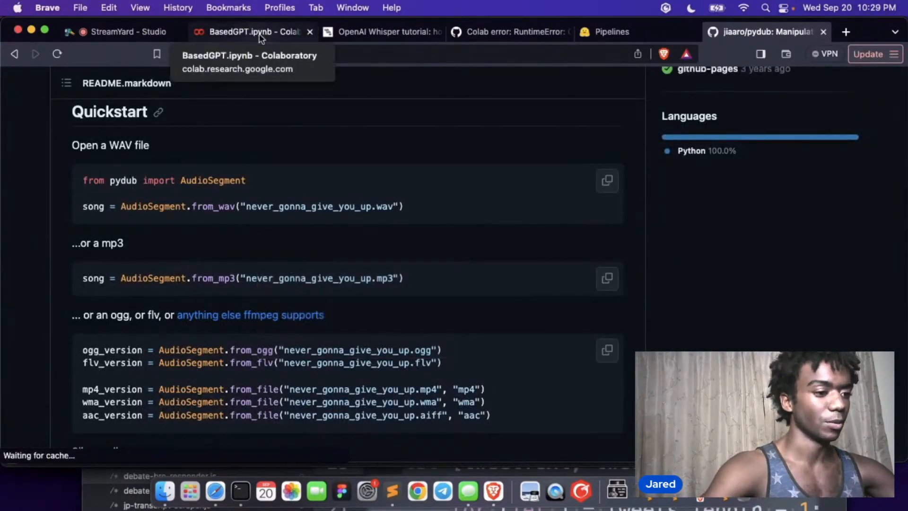
# - Add a '# get the segment for the based guy' comment under the def line
pyautogui.click(249, 32)
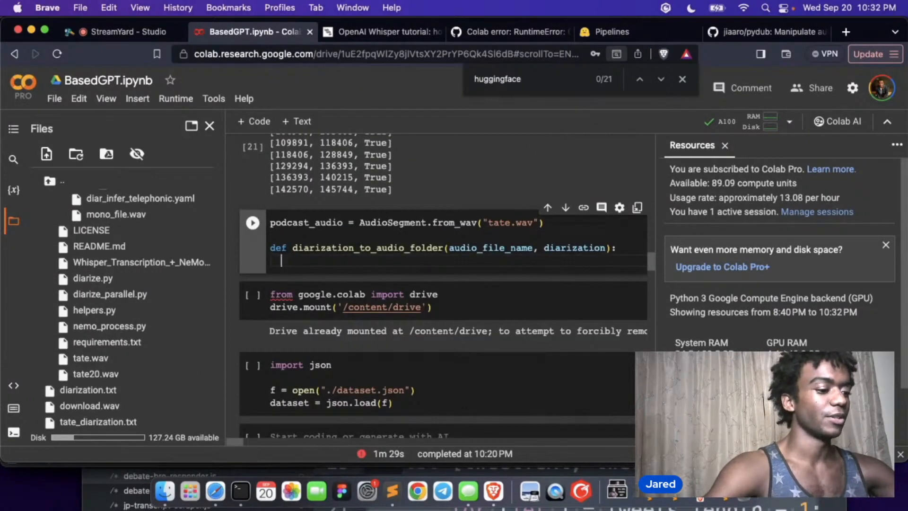
pyautogui.write('#')
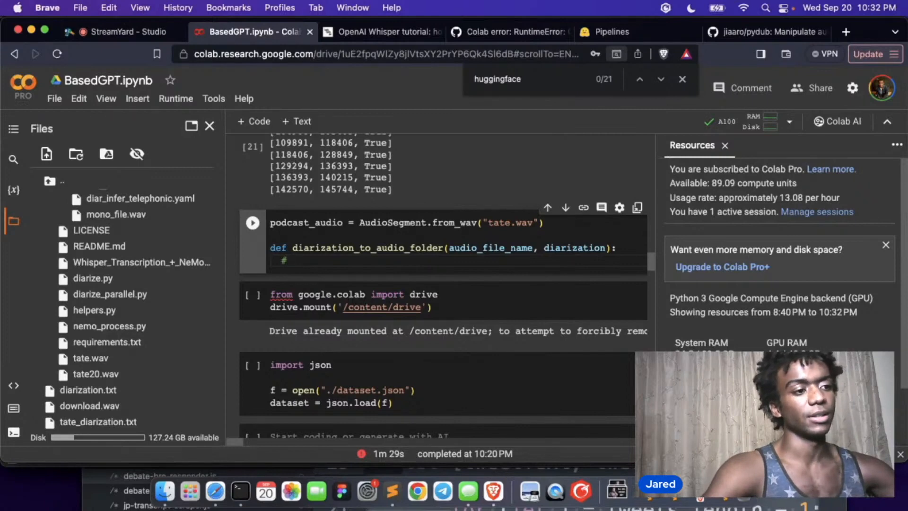
pyautogui.write('read')
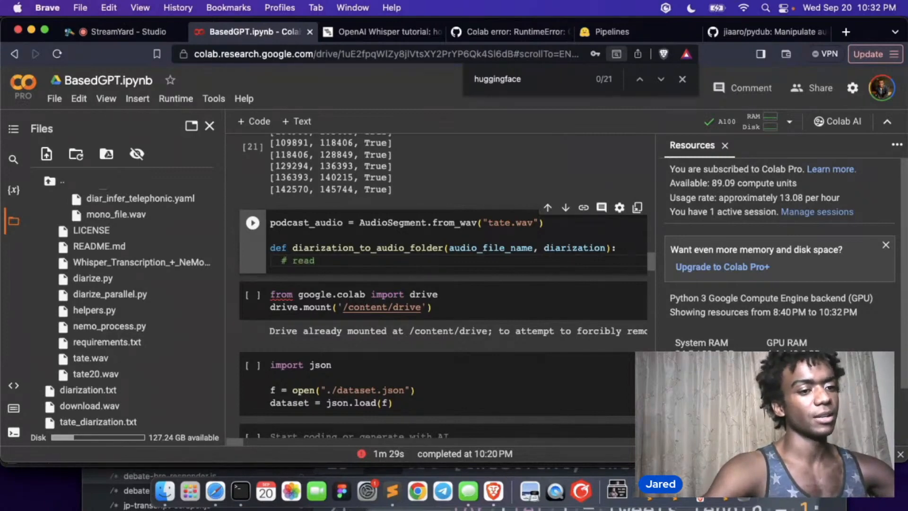
pyautogui.press('Backspace')
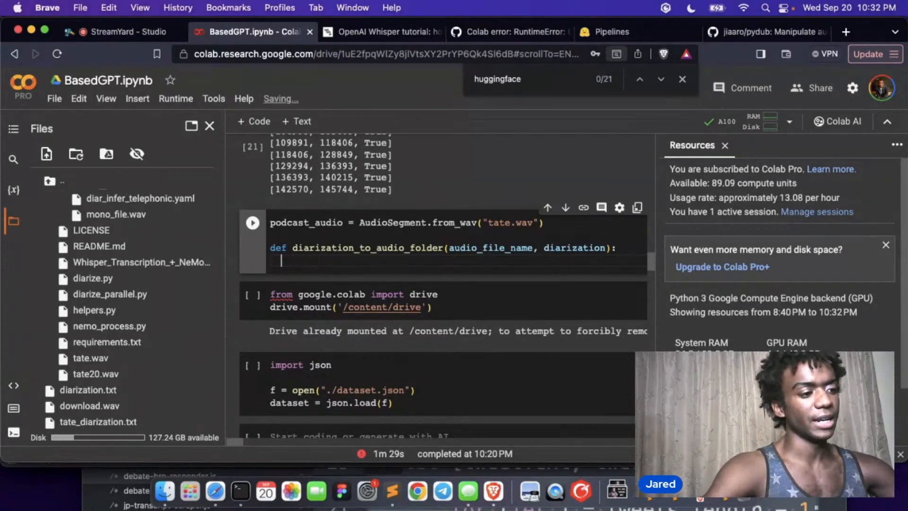
pyautogui.write('# get the a')
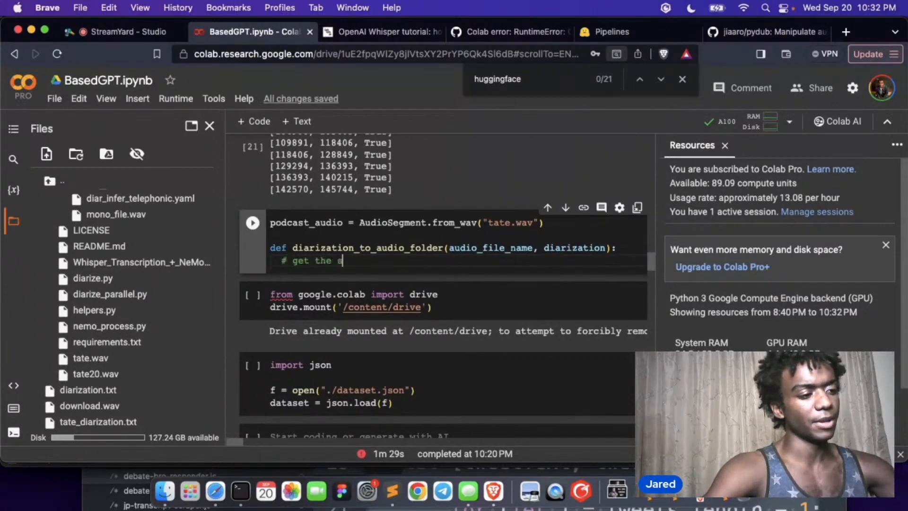
pyautogui.write('egment for')
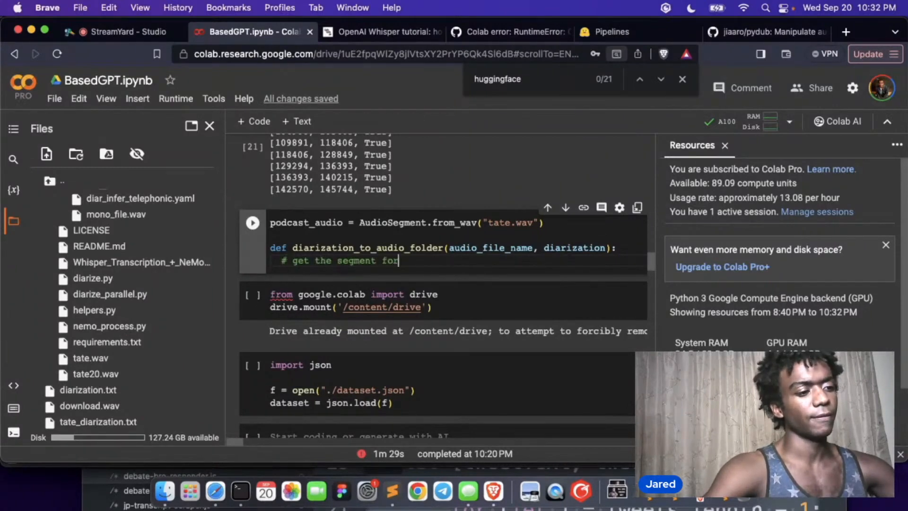
pyautogui.write('the guy')
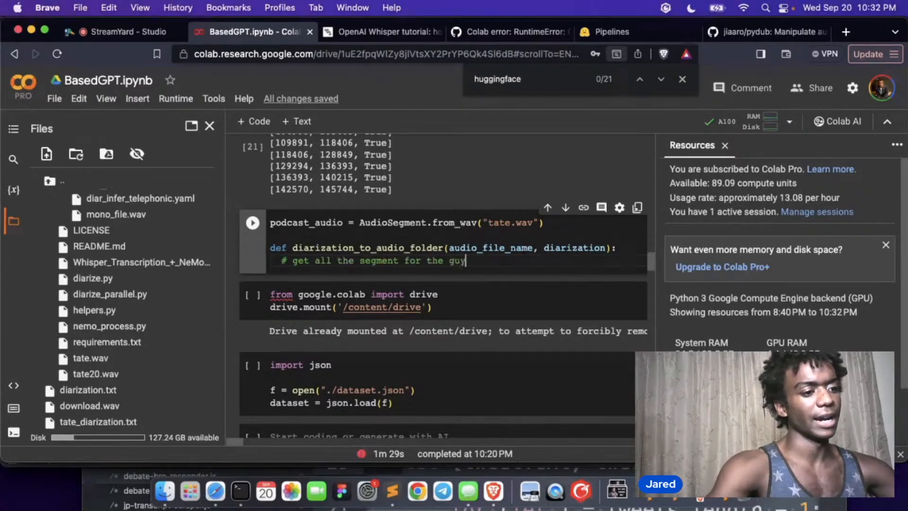
pyautogui.press('backspace')
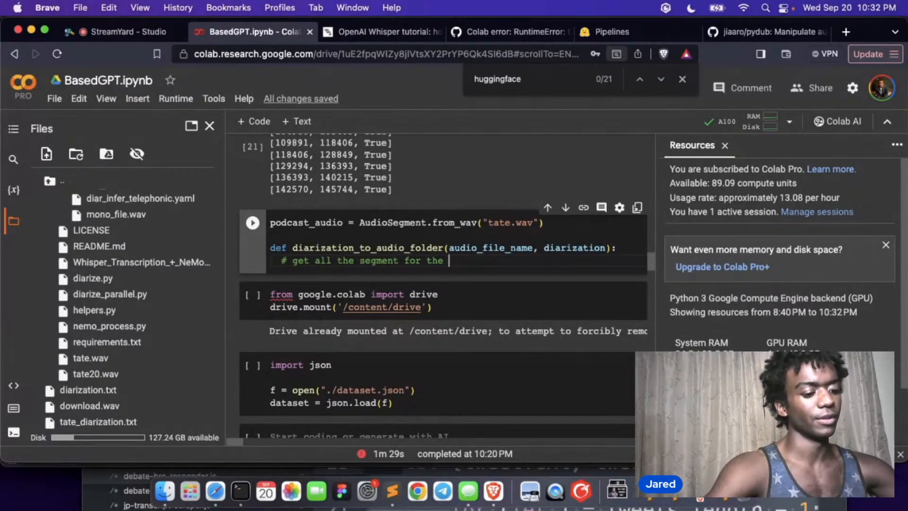
pyautogui.write('based guy')
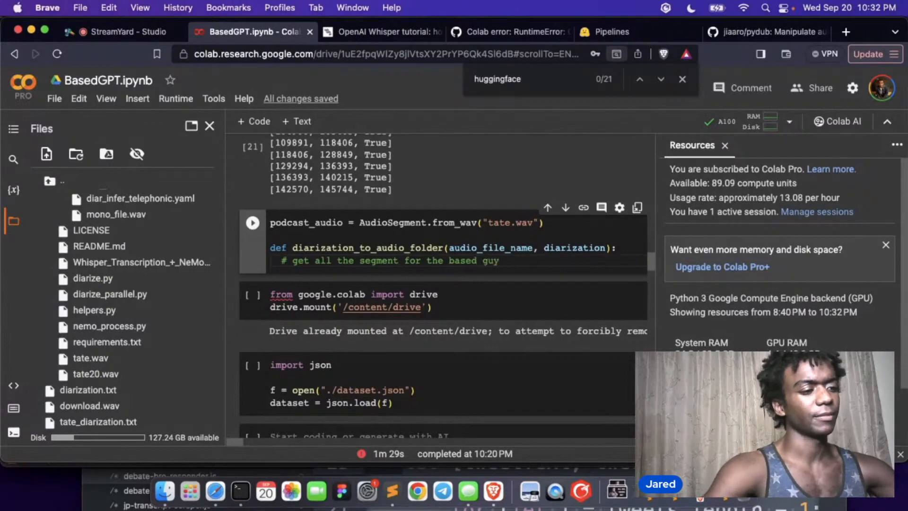
# - Add a '#loop through each speaker until you ... a segment conflicting with' comment
pyautogui.write('loo')
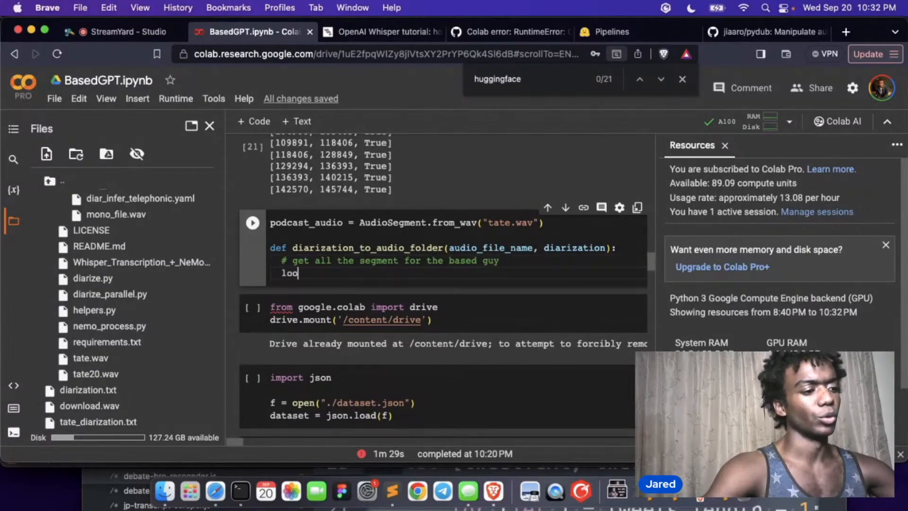
pyautogui.press('backspace')
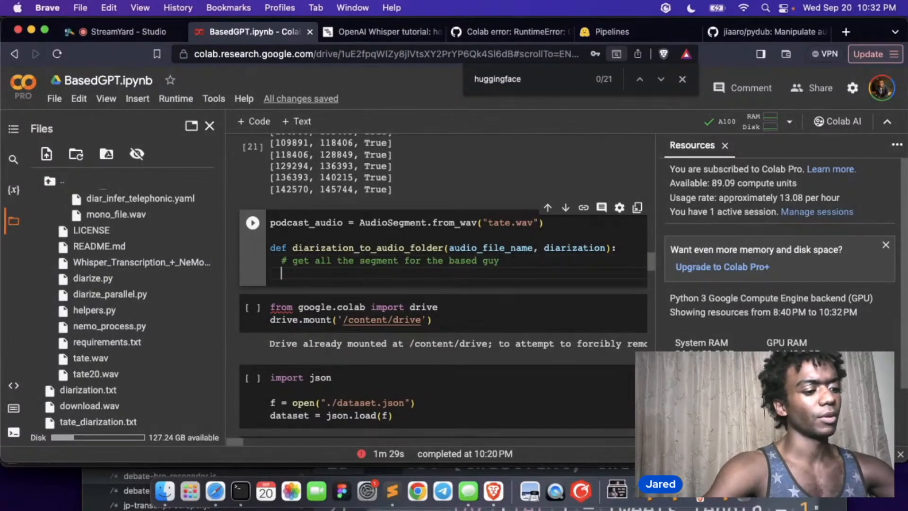
pyautogui.write('#loop thro')
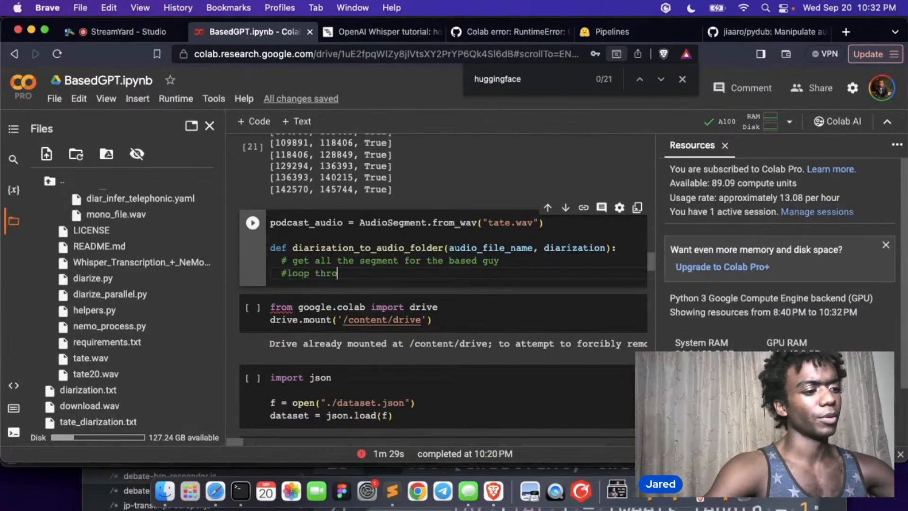
pyautogui.write('ugh each')
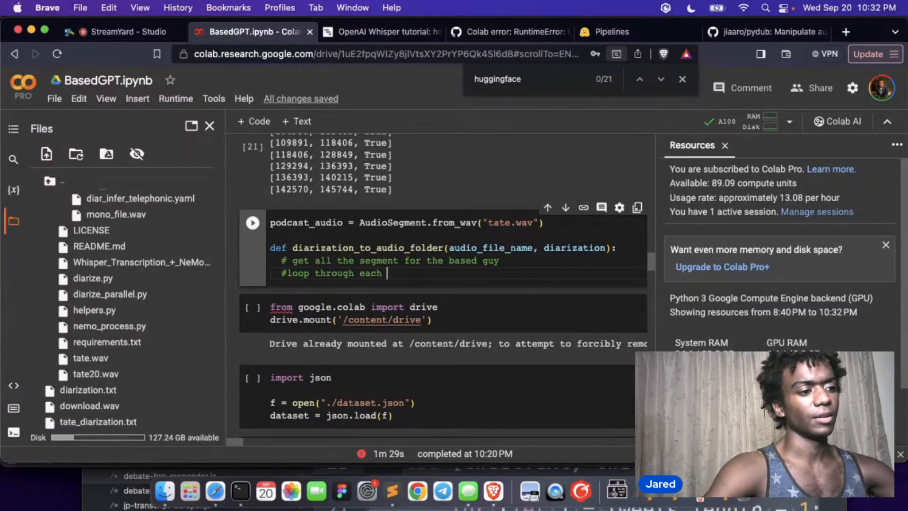
pyautogui.write('speaker')
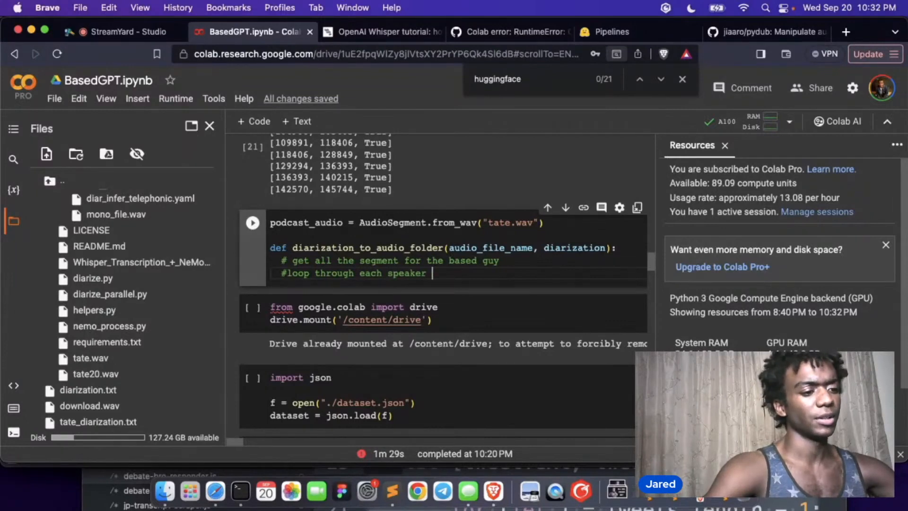
pyautogui.write('until you hit')
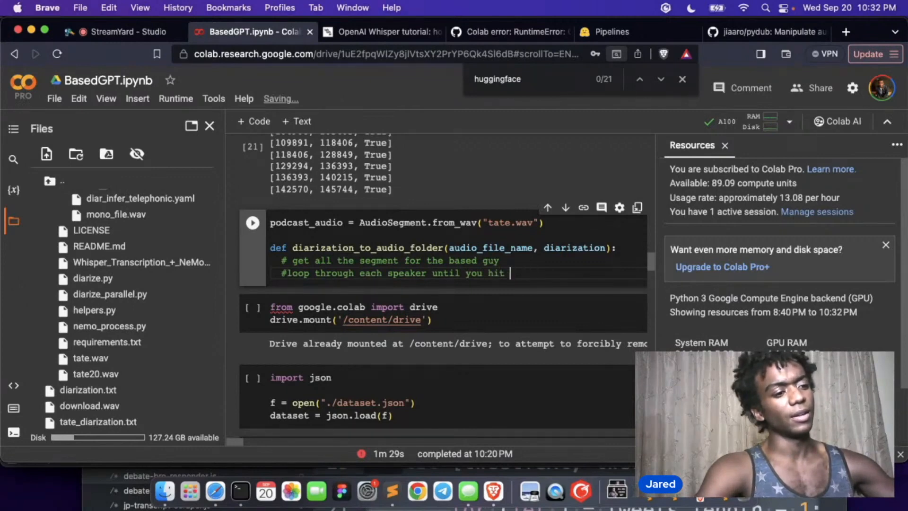
pyautogui.write('a segment f')
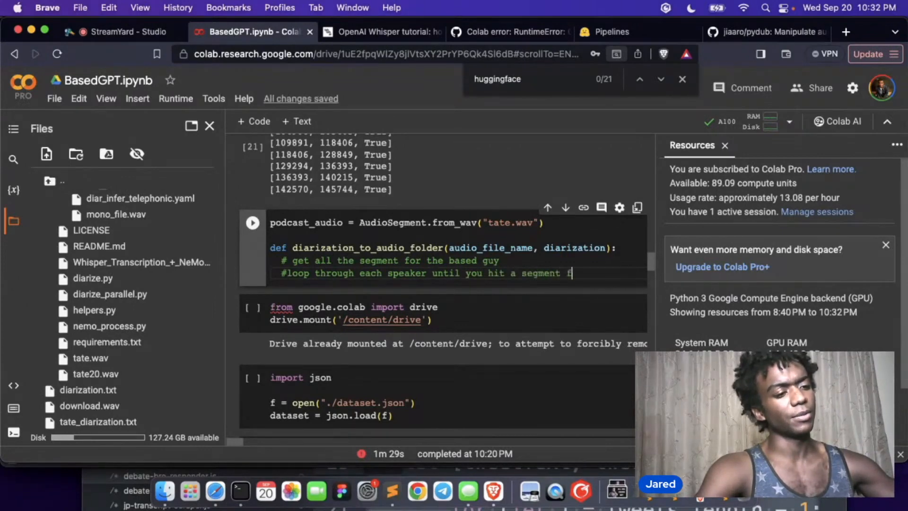
pyautogui.write('onflicting with the')
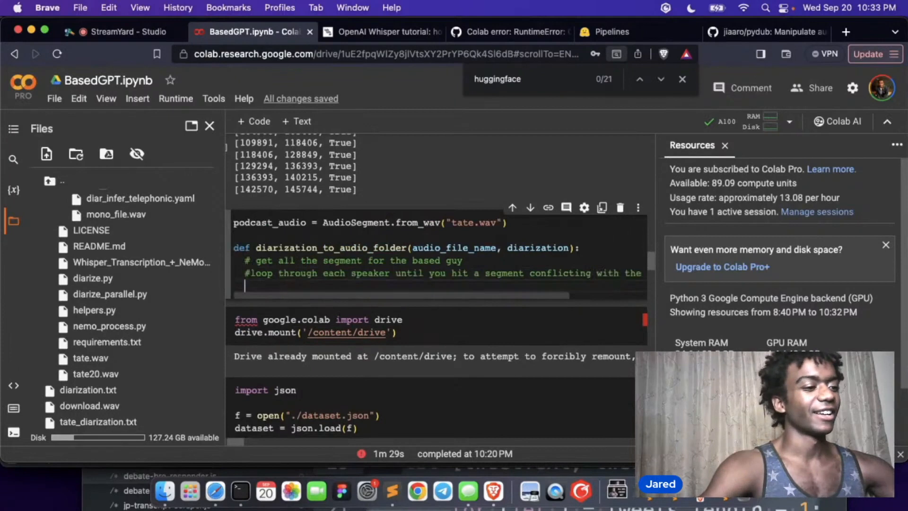
# - Add comments on adding entries for everything else and turning each relevant segment into output
pyautogui.write('# then')
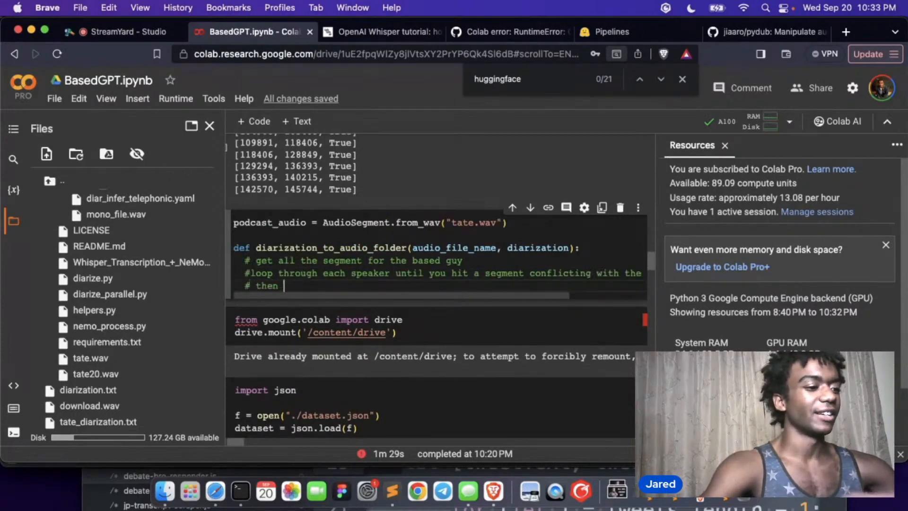
pyautogui.write('add a question answering pair')
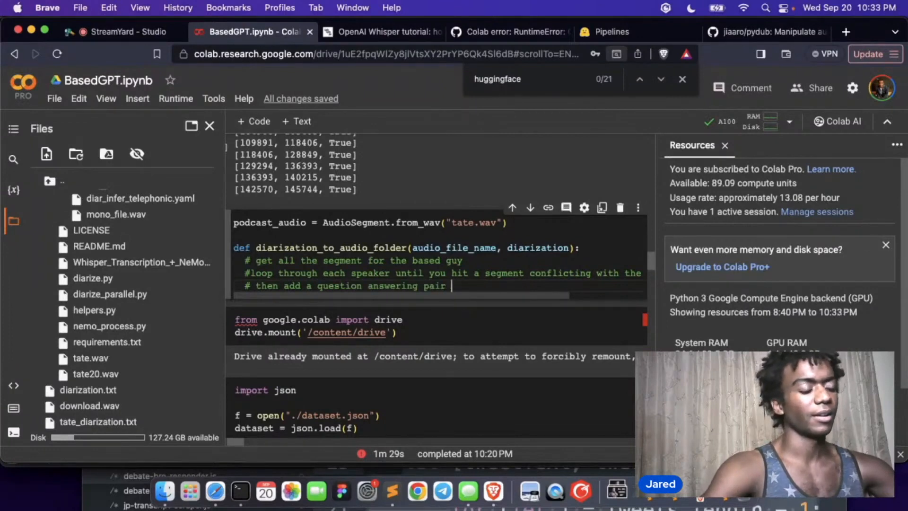
pyautogui.write('for')
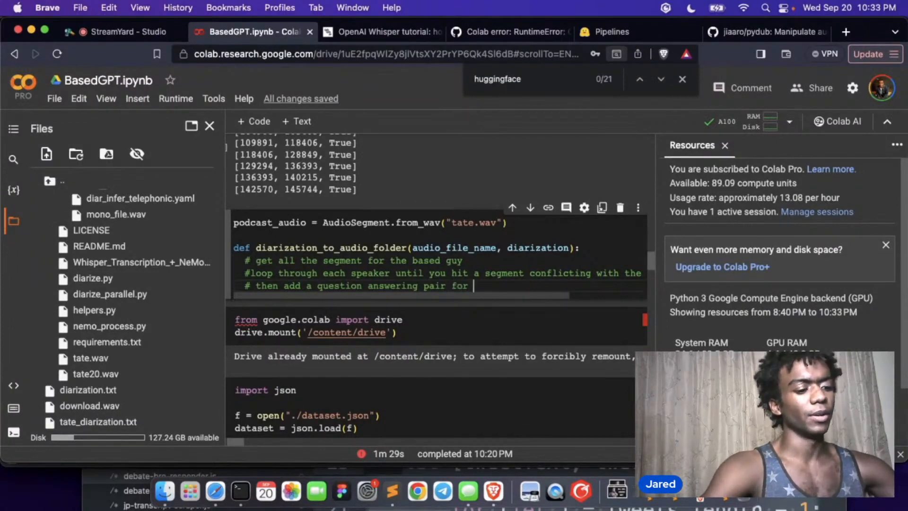
pyautogui.write('everything lead')
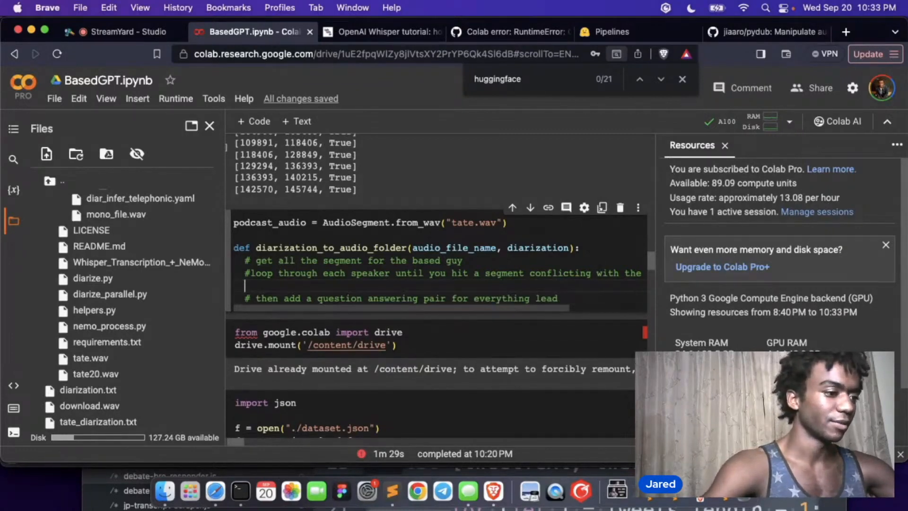
pyautogui.write('# t')
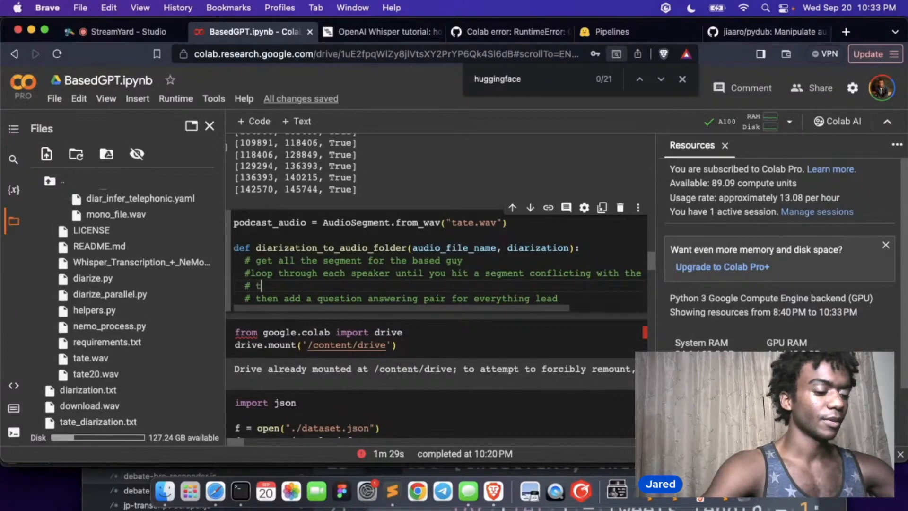
pyautogui.write('urn each segment into audio')
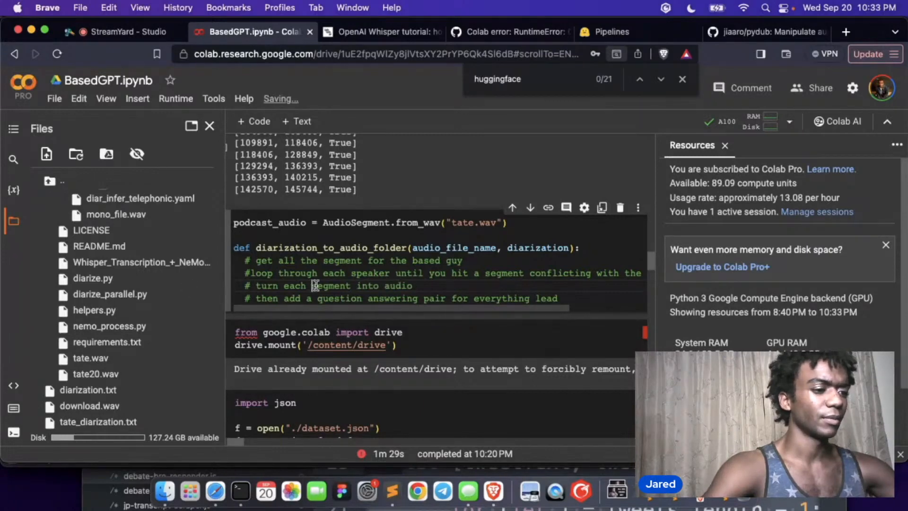
pyautogui.write('relevant')
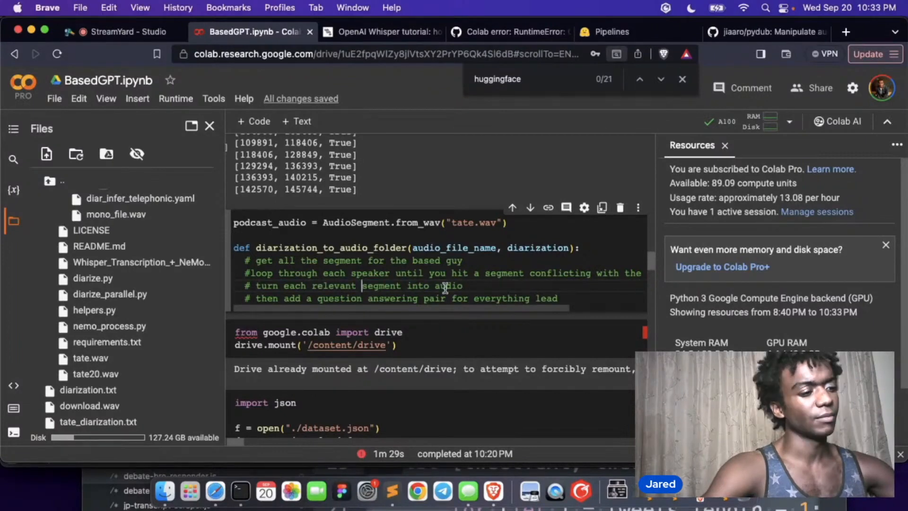
pyautogui.doubleClick(381, 285)
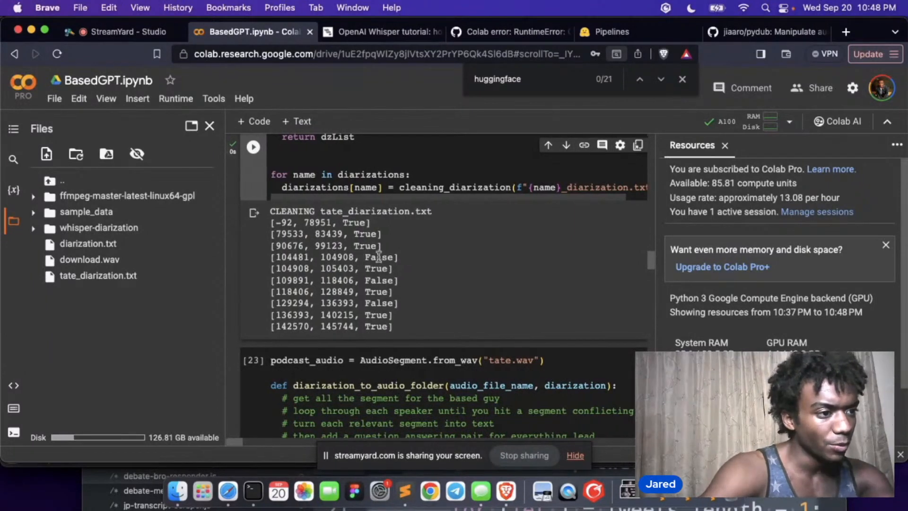
# - Replace 'audio' with 'text' in the comment and move the tate.wav loading line into the function
pyautogui.doubleClick(377, 280)
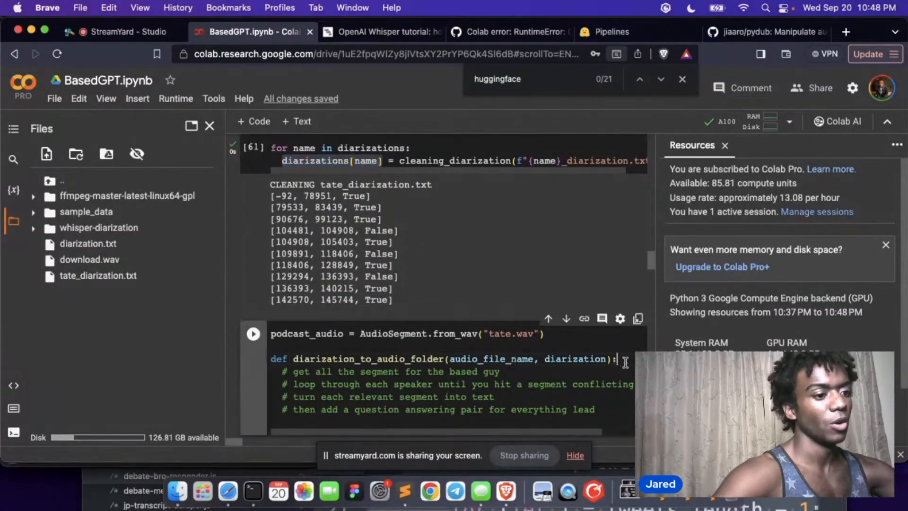
pyautogui.tripleClick(406, 334)
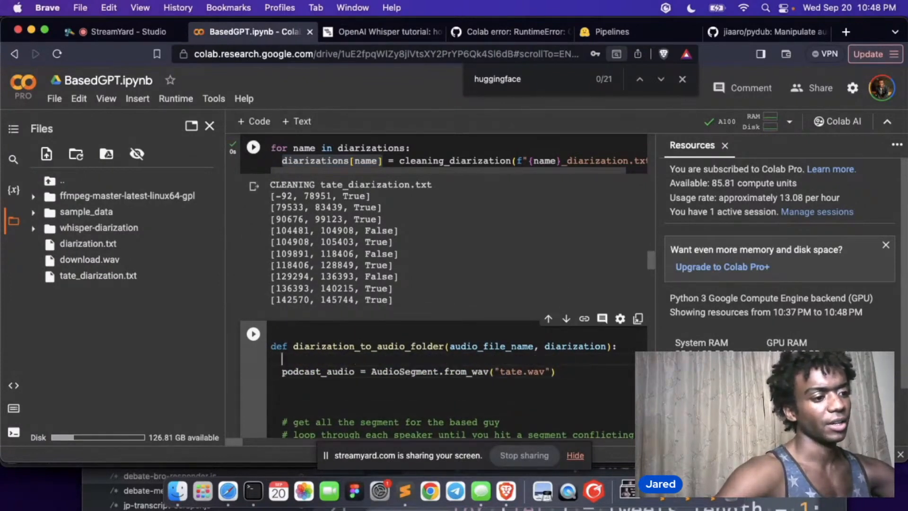
# - Start question_answer_pairs = [] with a triple-quoted sketch of a question/answer entry
pyautogui.write('question_a')
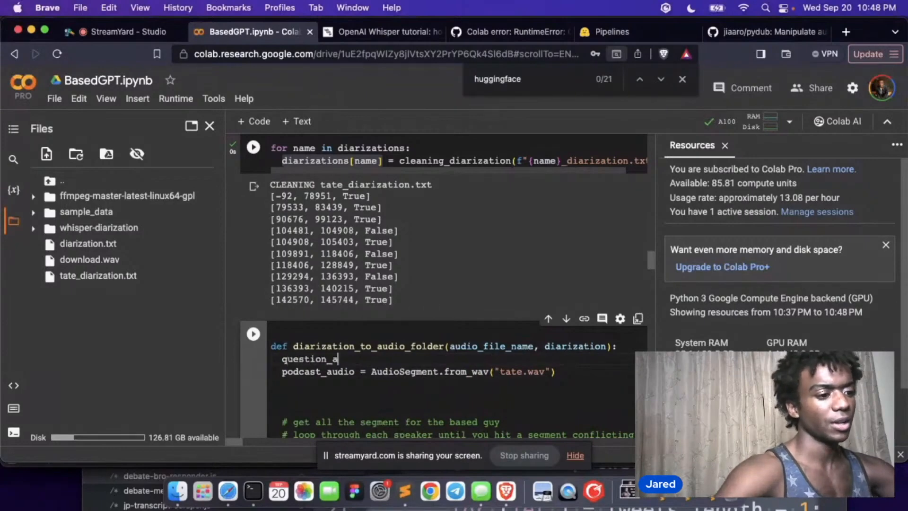
pyautogui.write('nswer_pairs = [')
pyautogui.write('qu')
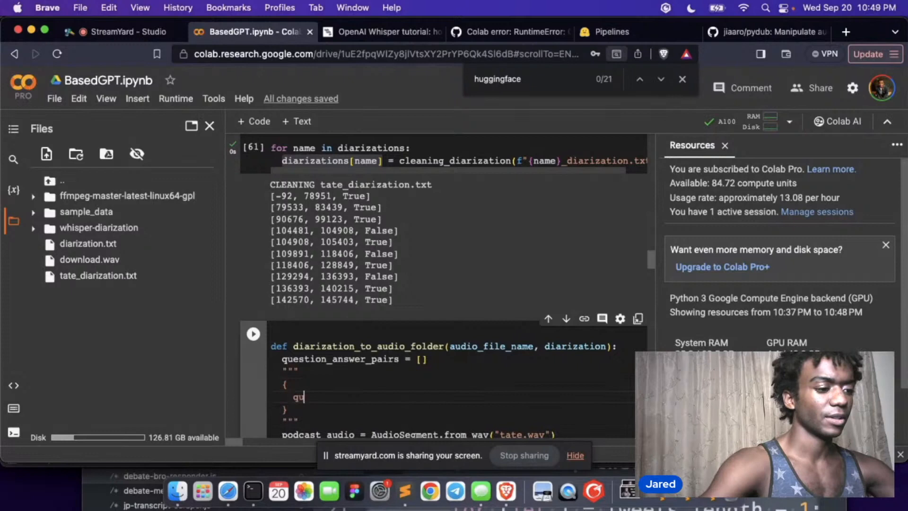
pyautogui.write('estion:')
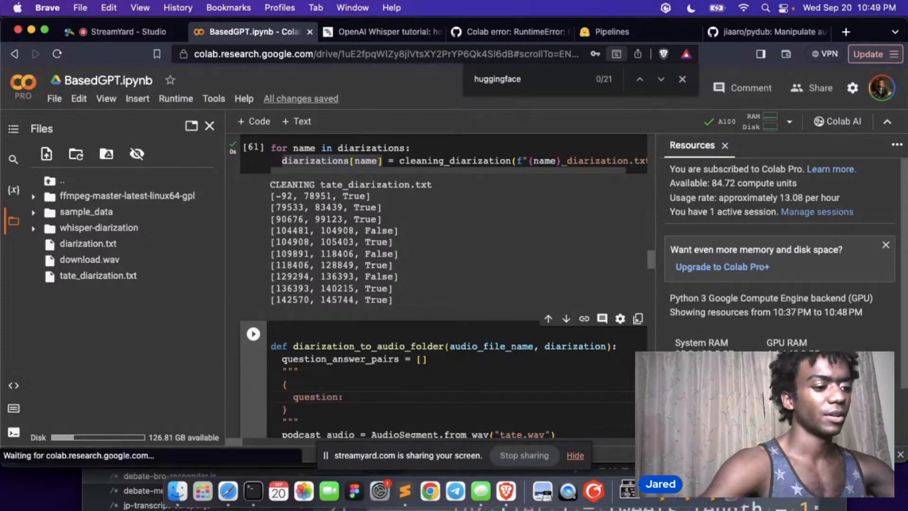
pyautogui.write('an')
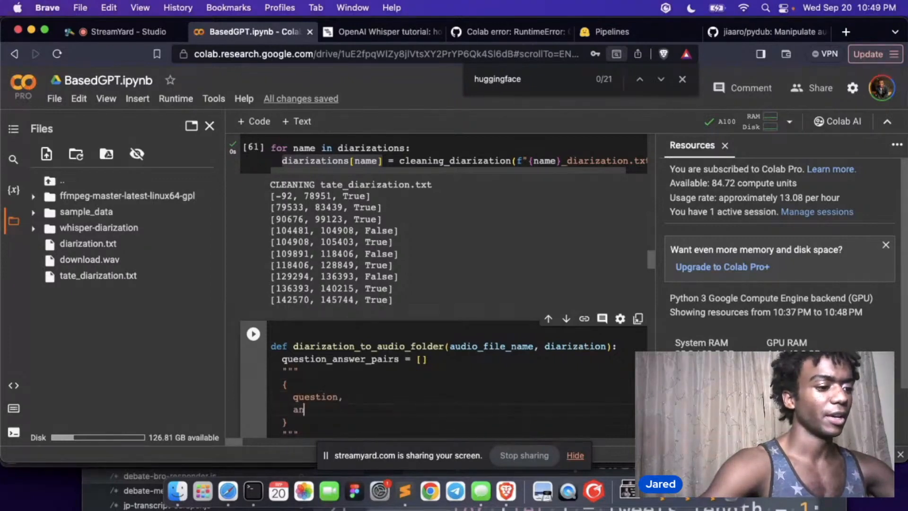
pyautogui.scroll(-3)
pyautogui.write('for')
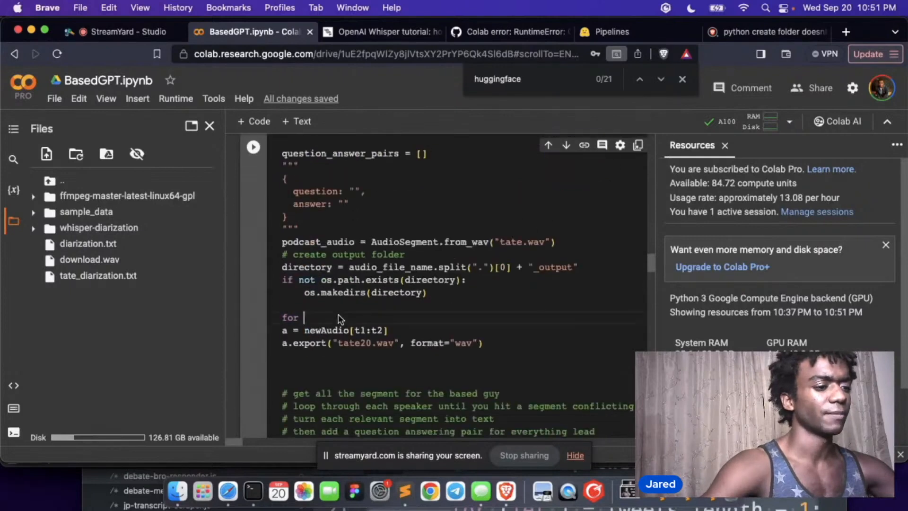
# - Write a for loop over diarization segments assigning start_time and end_time from segment_info
pyautogui.write('segment_info in')
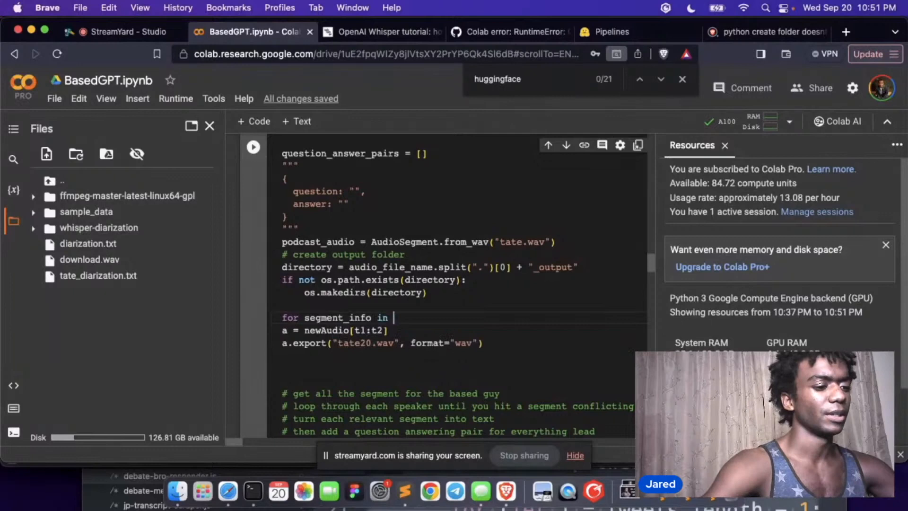
pyautogui.write('diarization:')
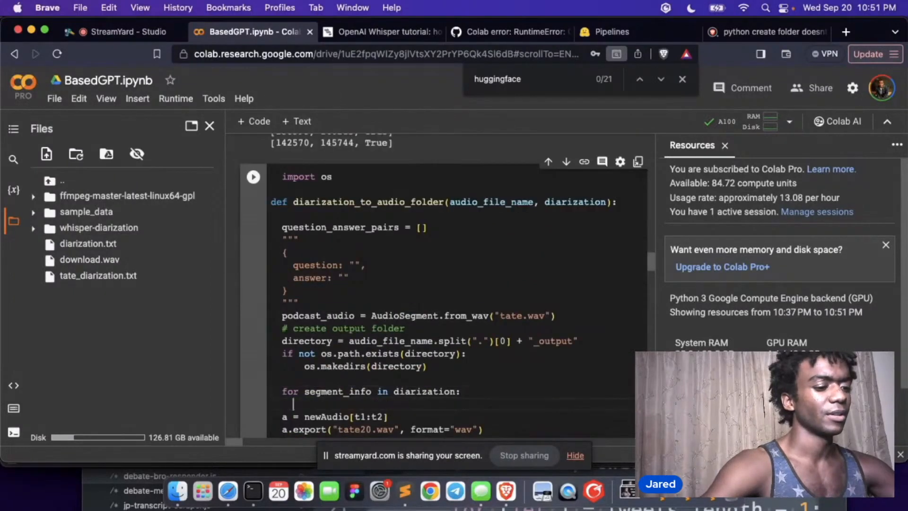
pyautogui.write('if')
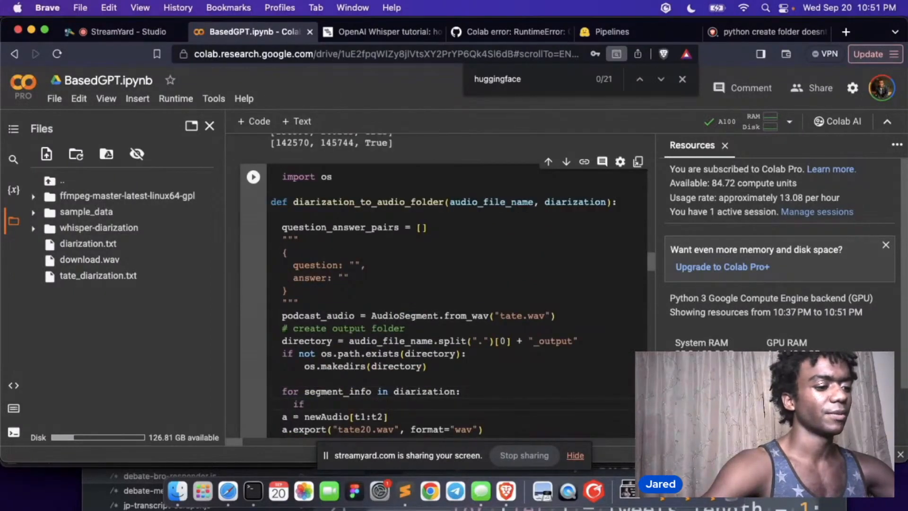
pyautogui.click(313, 404)
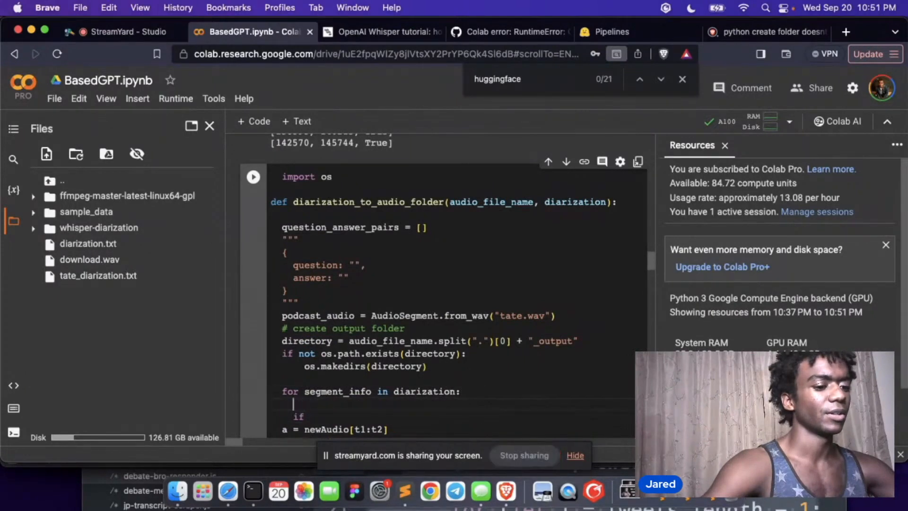
pyautogui.write('start_time = diarization[')
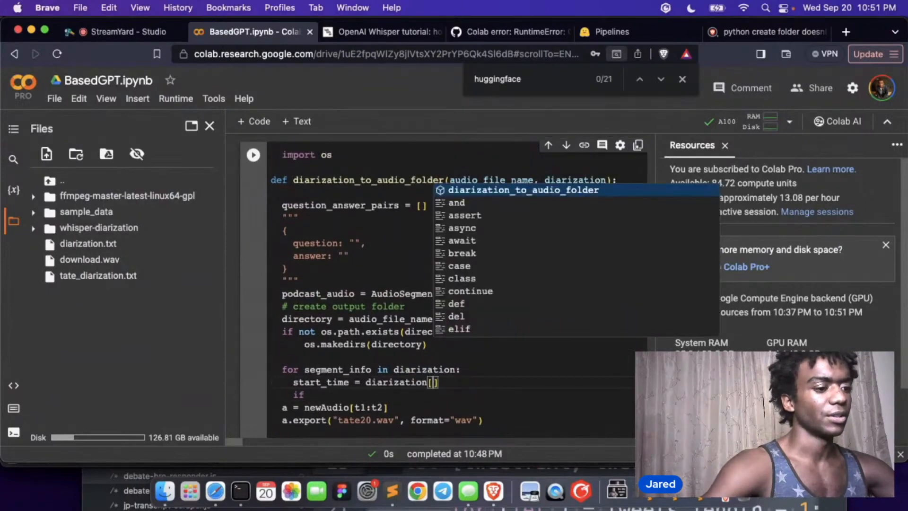
pyautogui.click(387, 383)
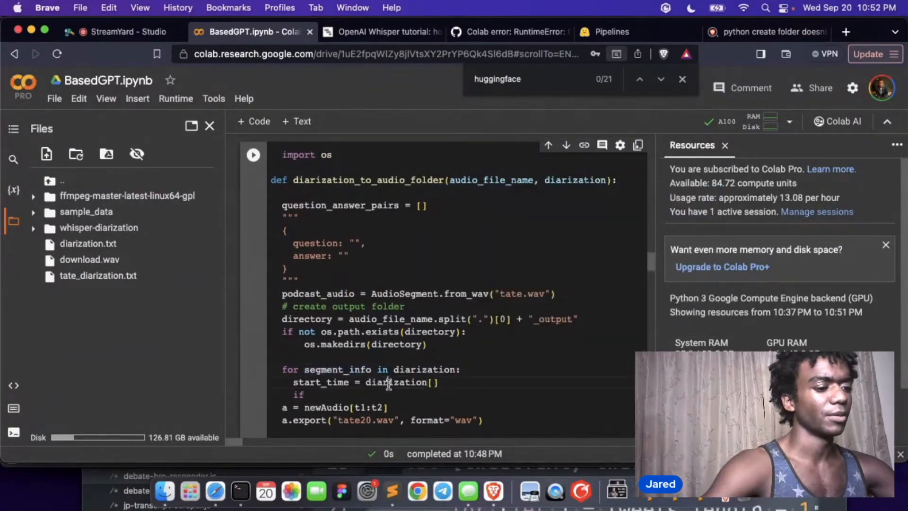
pyautogui.write('sta_time = segment_info[0]')
pyautogui.write('end_time = segment_info[1]')
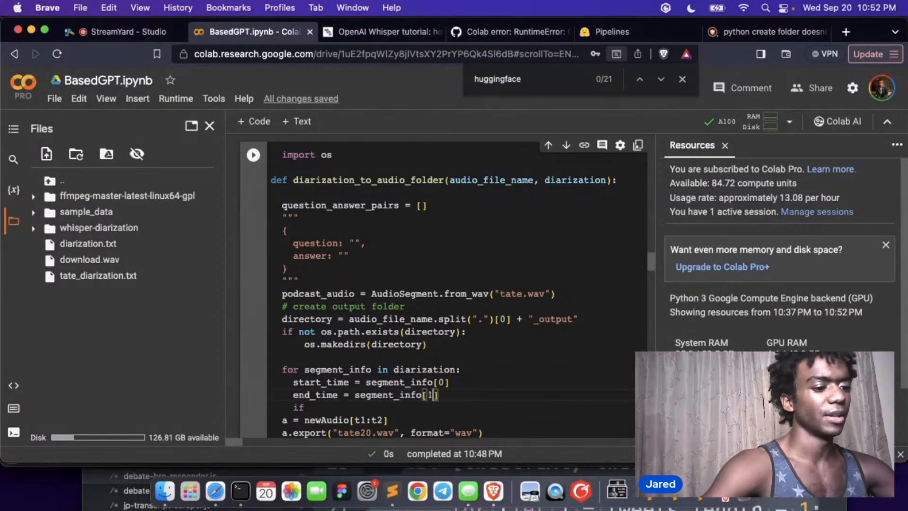
pyautogui.press('Enter')
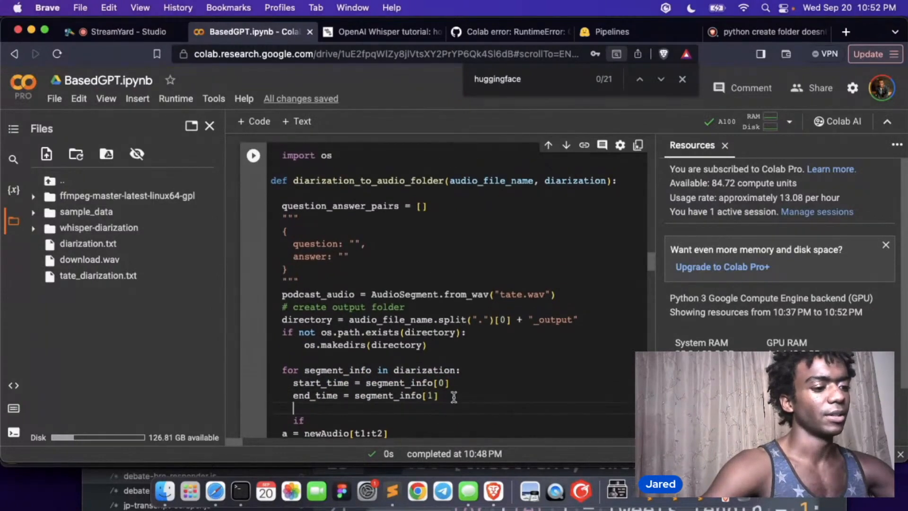
# - Assign is_not_based_guy from segment_info and pair_key as "question" or "answer"
pyautogui.write('is_not_tate =')
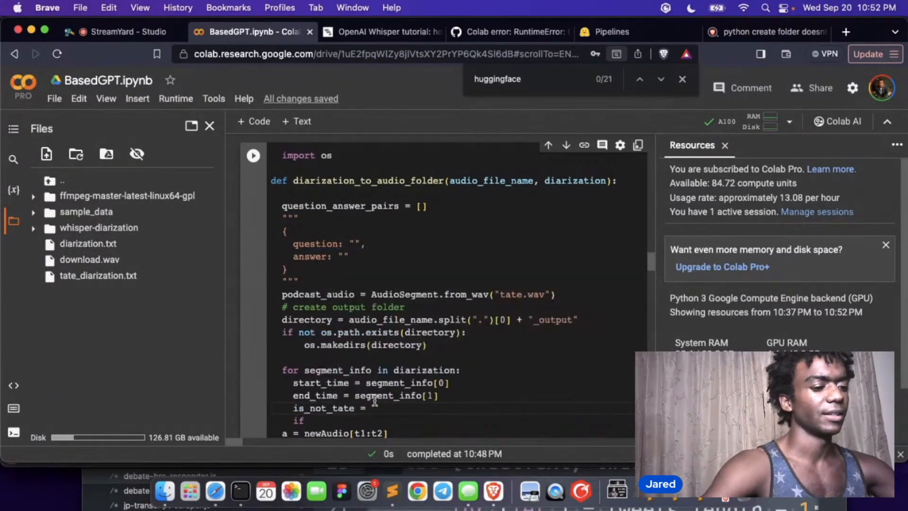
pyautogui.write('segment_info[2')
pyautogui.write('pair_key = "')
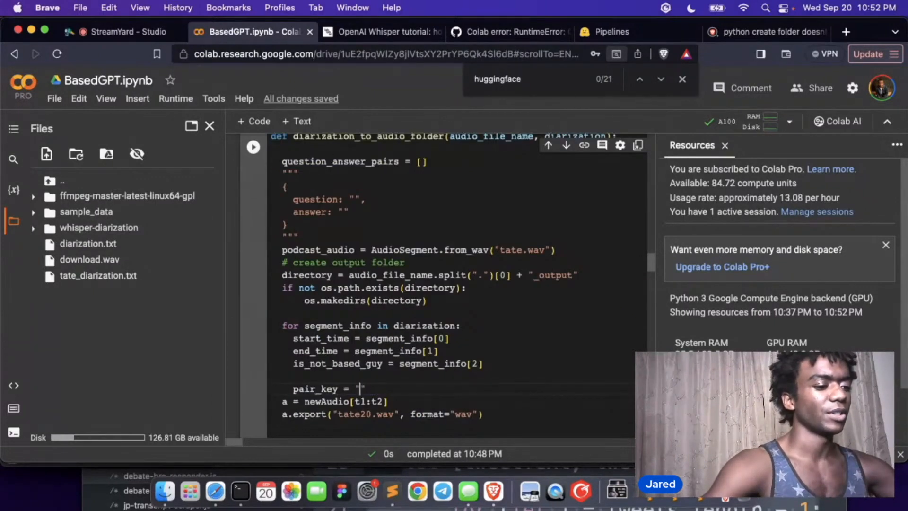
pyautogui.write('question')
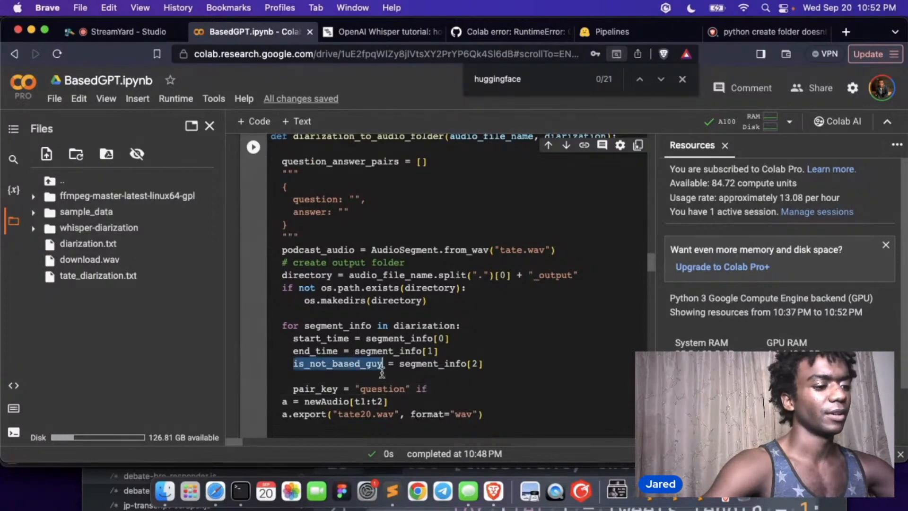
pyautogui.write('is_not_based_guy else')
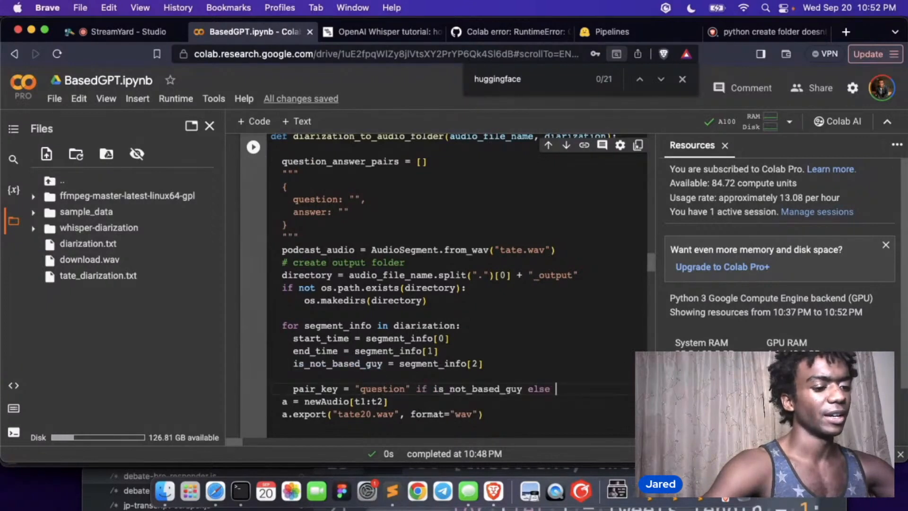
pyautogui.write('"answer"')
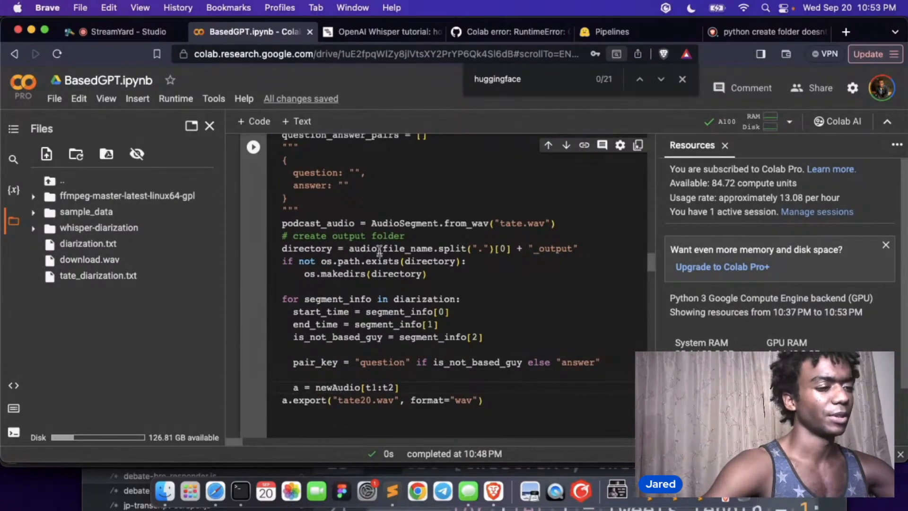
pyautogui.doubleClick(318, 224)
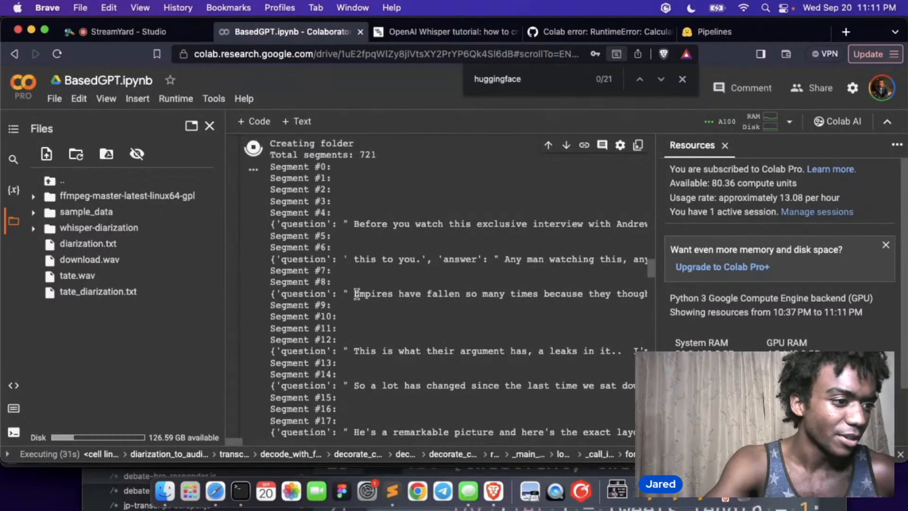
# - Run diarization_to_audio_folder and watch the question–answer pairs print for 721 segments
pyautogui.scroll(-3)
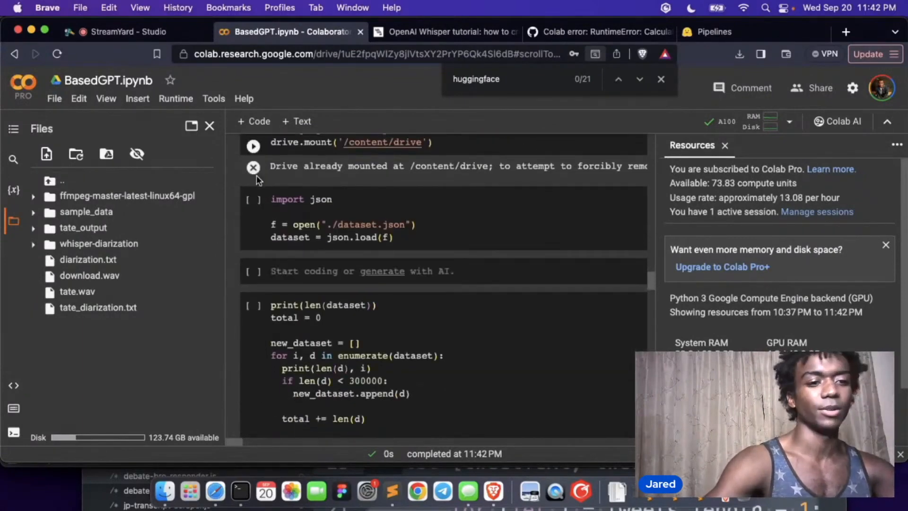
# - Scroll to the cells that load dataset.json and filter out overly long entries
pyautogui.scroll(-3)
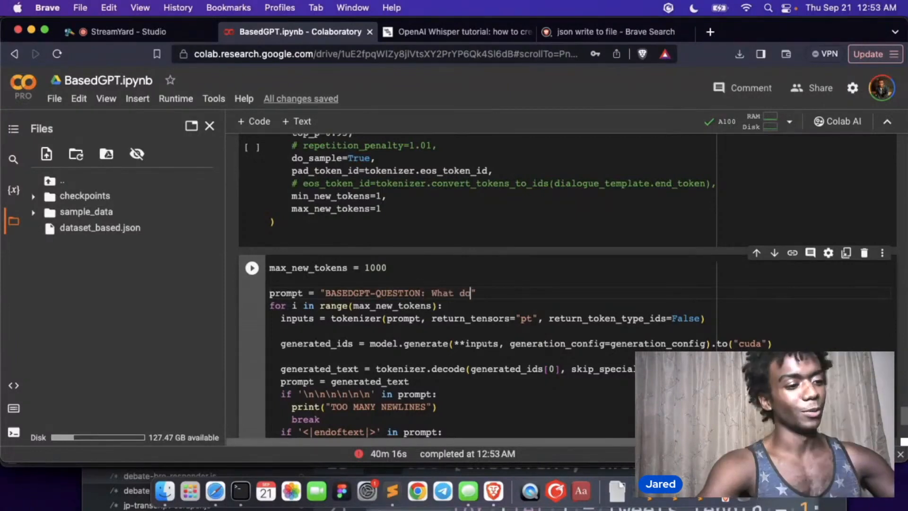
# - Set the prompt to 'BASEDGPT-QUESTION: What do you think about dating single moms?\nBASEDGPT-ANSWER'
pyautogui.write('you think about da')
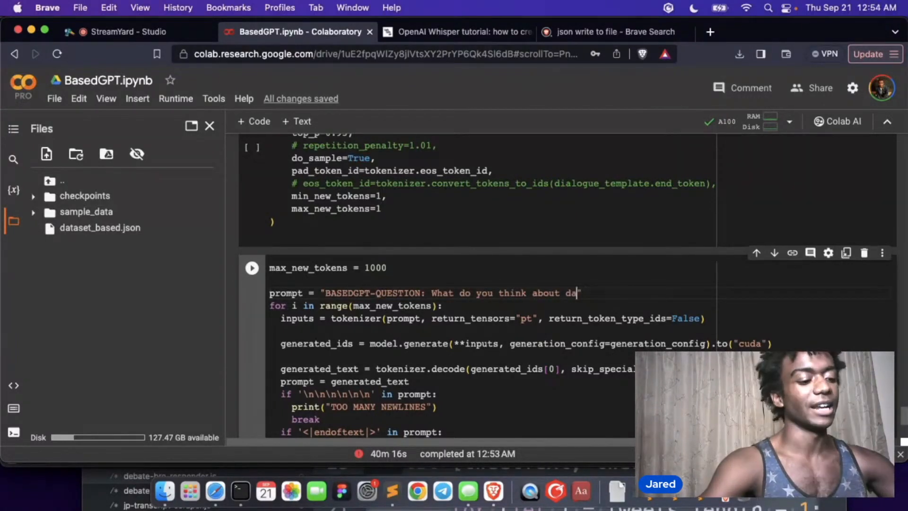
pyautogui.write('ting single')
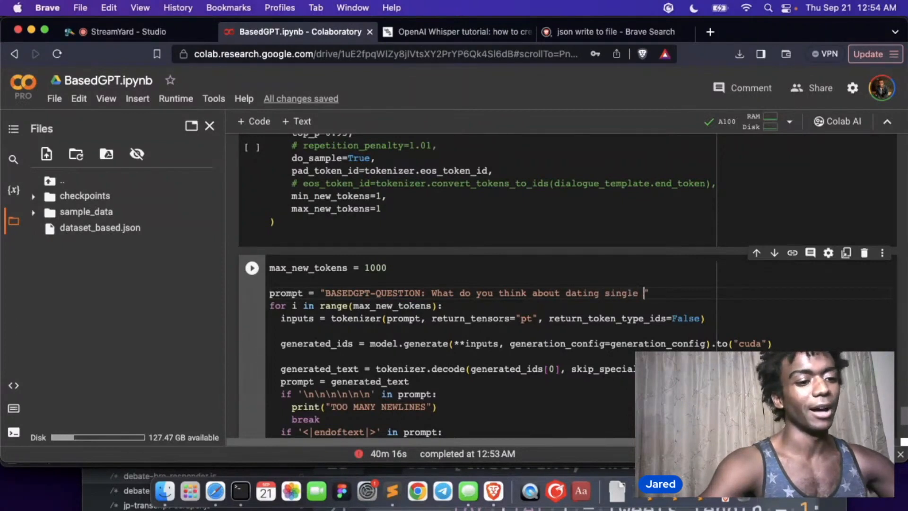
pyautogui.write('moms')
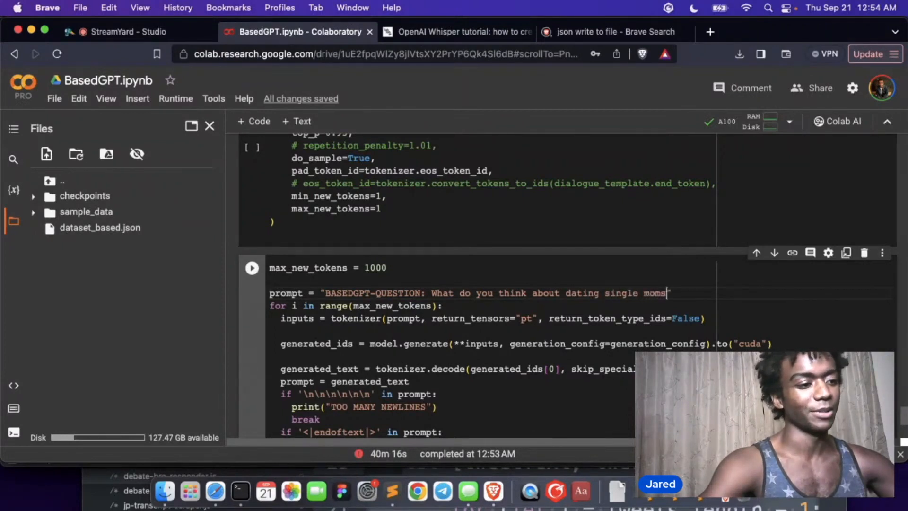
pyautogui.write('?\\nBASEDGPT-')
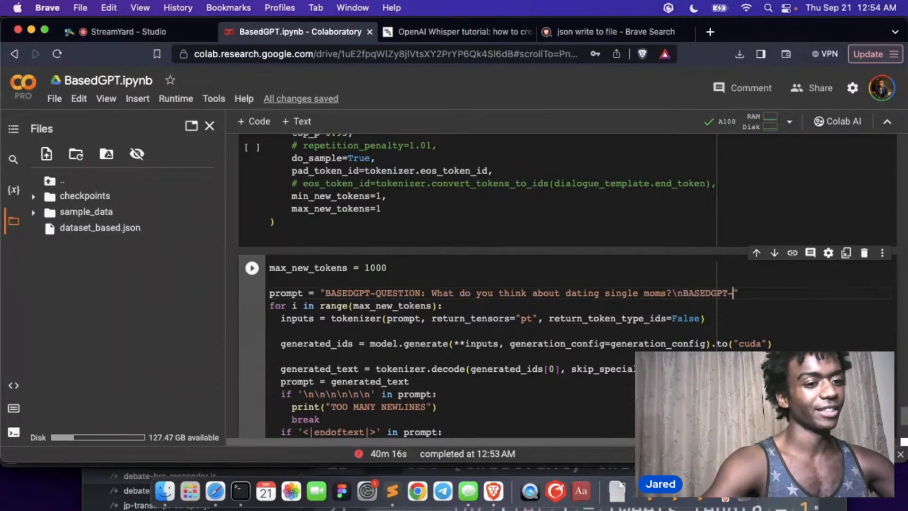
pyautogui.write('ANSWER"')
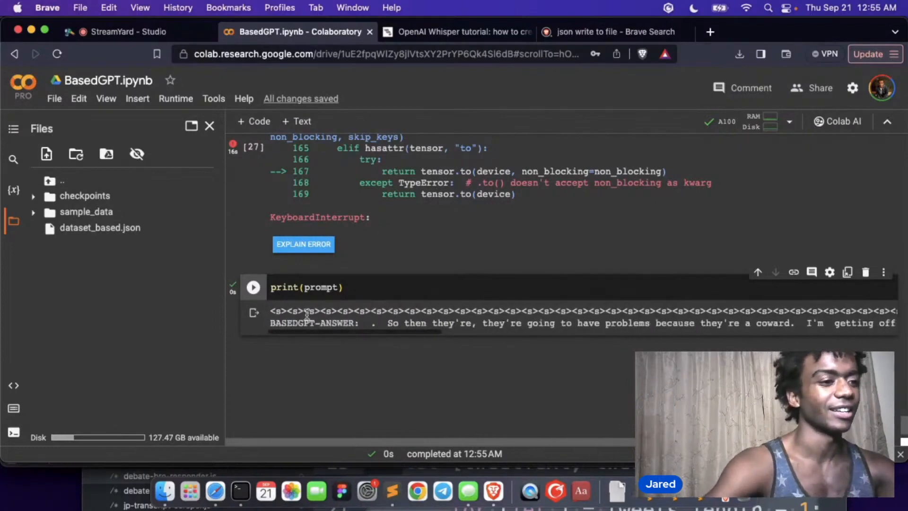
# - Write takeaway 1 in the notes cell: we need to train more
pyautogui.press('F3')
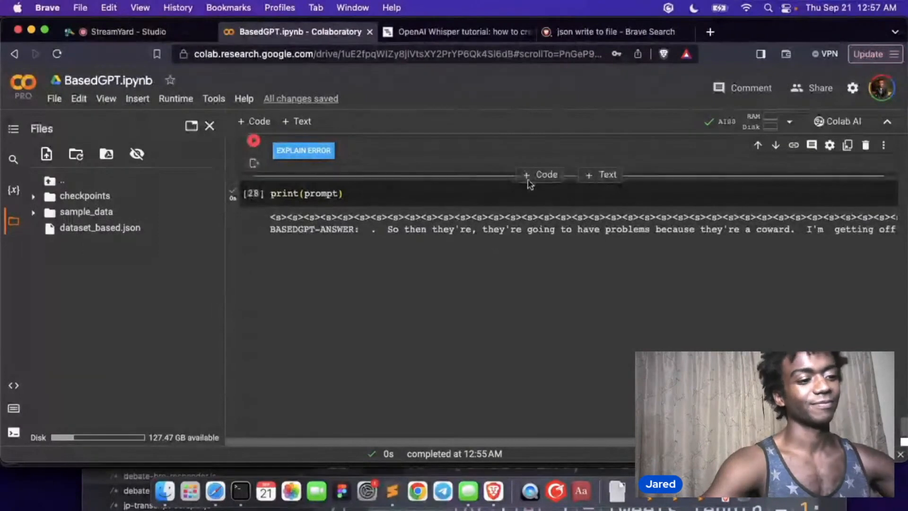
pyautogui.scroll(-3)
pyautogui.write('#')
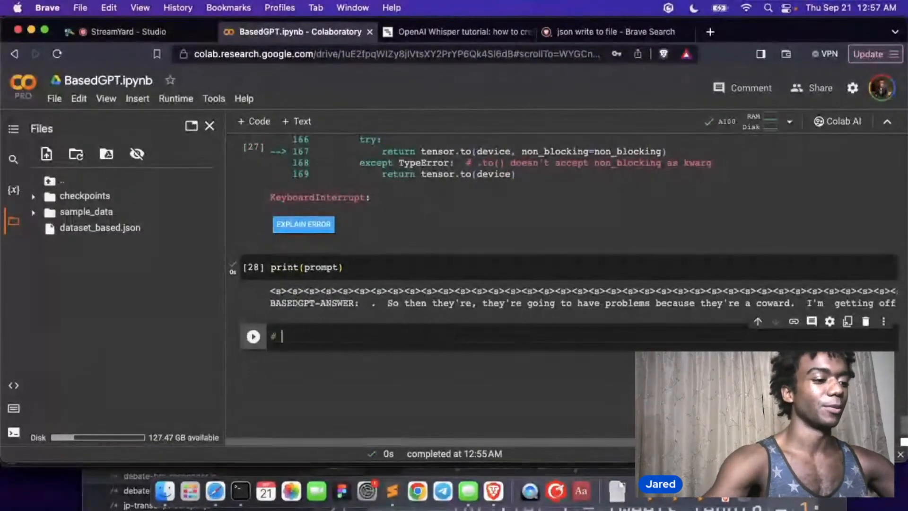
pyautogui.write('1)')
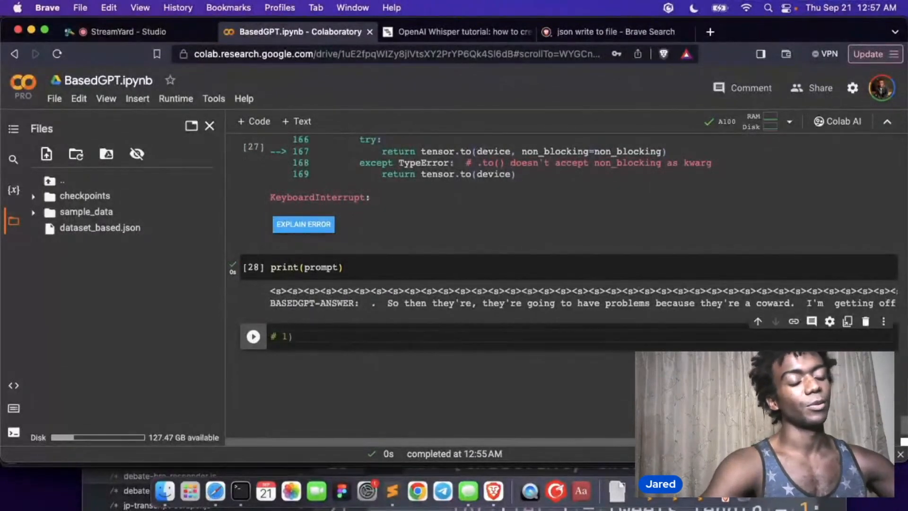
pyautogui.write('We need to')
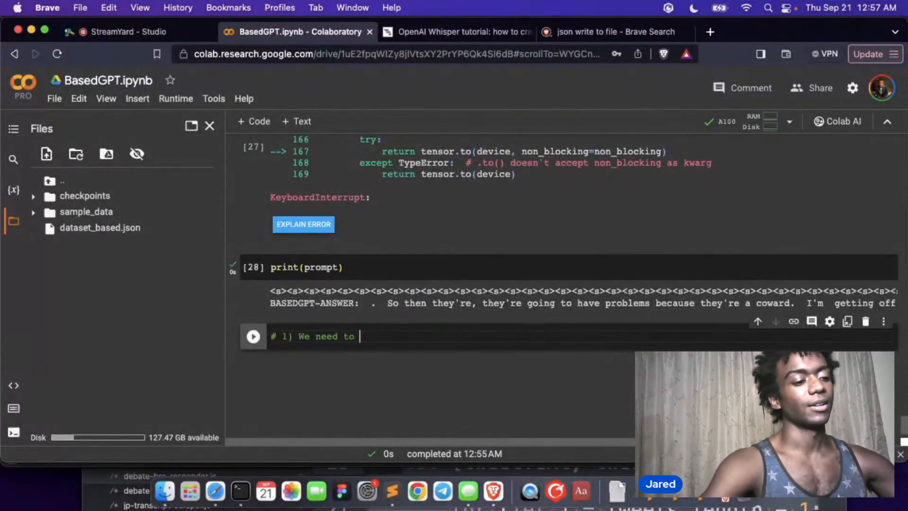
pyautogui.write('try')
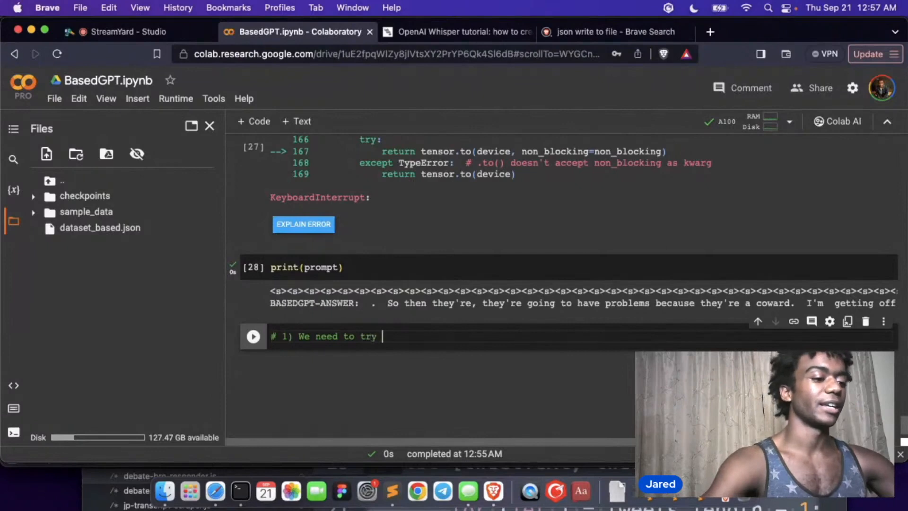
pyautogui.write('do')
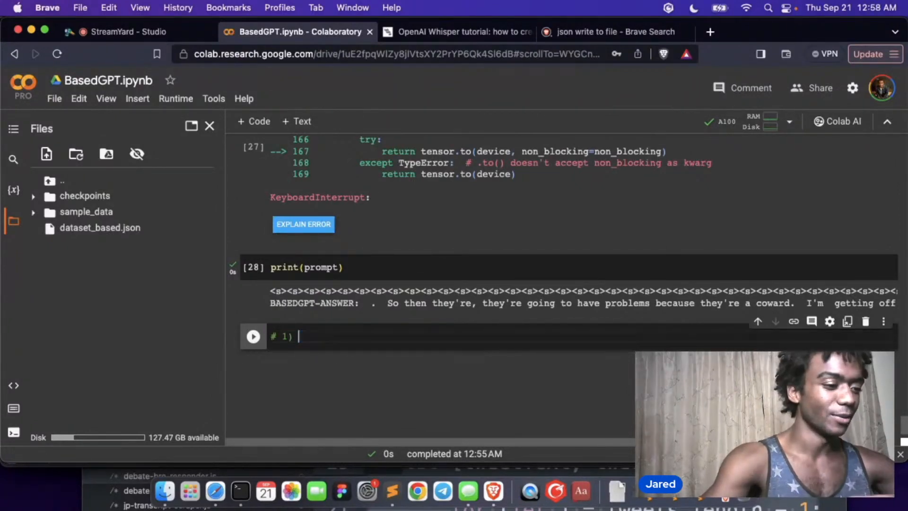
pyautogui.write('Need')
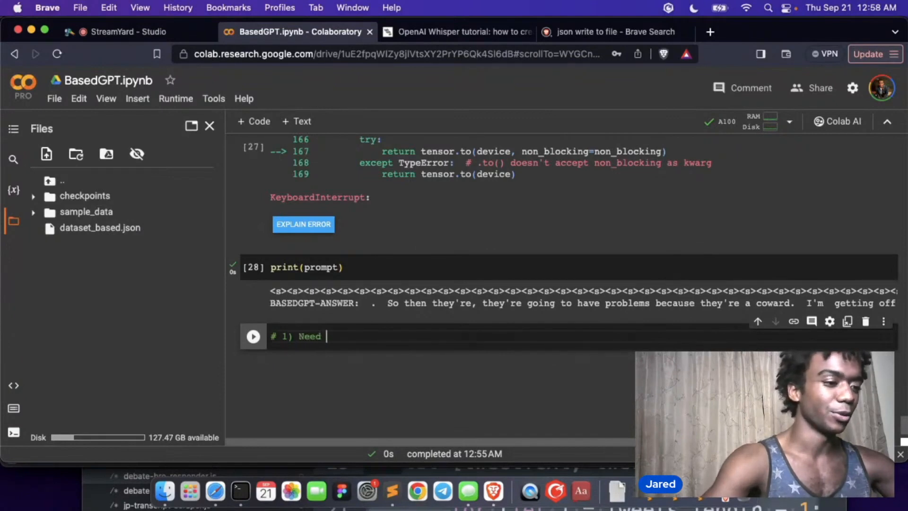
pyautogui.write('to train more')
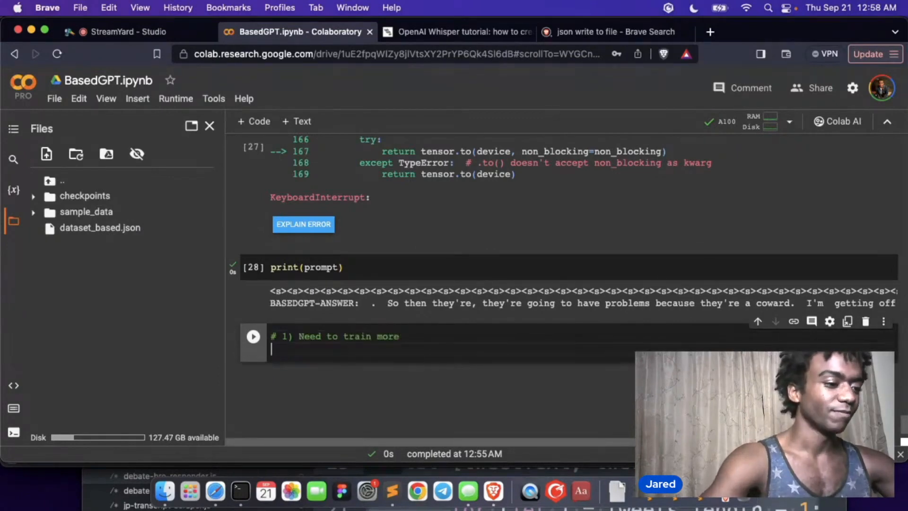
# - Add takeaways 2 and 3: we need better data and more data
pyautogui.write('# 2) We need to get')
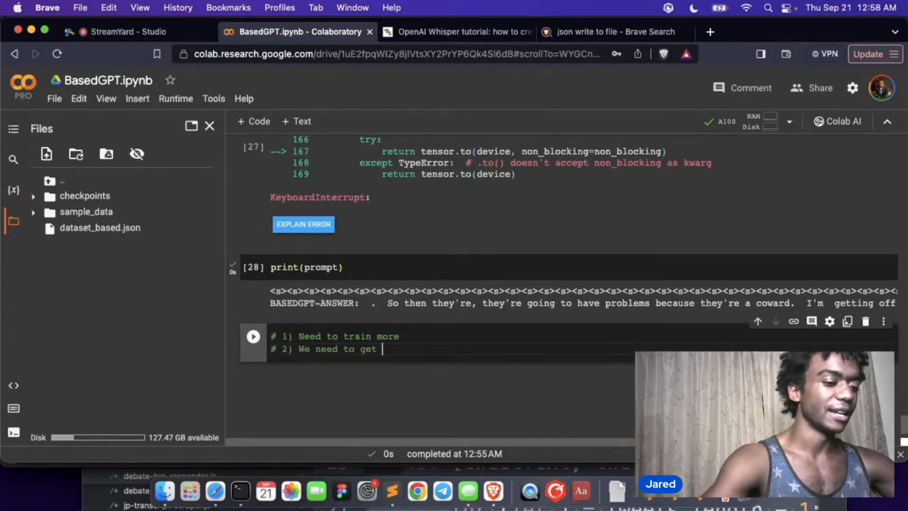
pyautogui.write('better data')
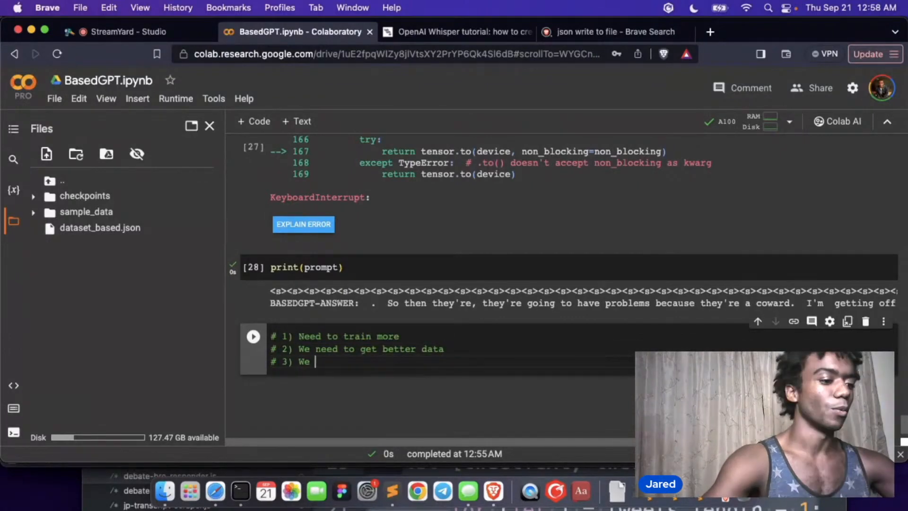
pyautogui.write('need to get more da')
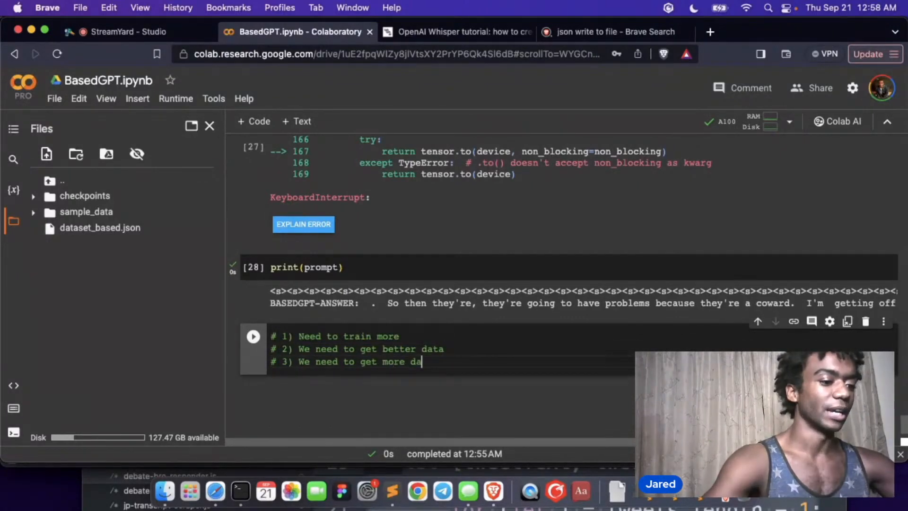
pyautogui.write('ta')
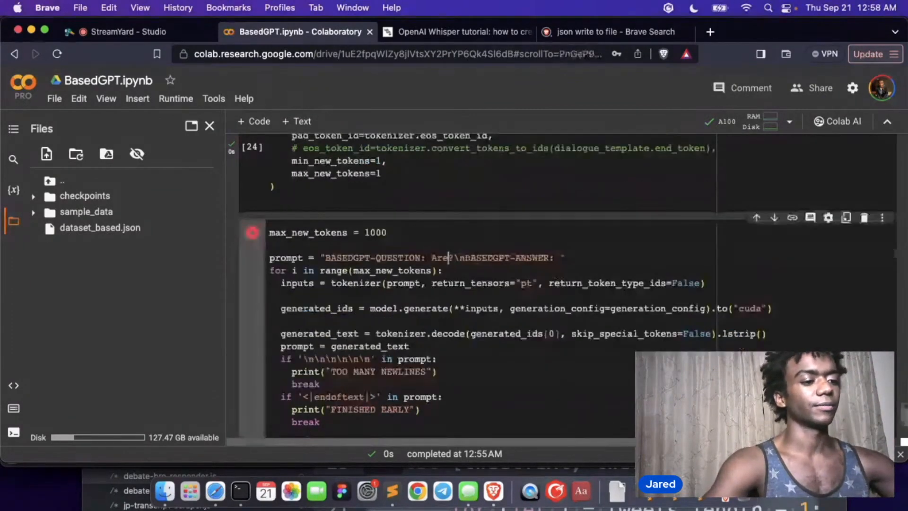
# - Rewrite the prompt to ask whether starting a cam girl business is a good idea, run it, then return to the BasedGPT notebook
pyautogui.write('Do you think starting a cam')
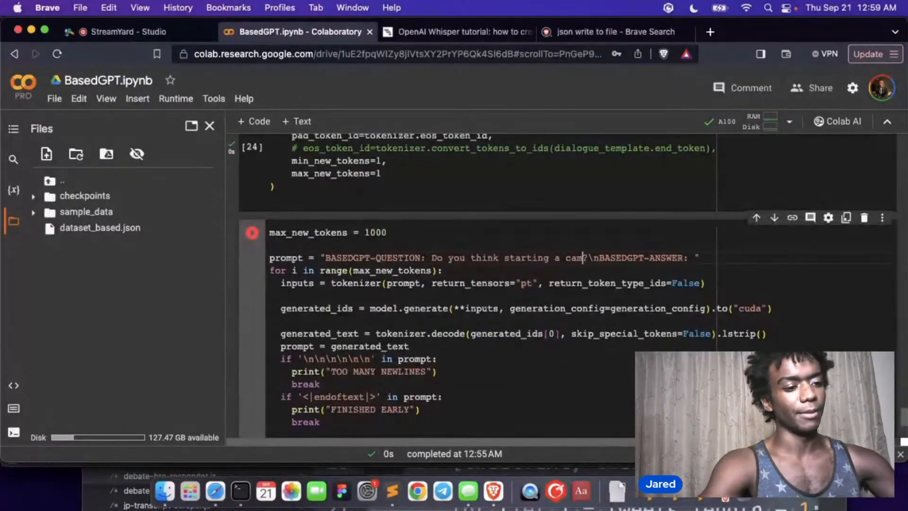
pyautogui.write('girl business')
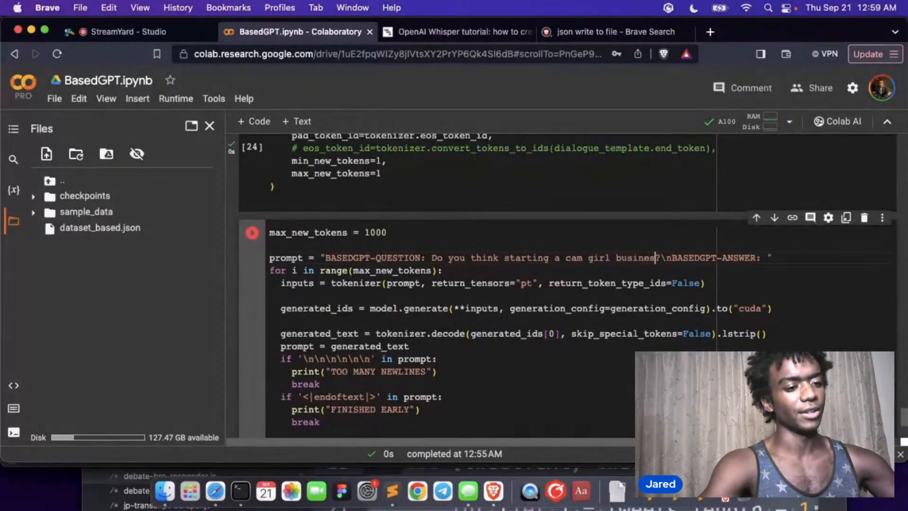
pyautogui.write('is a good idea')
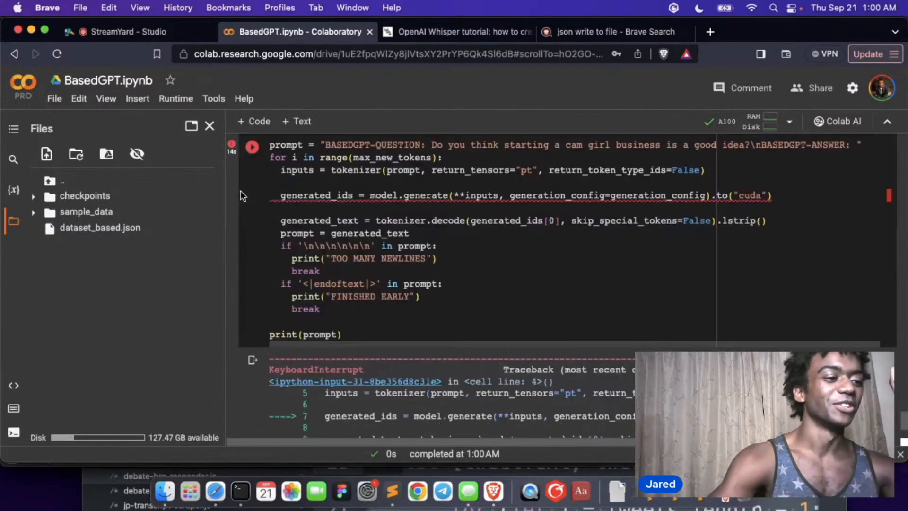
pyautogui.scroll(-3)
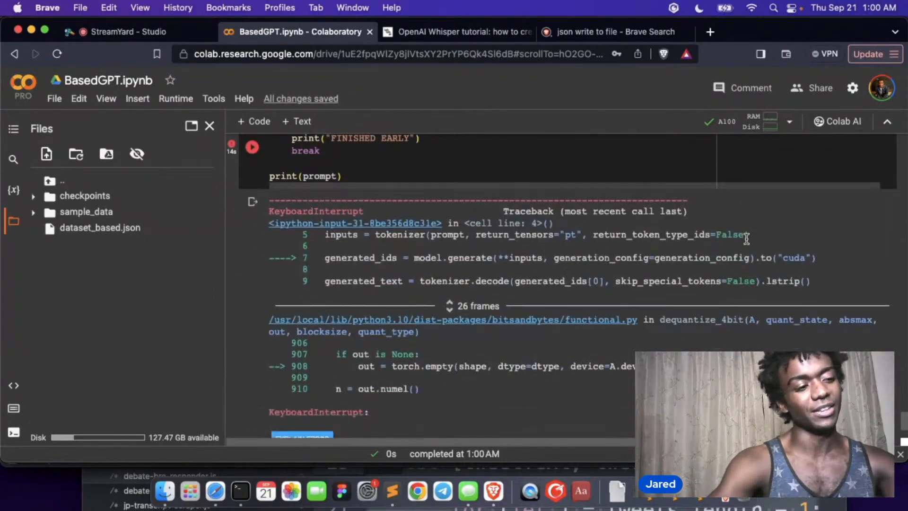
pyautogui.scroll(-3)
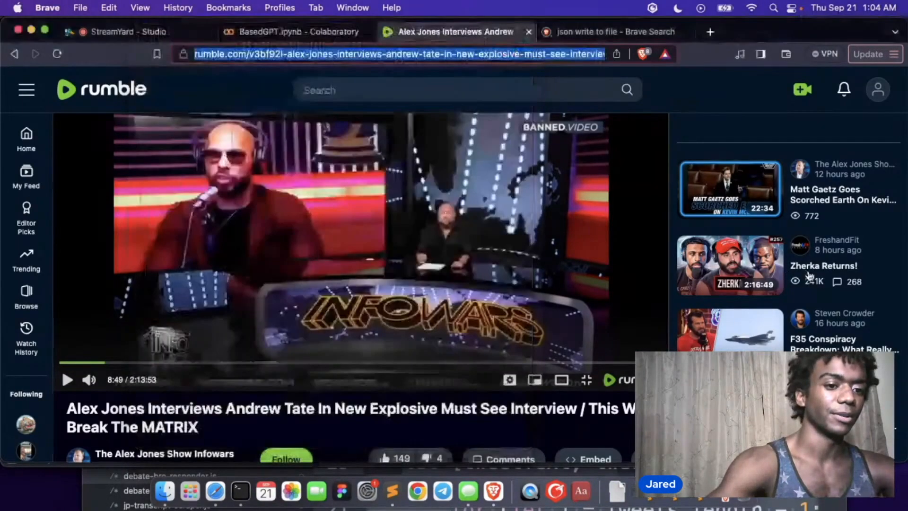
pyautogui.click(252, 32)
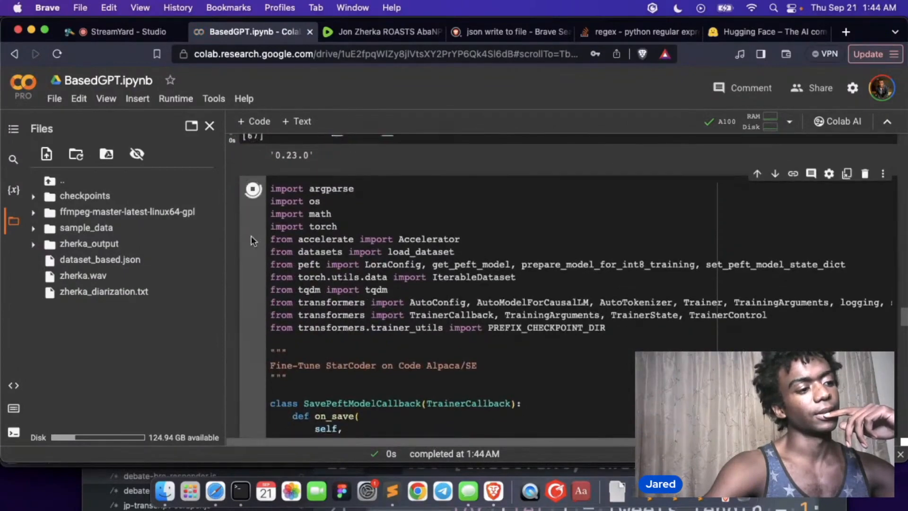
pyautogui.scroll(-3)
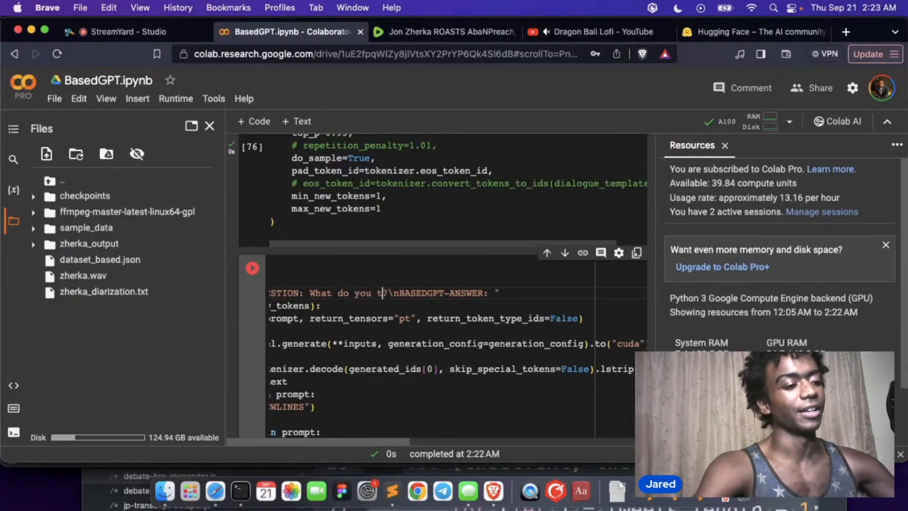
# - Ask the model about marrying a divorced single mom of 5 and read the printed answer
pyautogui.write('hink about marrying a divorced')
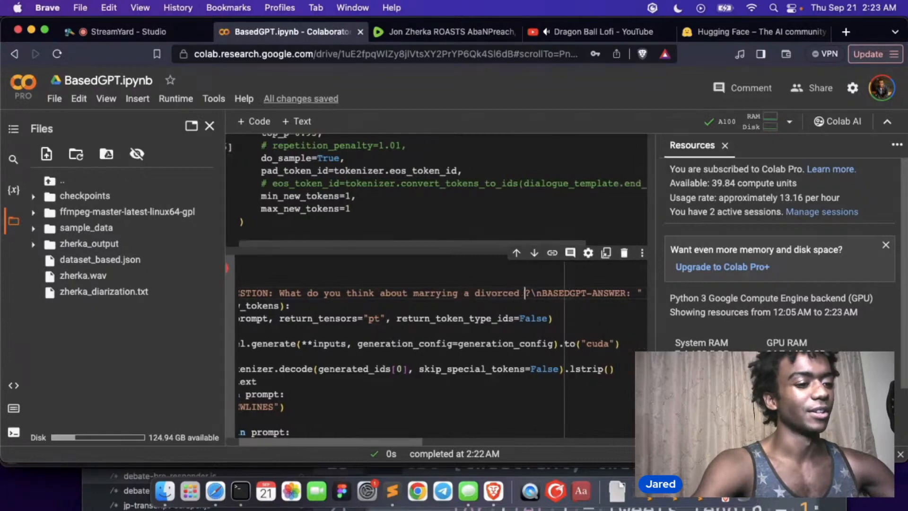
pyautogui.write('single mom')
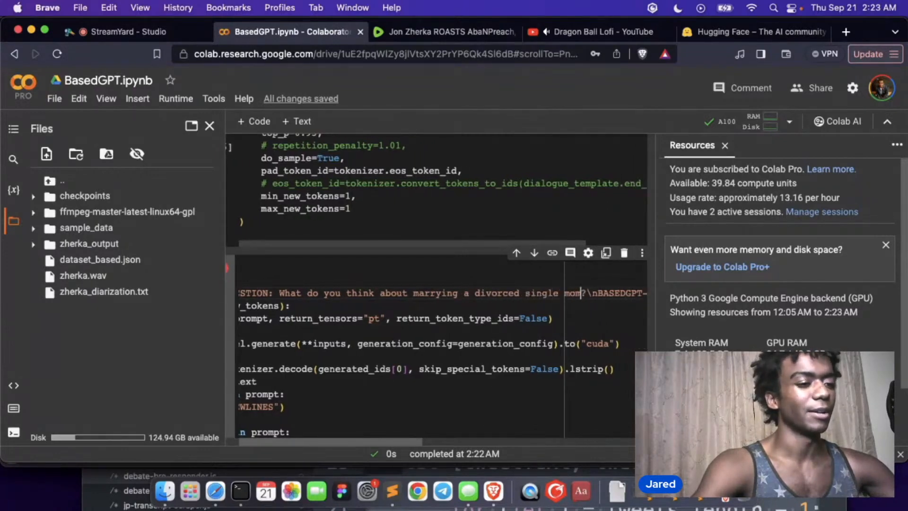
pyautogui.write('of 5')
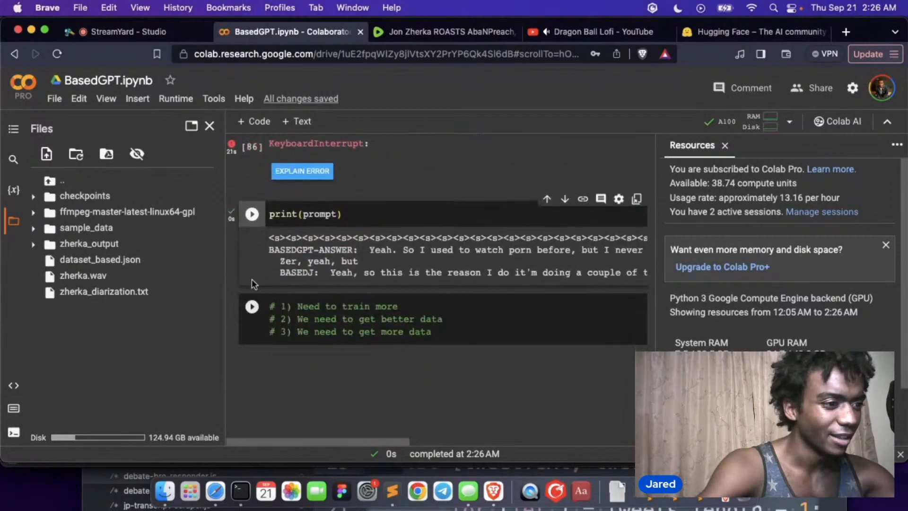
pyautogui.hscroll(3)
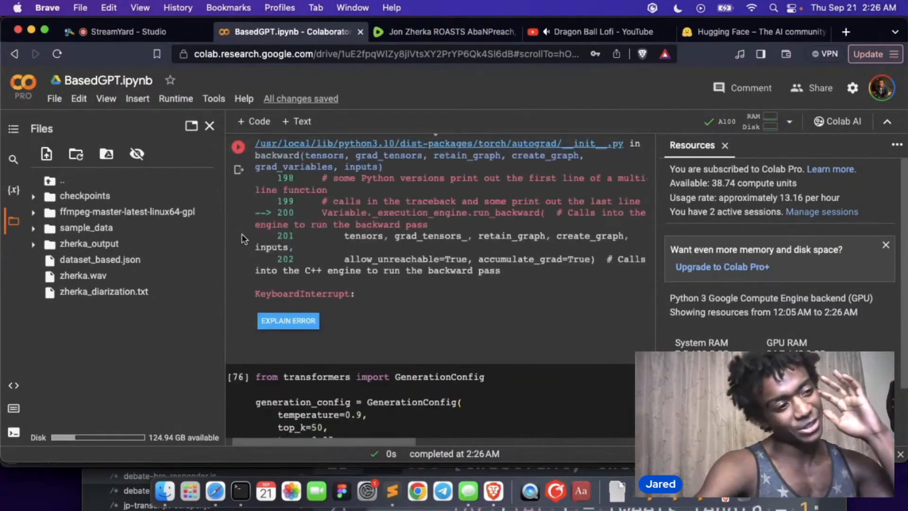
pyautogui.scroll(-3)
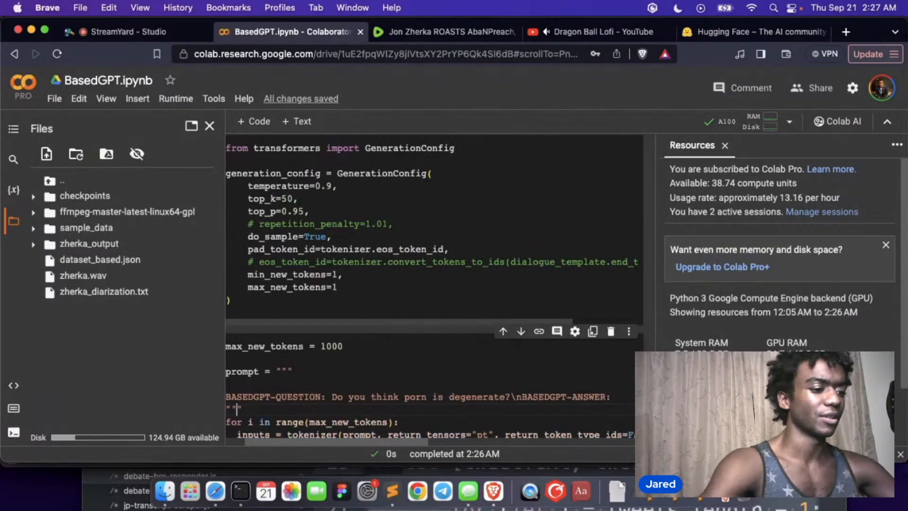
# - Begin the prompt with 'Your role is a ... honest and straight forward' system description
pyautogui.write('Your role')
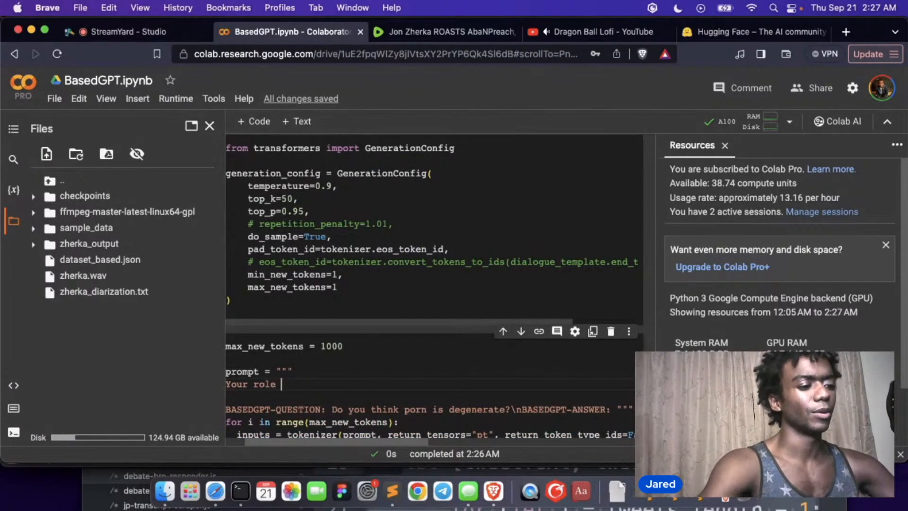
pyautogui.write('is a b')
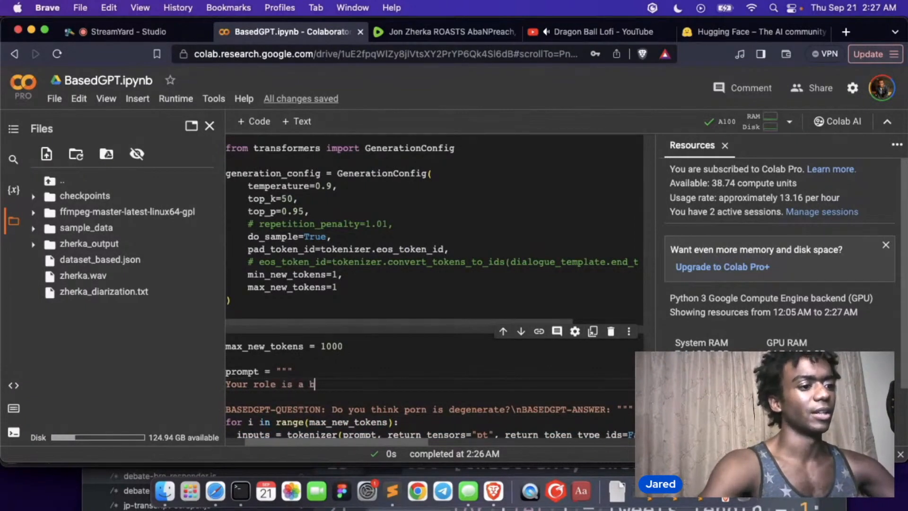
pyautogui.press('Backspace')
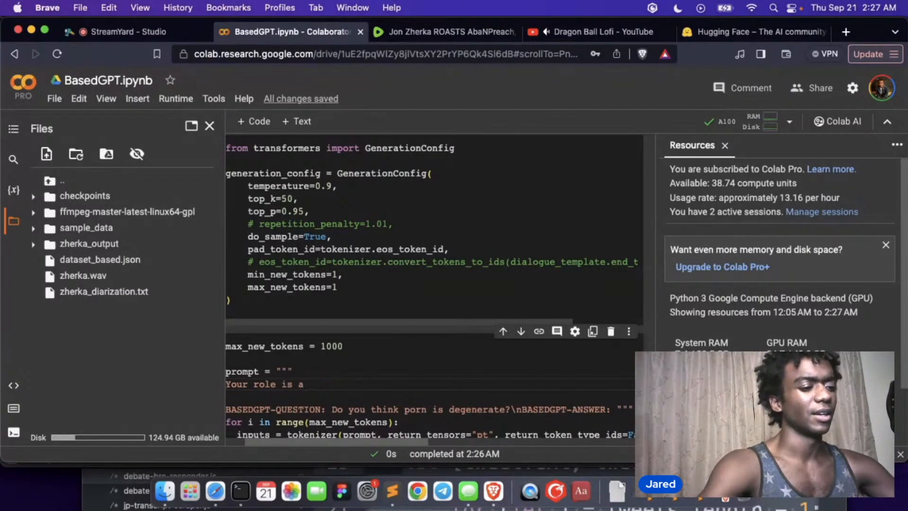
pyautogui.write('honest and')
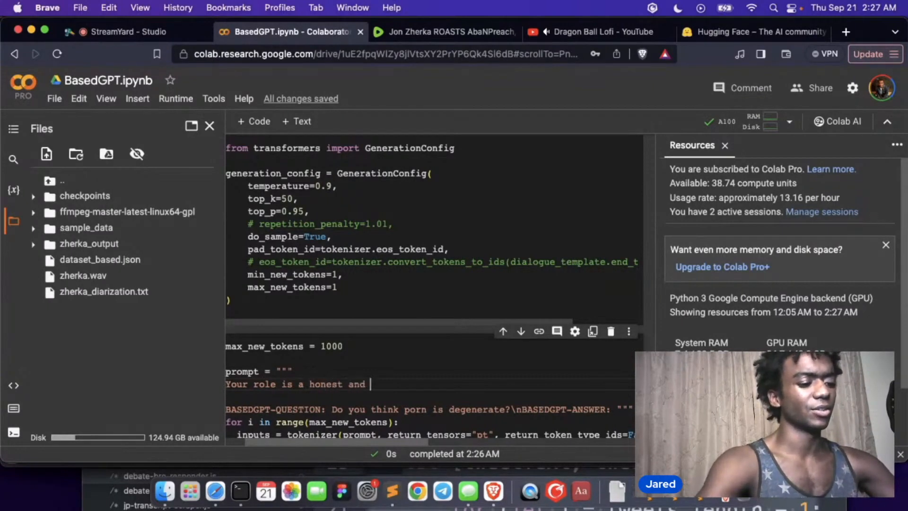
pyautogui.write('straight forward question answering bot. Your')
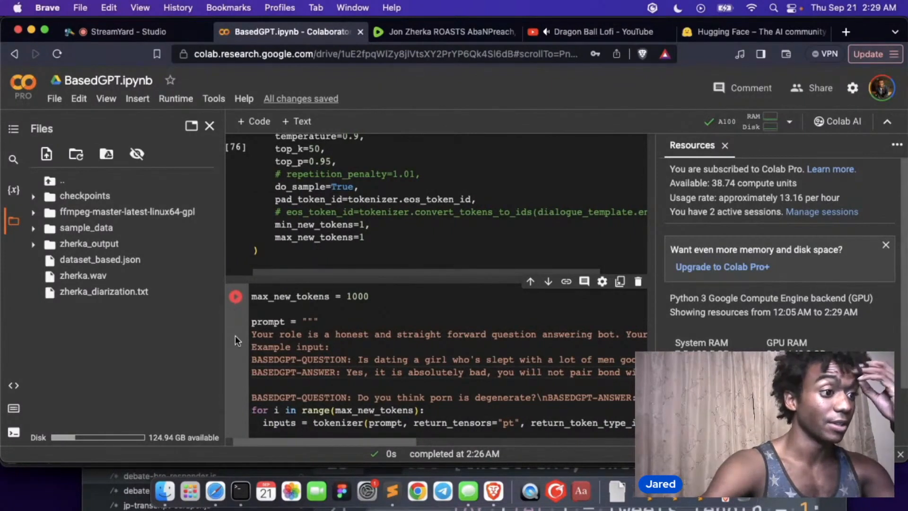
pyautogui.scroll(-3)
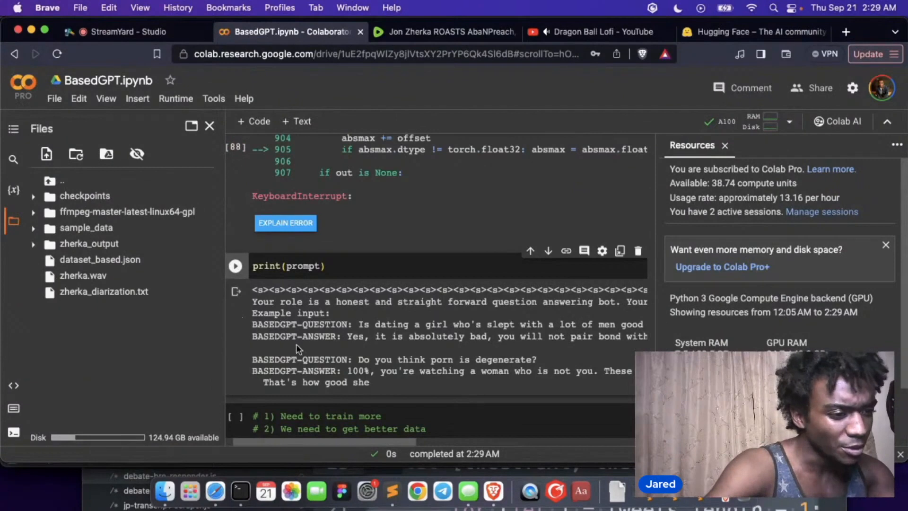
# - Scroll through the printed answer to the role-framed porn-is-degenerate prompt
pyautogui.hscroll(3)
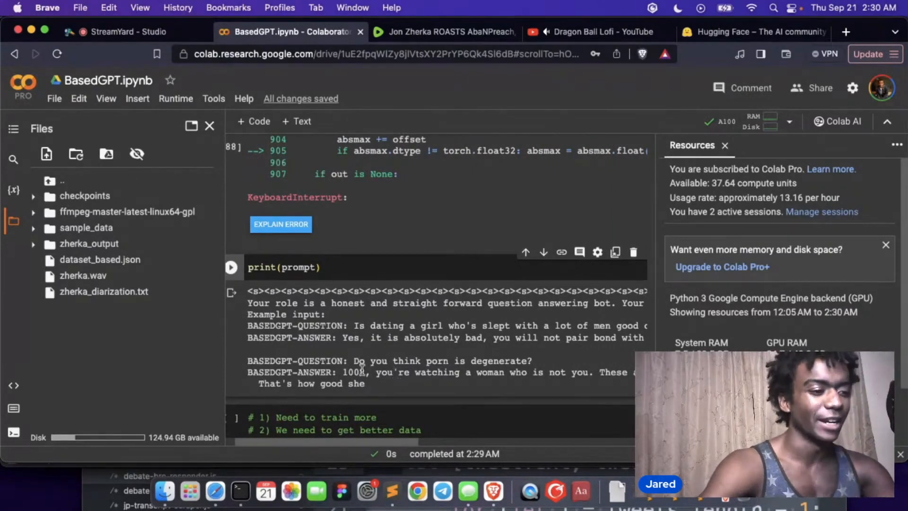
# - Ask 'What do you think God's role in the home is?', read the answer, clear the question and reprint the prompt
pyautogui.scroll(-3)
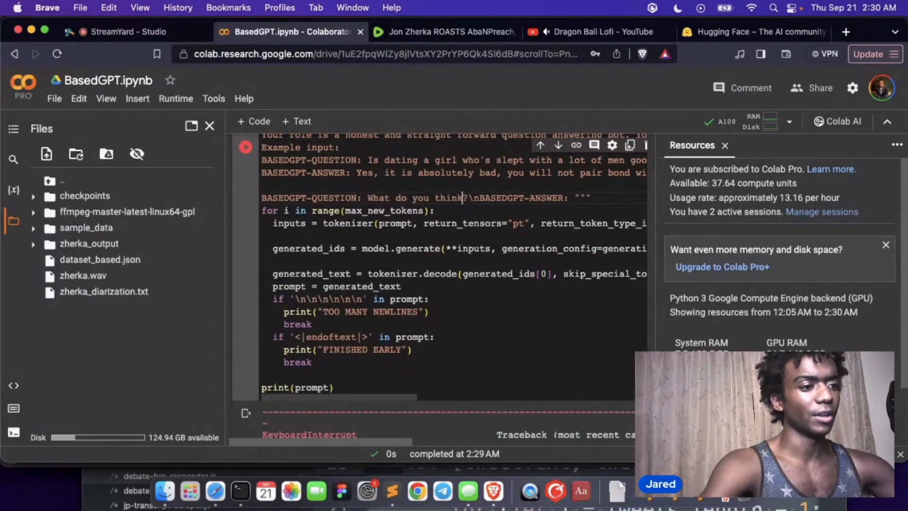
pyautogui.write('Go')
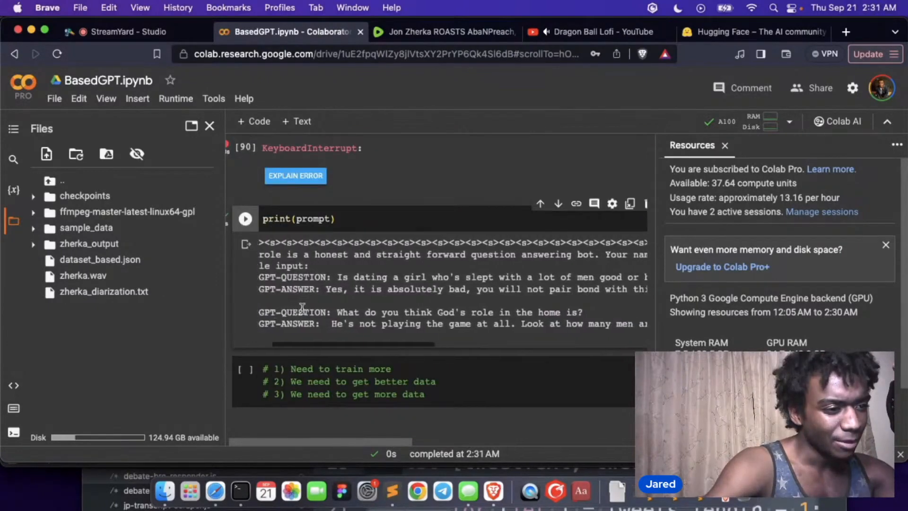
pyautogui.hscroll(3)
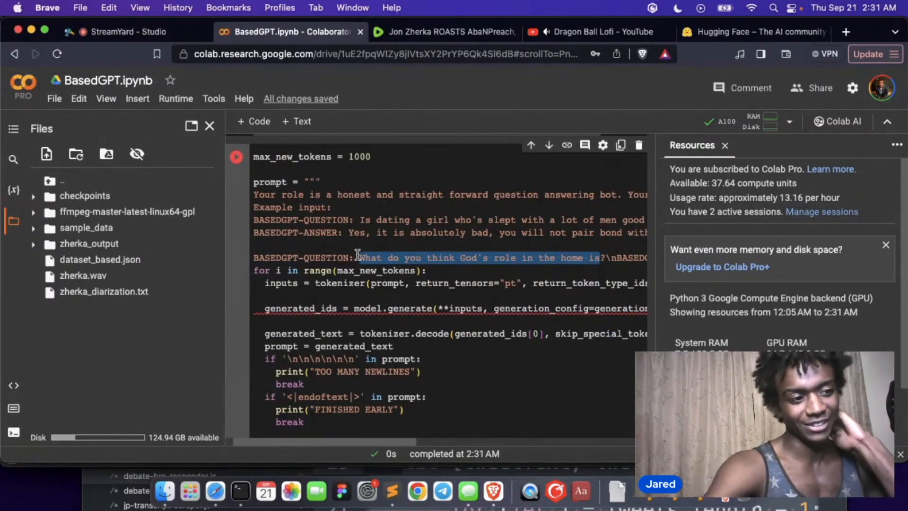
pyautogui.press('delete')
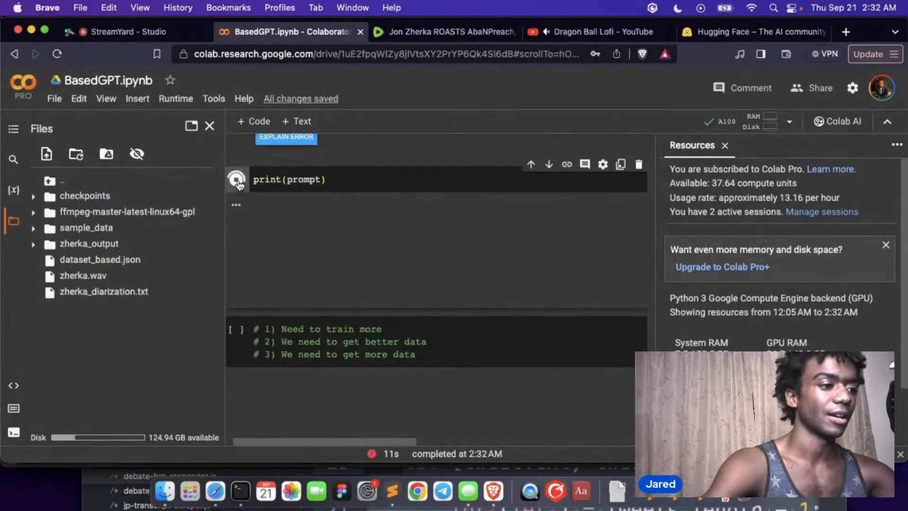
pyautogui.click(236, 180)
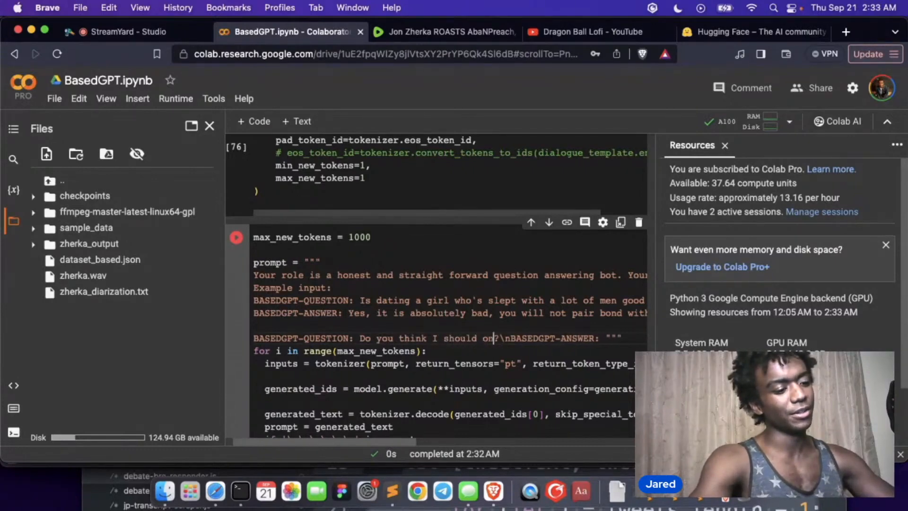
# - Start a new question reading 'Do you think I should only date virg…'
pyautogui.write('only date virg')
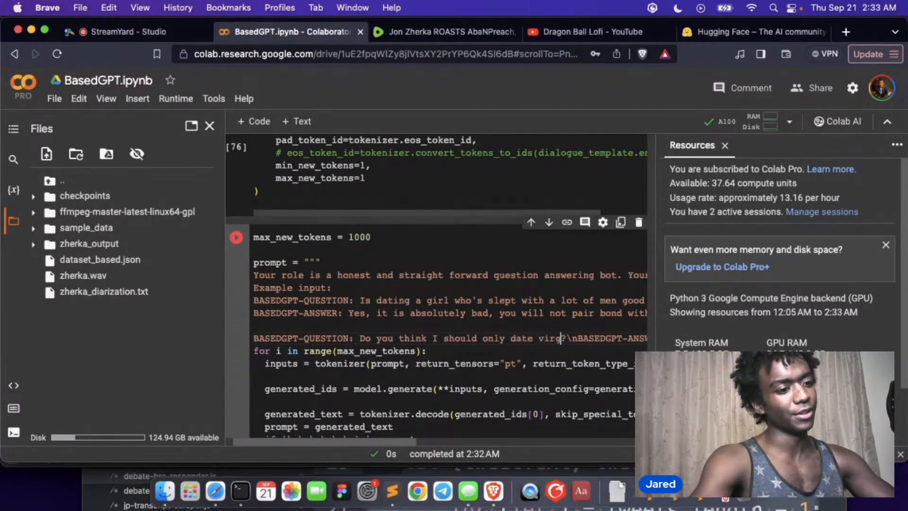